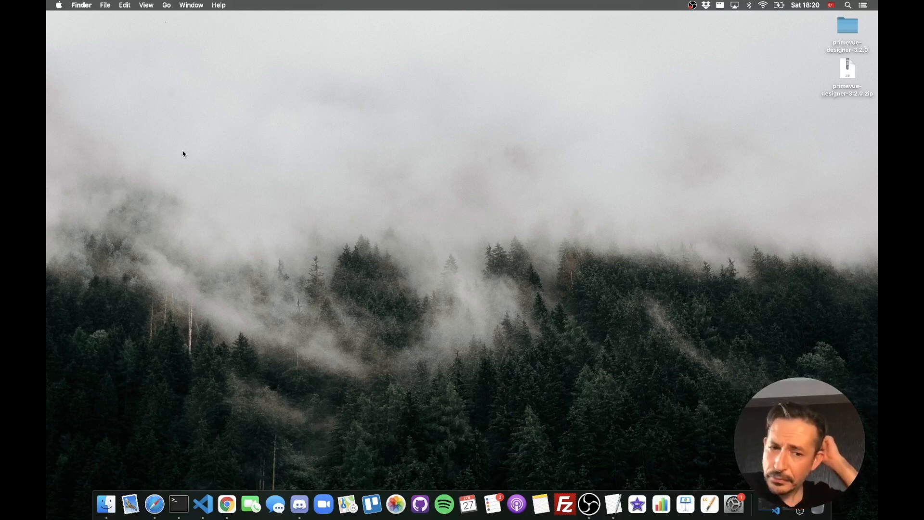
{"action": "mouse_move", "coordinate": [614, 139]}
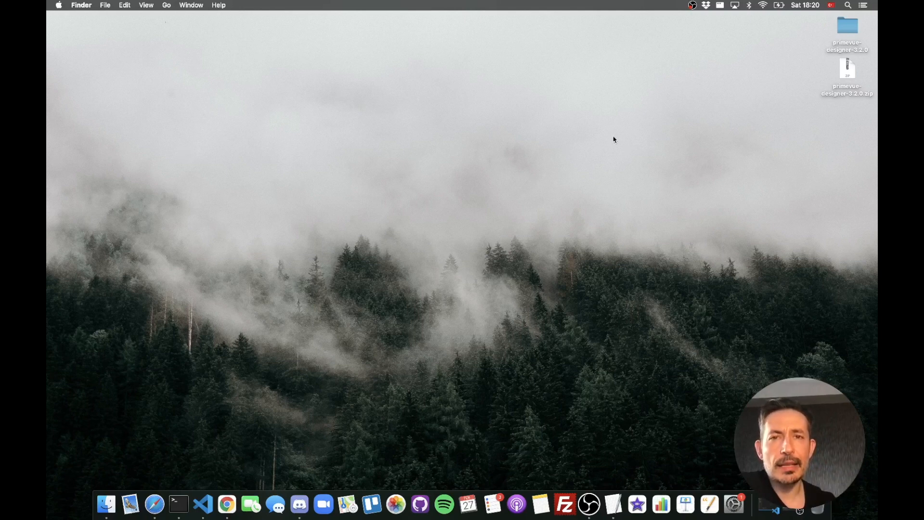
{"action": "mouse_move", "coordinate": [735, 295]}
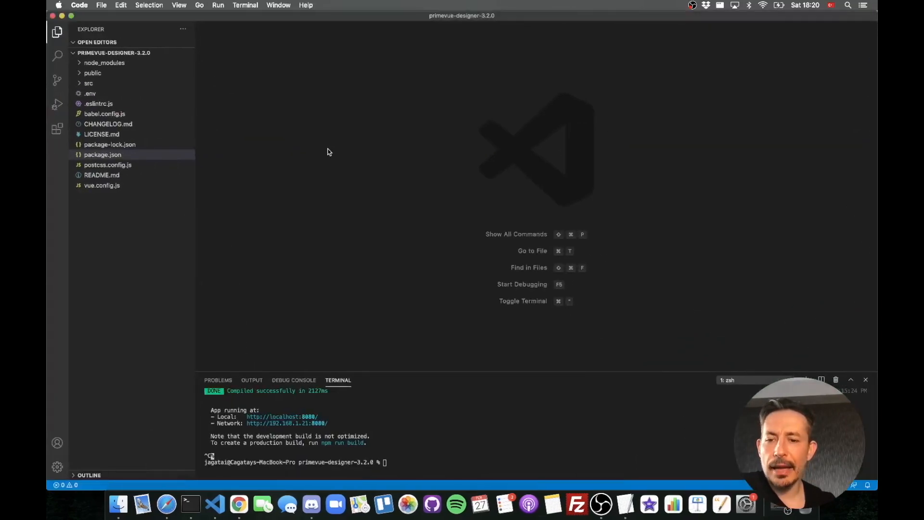
{"action": "mouse_move", "coordinate": [317, 236]}
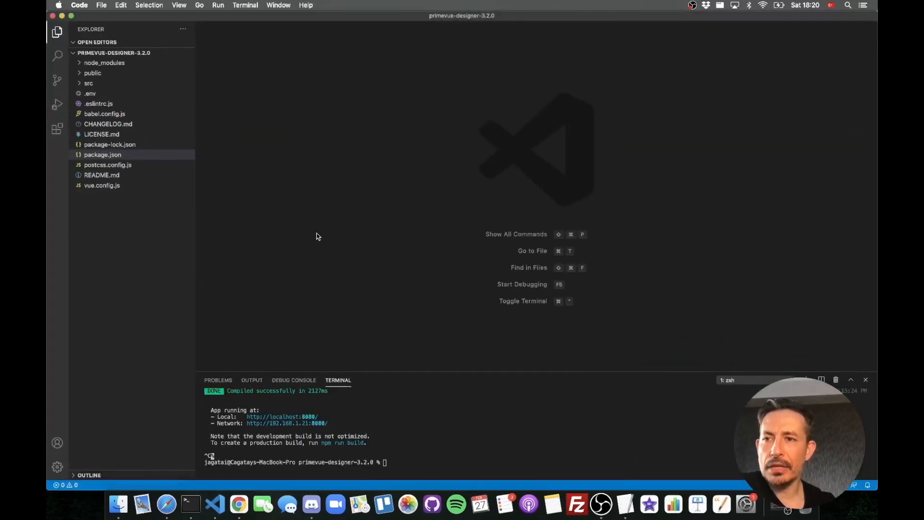
{"action": "mouse_move", "coordinate": [387, 404]}
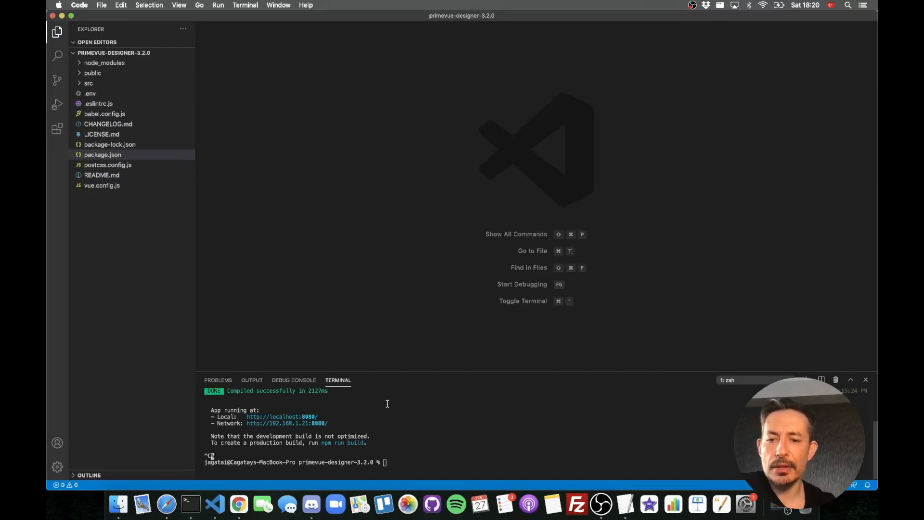
Restart the dev server with npm run serve and bring up Google Chrome
{"action": "type", "text": "npm run serve"}
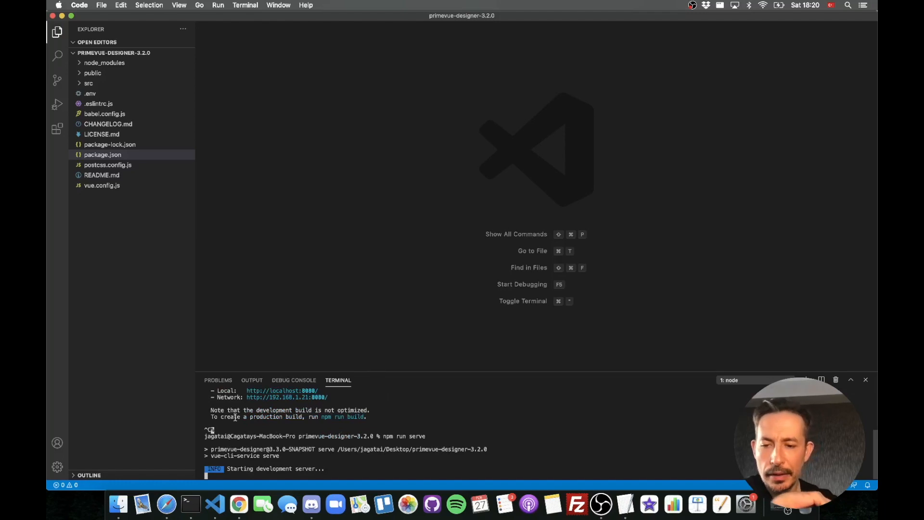
{"action": "mouse_move", "coordinate": [238, 504]}
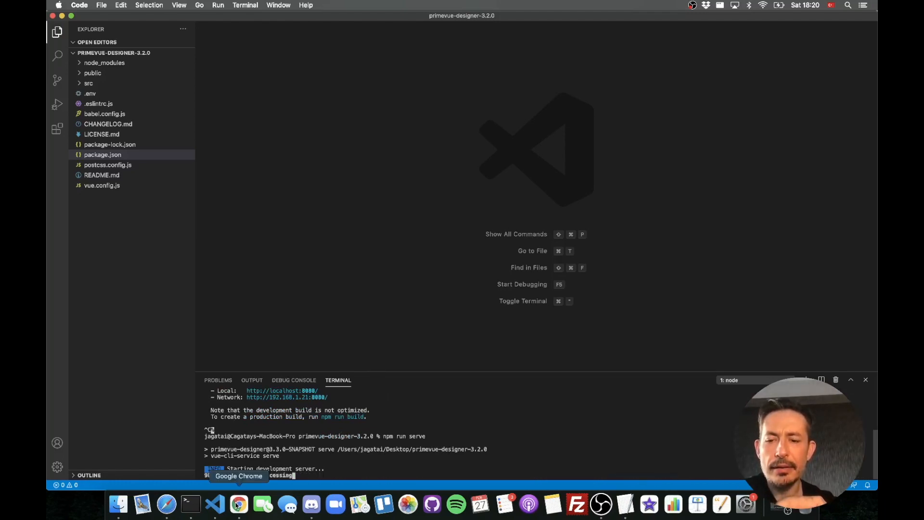
{"action": "left_click", "coordinate": [239, 503]}
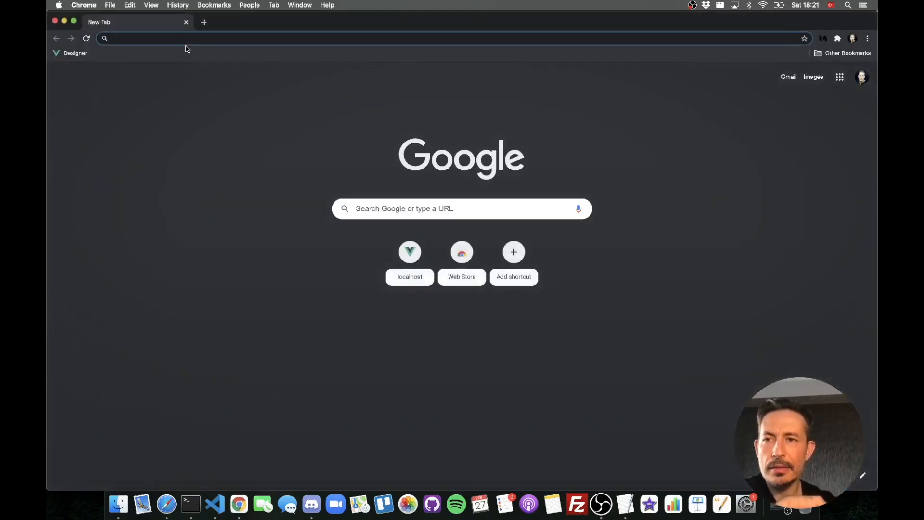
Load PrimeVue Designer from the localhost shortcut and choose a light base theme
{"action": "left_click", "coordinate": [409, 252]}
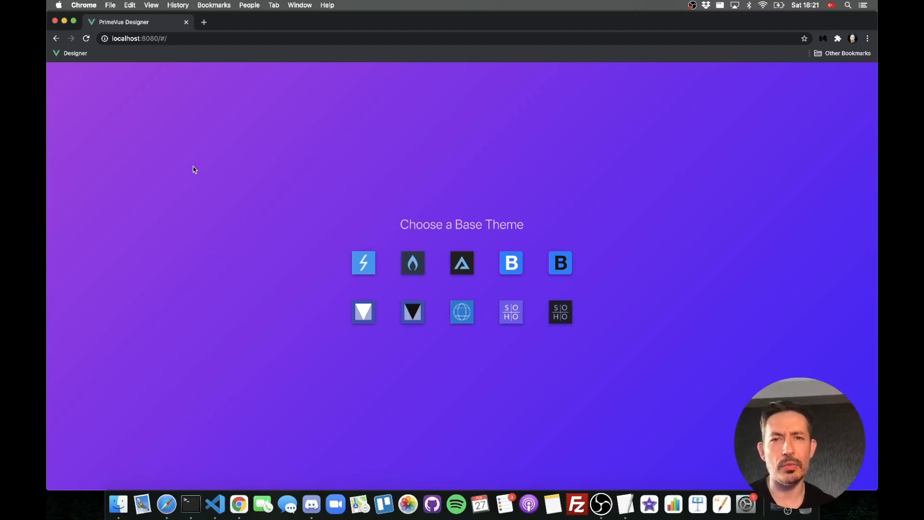
{"action": "mouse_move", "coordinate": [363, 263]}
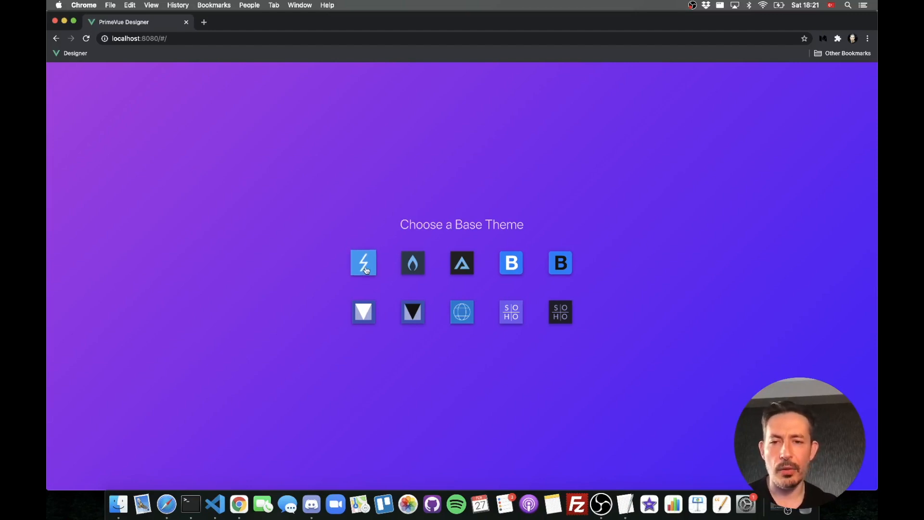
{"action": "mouse_move", "coordinate": [375, 277]}
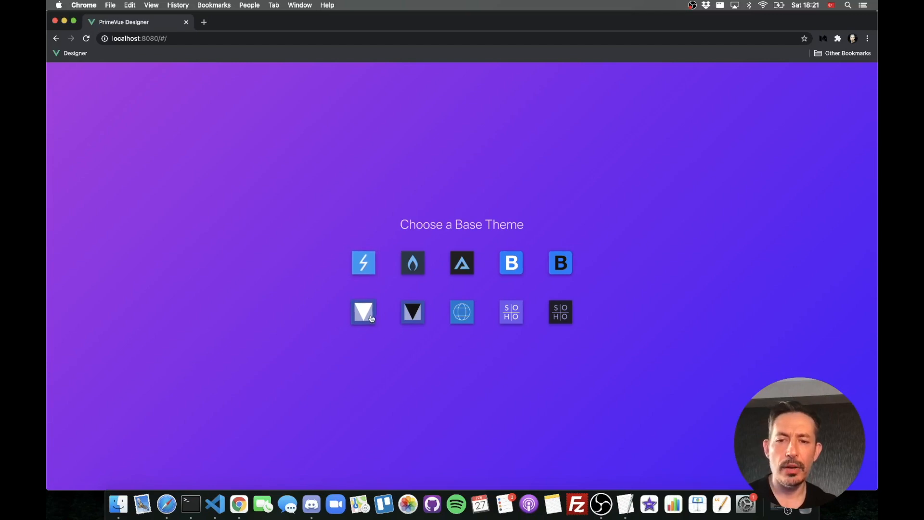
{"action": "mouse_move", "coordinate": [384, 323]}
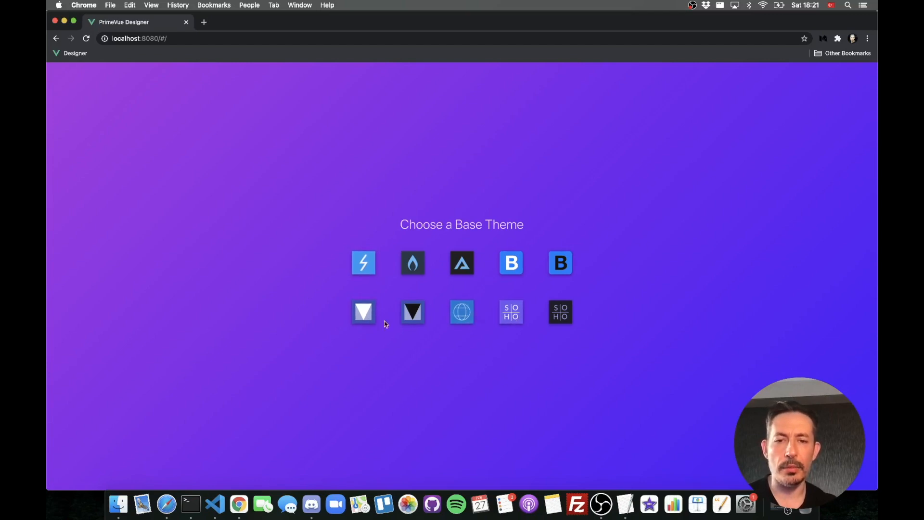
{"action": "left_click", "coordinate": [362, 263]}
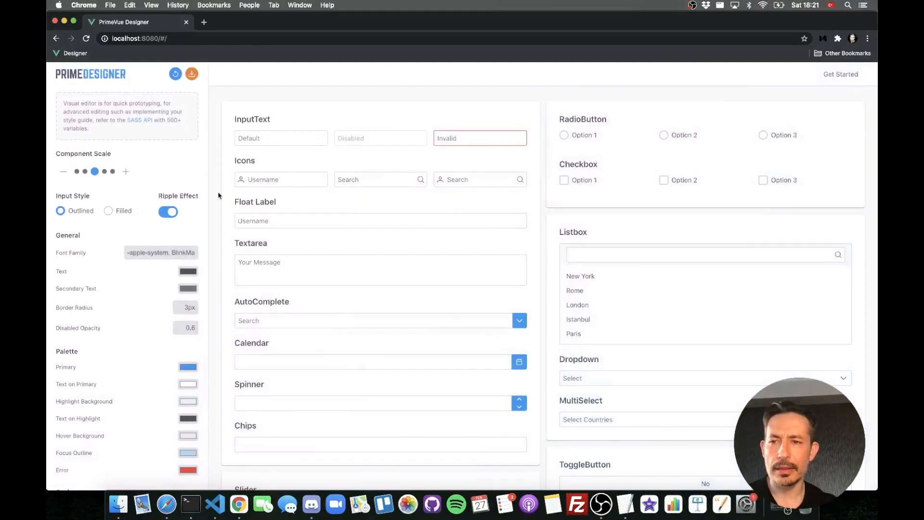
In the Palette section, set Primary to purple and Highlight Background to light purple
{"action": "scroll", "scroll_direction": "down", "scroll_amount": 3}
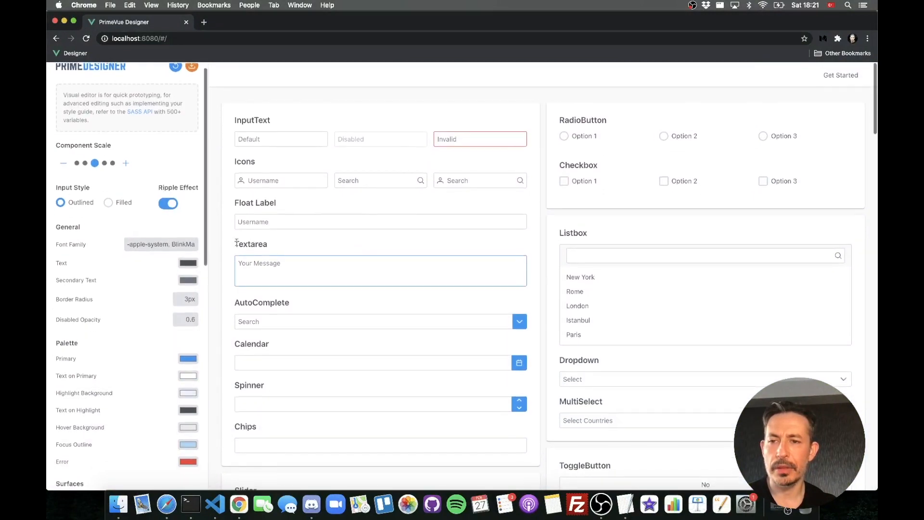
{"action": "scroll", "scroll_direction": "down", "scroll_amount": 3}
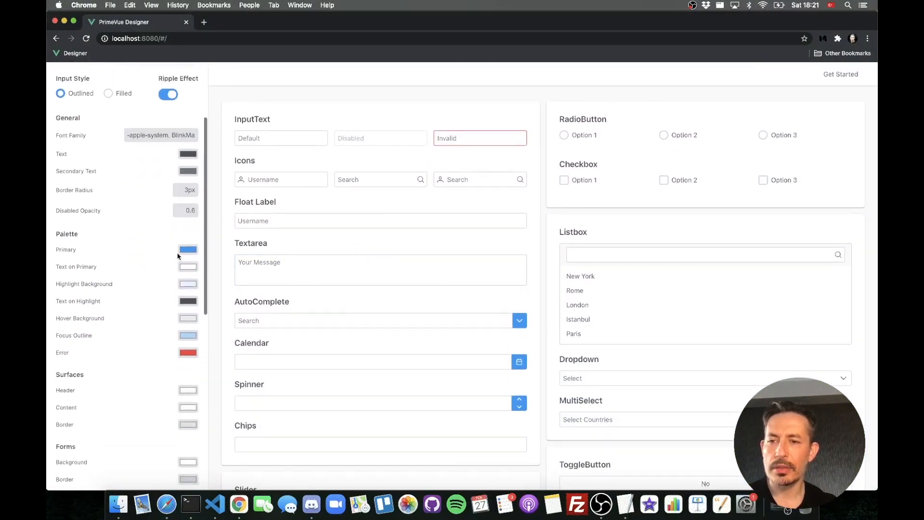
{"action": "left_click", "coordinate": [187, 250]}
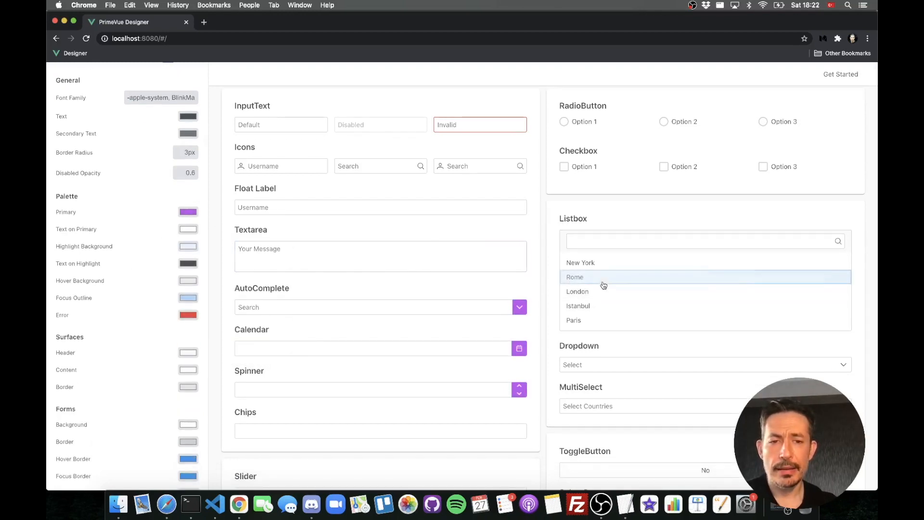
{"action": "left_click", "coordinate": [187, 246]}
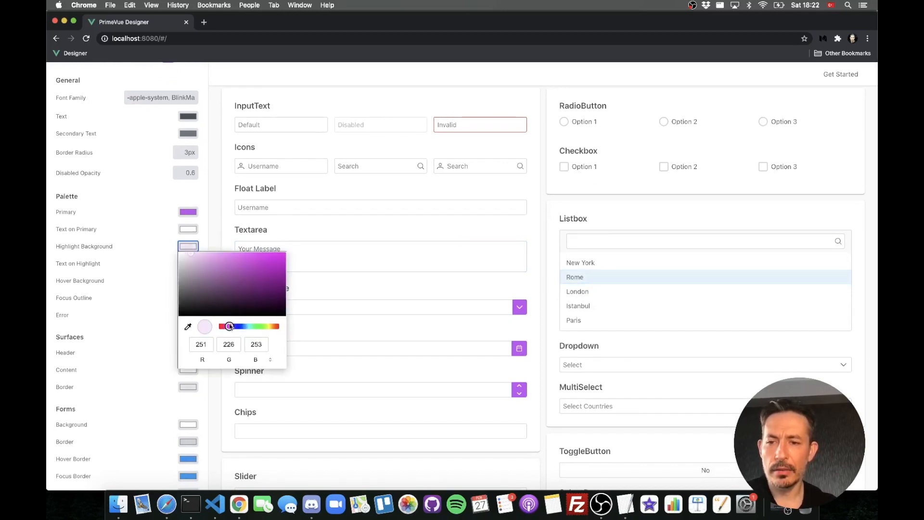
{"action": "left_click", "coordinate": [223, 256]}
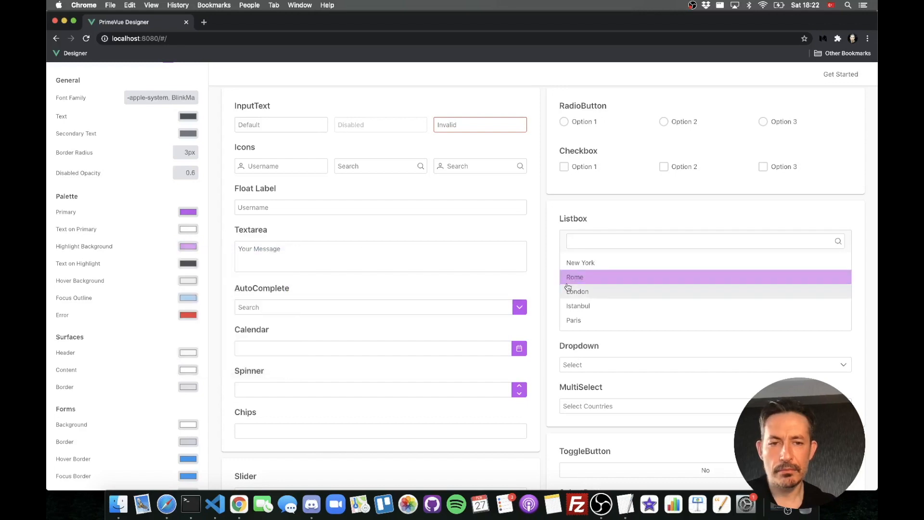
{"action": "scroll", "scroll_direction": "down", "scroll_amount": 3}
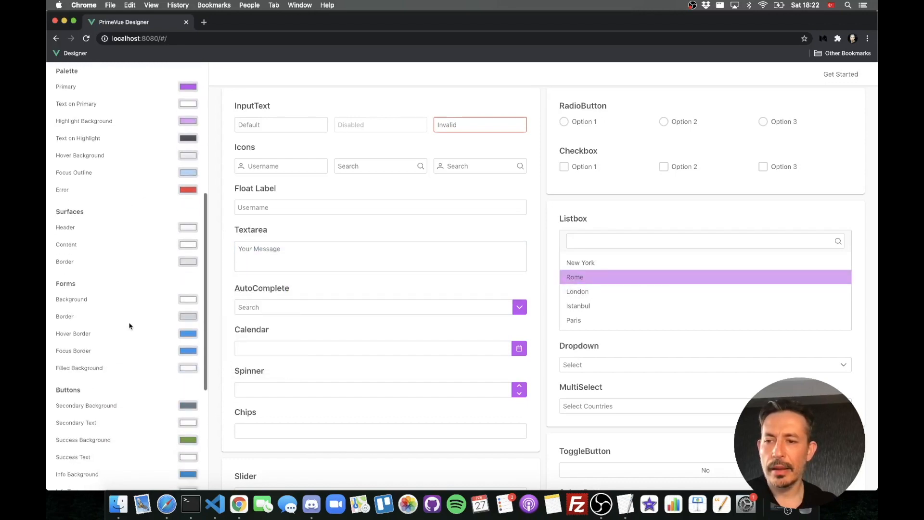
{"action": "scroll", "scroll_direction": "down", "scroll_amount": 3}
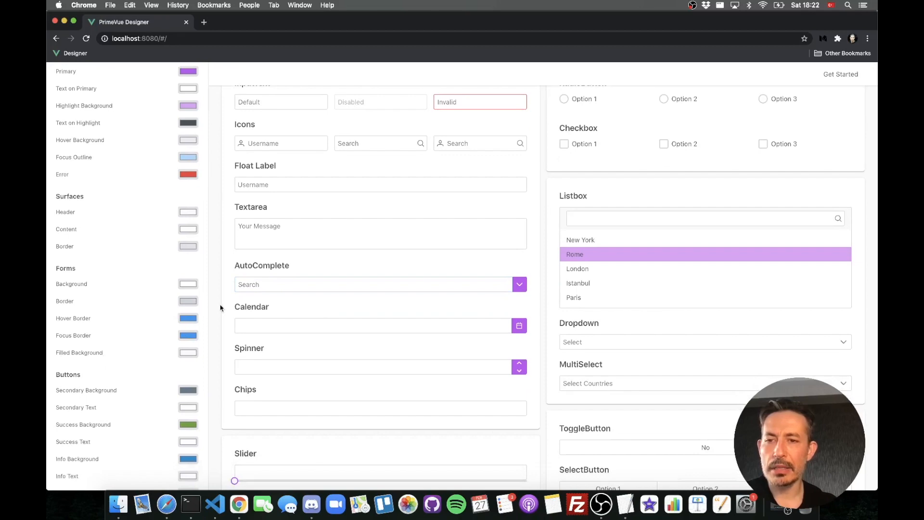
{"action": "scroll", "scroll_direction": "up", "scroll_amount": 3}
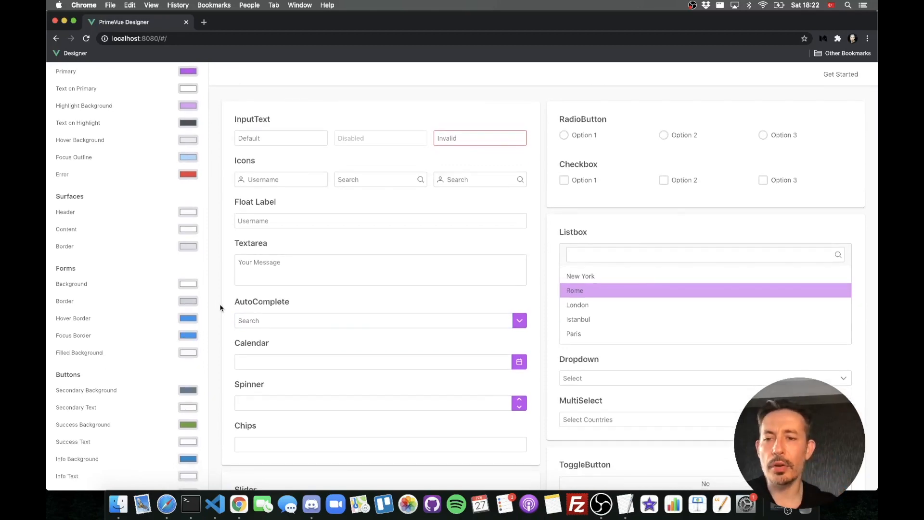
{"action": "scroll", "scroll_direction": "down", "scroll_amount": 3}
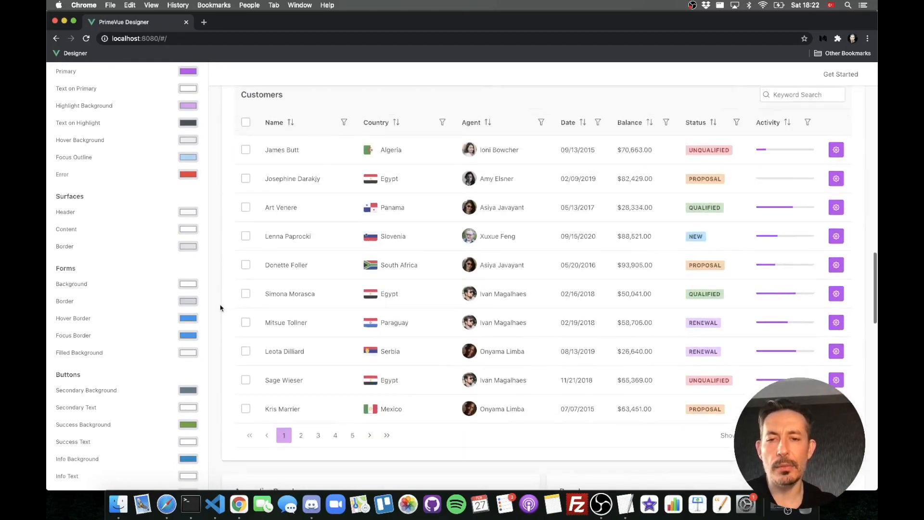
{"action": "scroll", "scroll_direction": "down", "scroll_amount": 3}
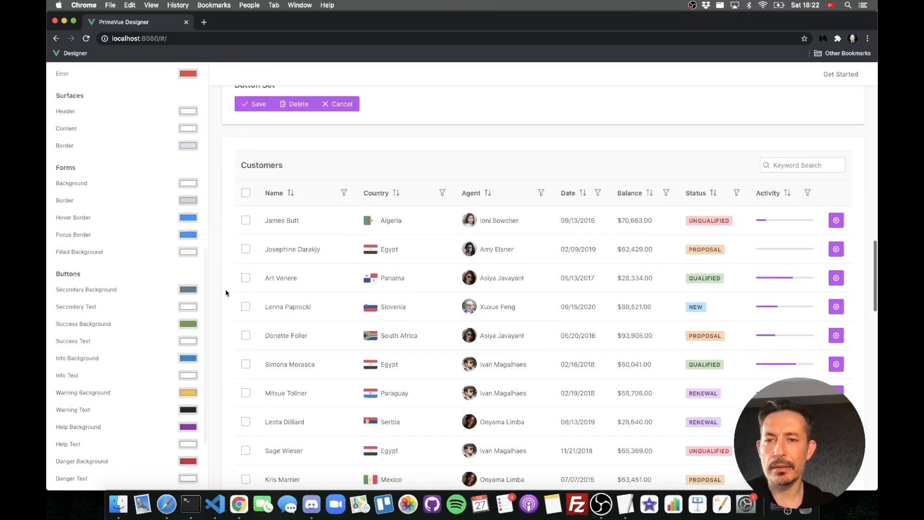
{"action": "scroll", "scroll_direction": "up", "scroll_amount": 3}
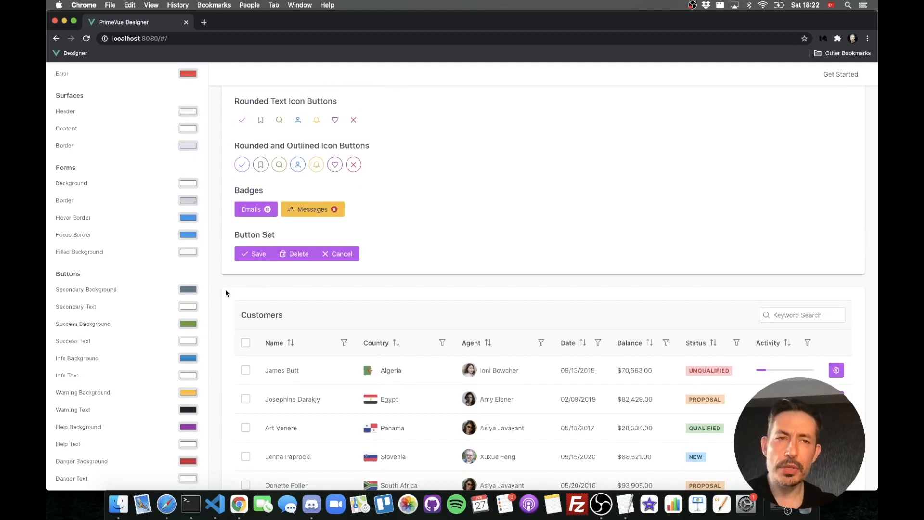
{"action": "scroll", "scroll_direction": "down", "scroll_amount": 3}
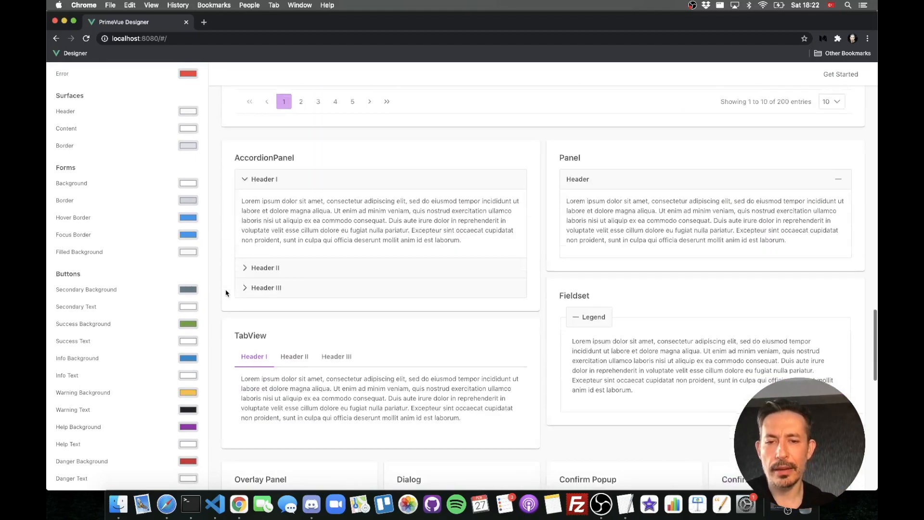
{"action": "scroll", "scroll_direction": "down", "scroll_amount": 3}
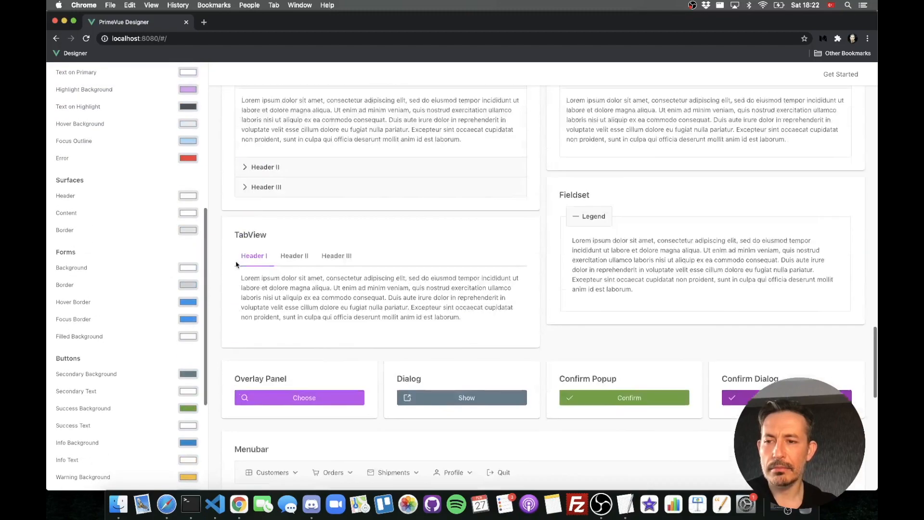
{"action": "scroll", "scroll_direction": "up", "scroll_amount": 3}
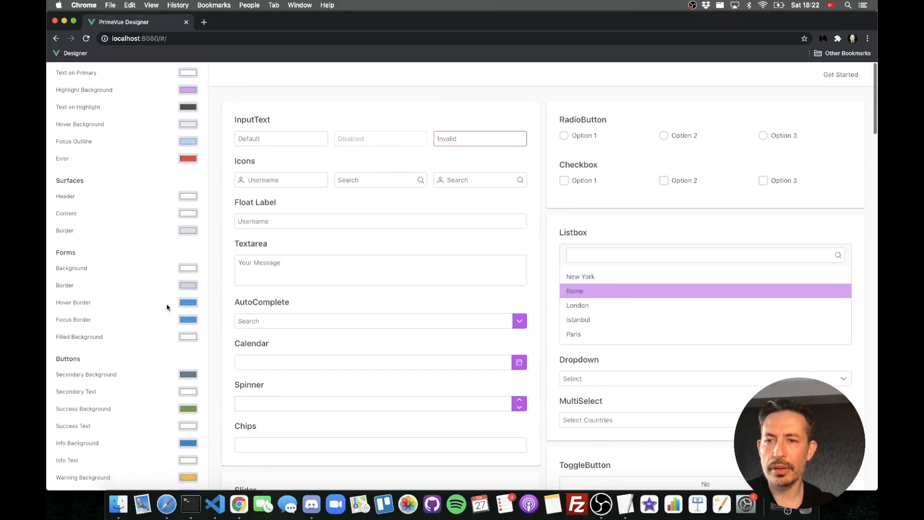
Darken the form border to grey, then make focus border purple and hover border light purple
{"action": "left_click", "coordinate": [187, 285]}
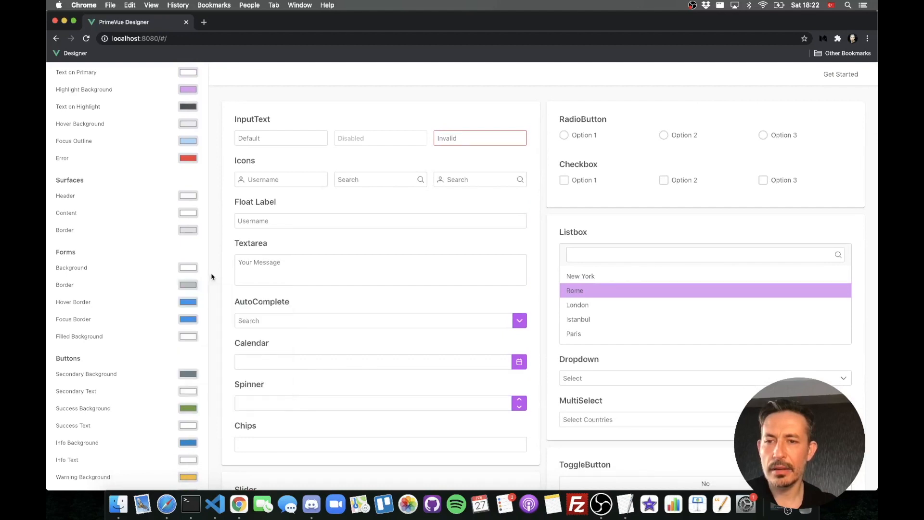
{"action": "left_click", "coordinate": [188, 284]}
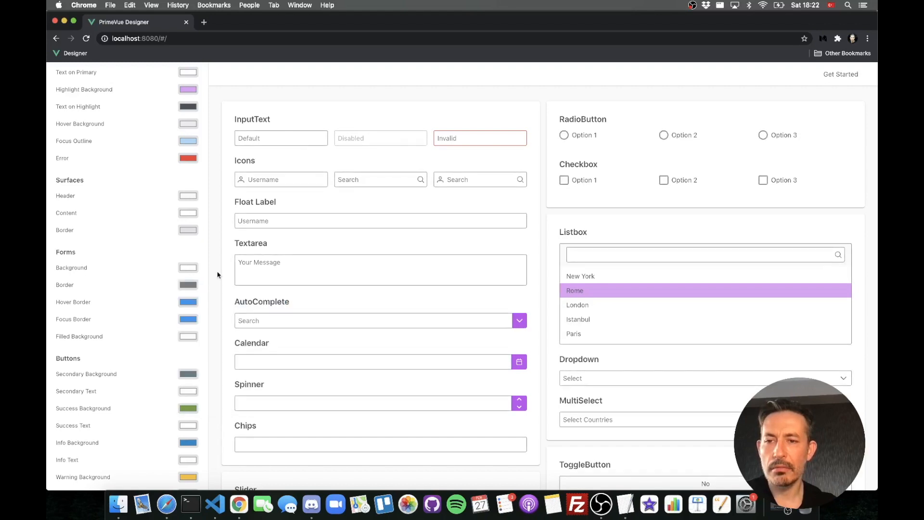
{"action": "mouse_move", "coordinate": [206, 282]}
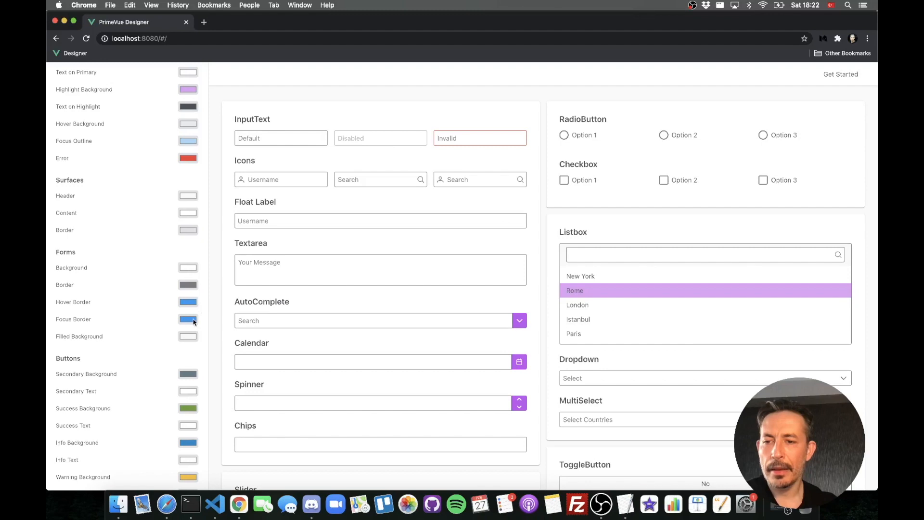
{"action": "mouse_move", "coordinate": [202, 299]}
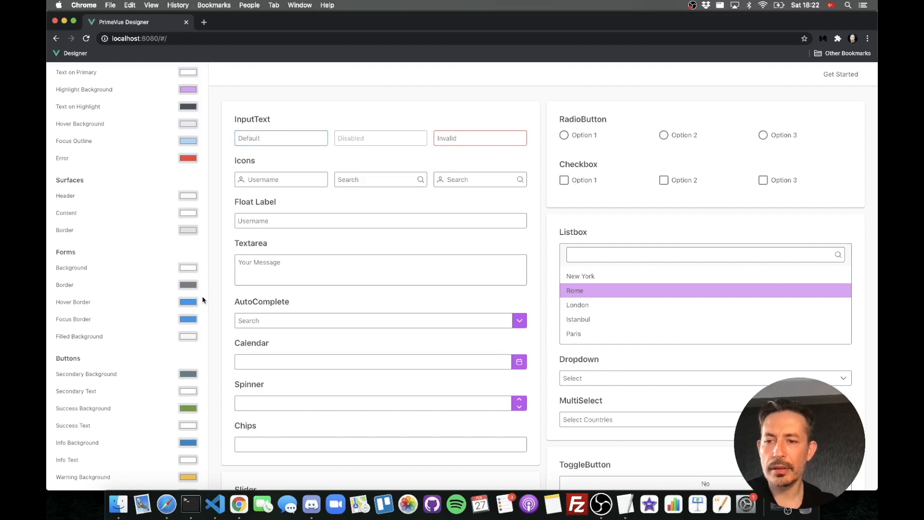
{"action": "left_click", "coordinate": [188, 318]}
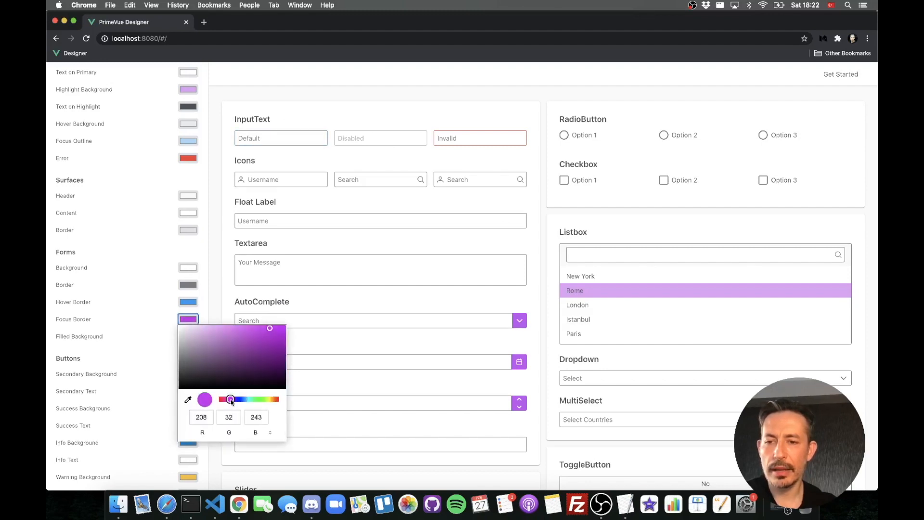
{"action": "left_click", "coordinate": [281, 152]}
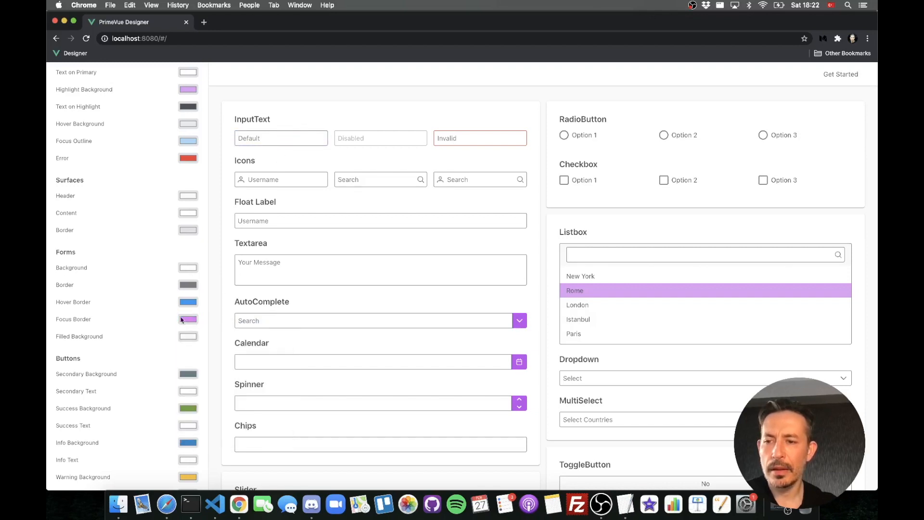
{"action": "left_click", "coordinate": [188, 301]}
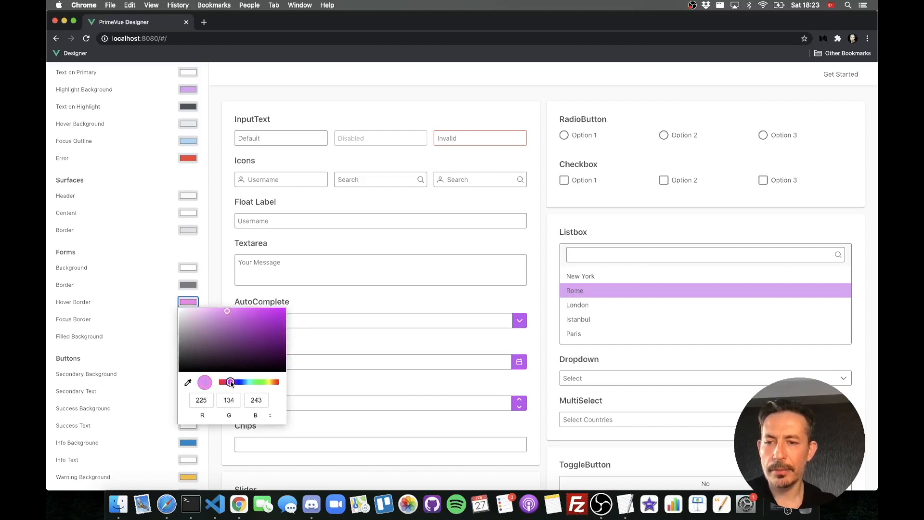
{"action": "left_click", "coordinate": [280, 138]}
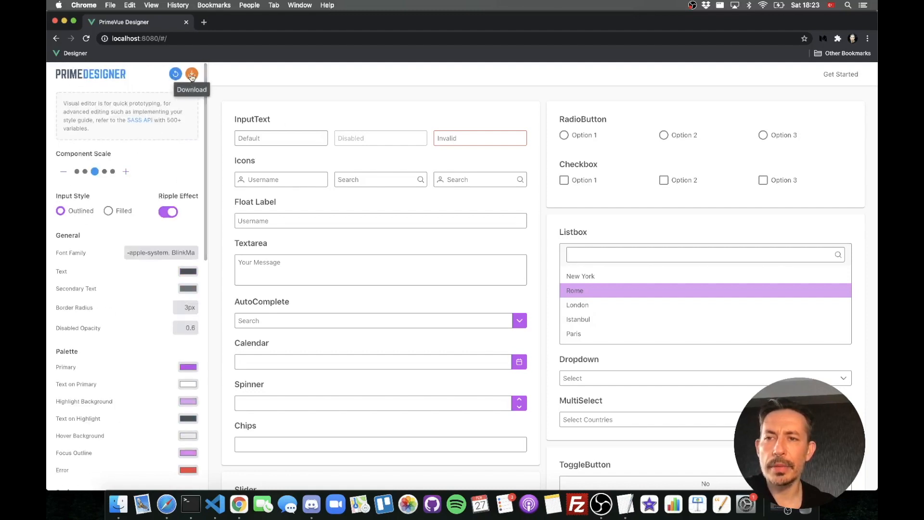
Bring up the Restart confirmation for discarding the current purple theme
{"action": "left_click", "coordinate": [191, 74]}
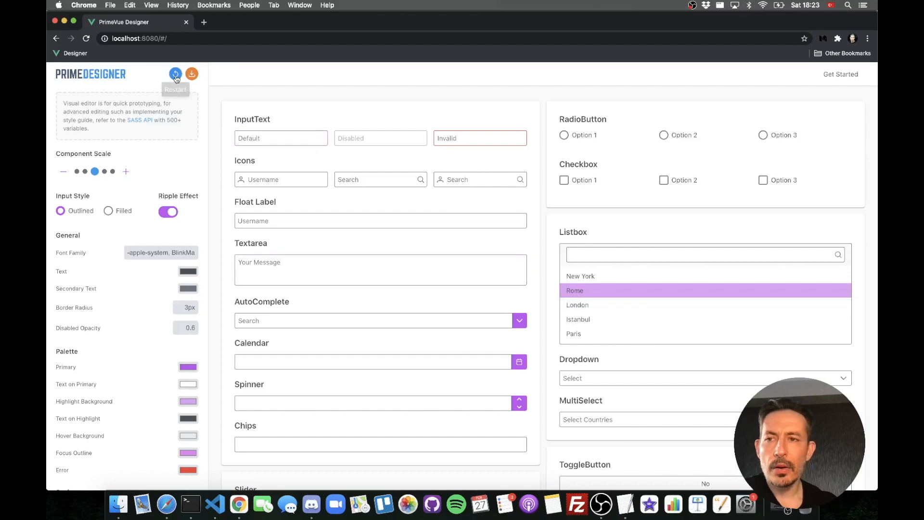
{"action": "left_click", "coordinate": [175, 74]}
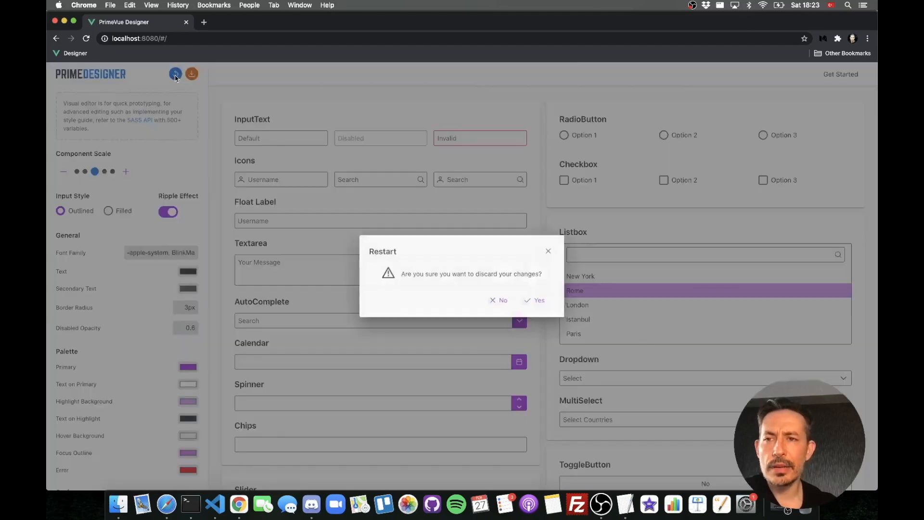
Confirm the restart, pick a light base theme, and try a pink primary colour
{"action": "left_click", "coordinate": [538, 300]}
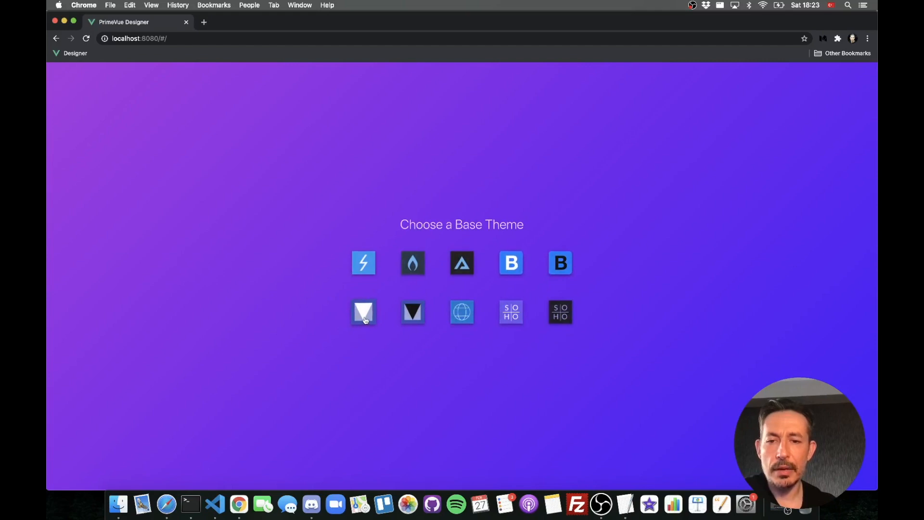
{"action": "left_click", "coordinate": [363, 312]}
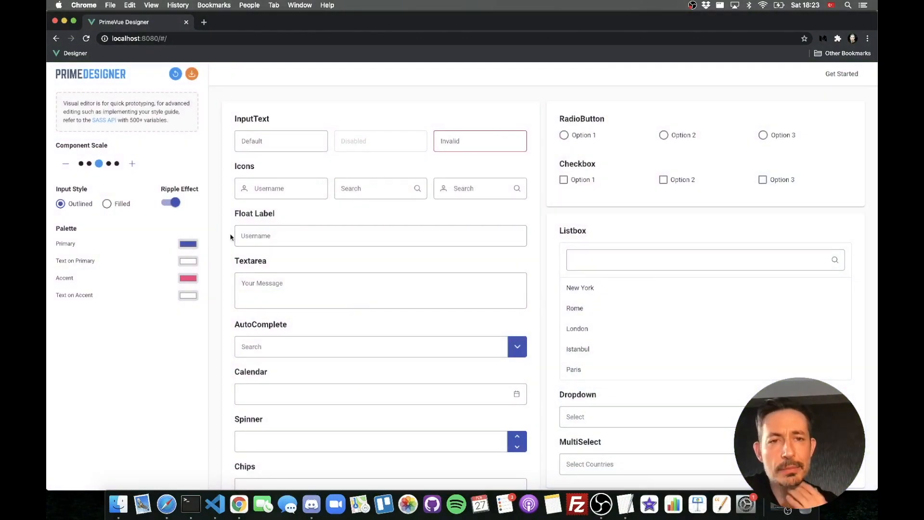
{"action": "scroll", "scroll_direction": "down", "scroll_amount": 3}
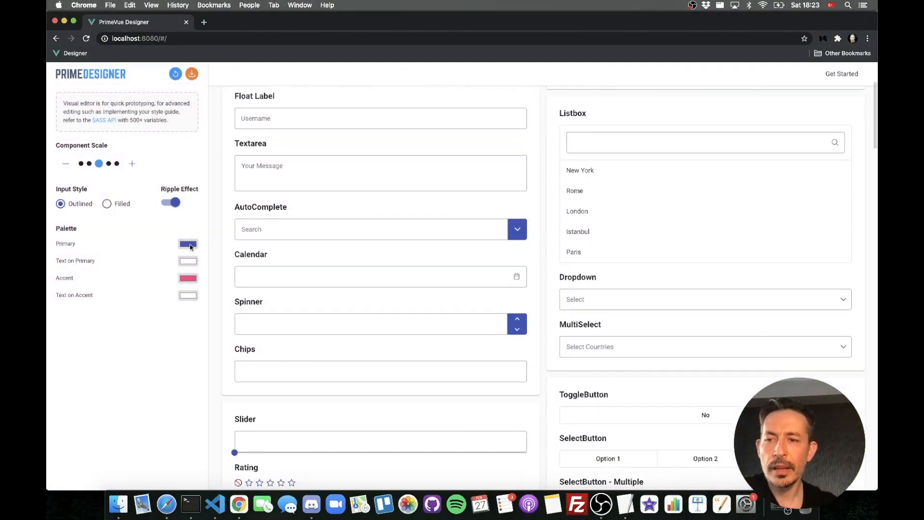
{"action": "left_click", "coordinate": [187, 244]}
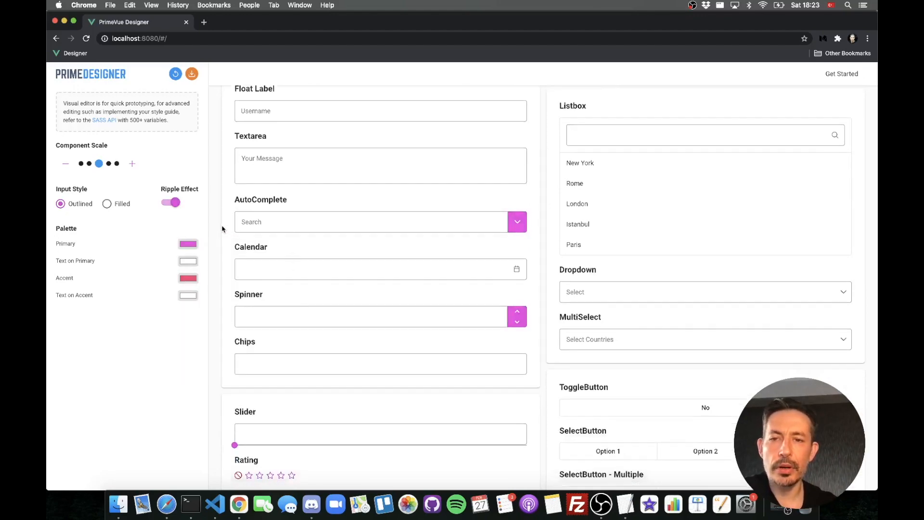
Switch inputs to the Filled style and make the primary colour violet
{"action": "scroll", "scroll_direction": "down", "scroll_amount": 3}
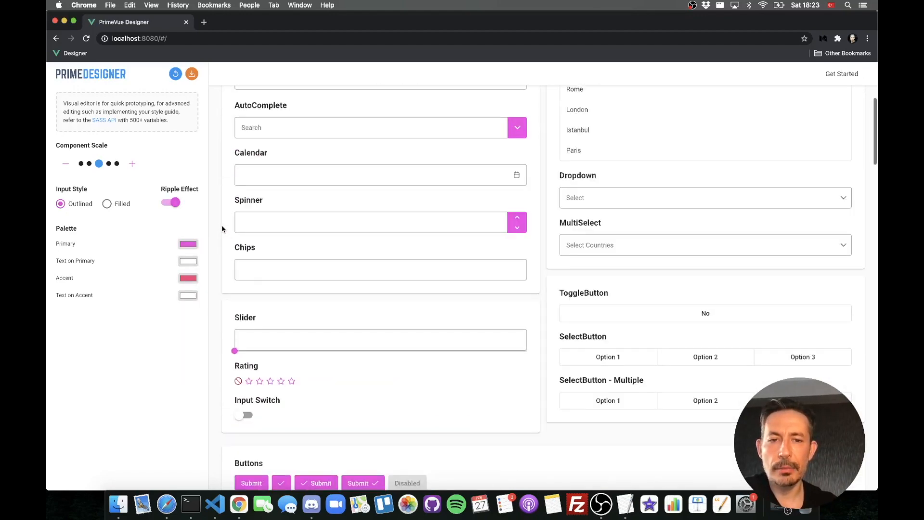
{"action": "left_click", "coordinate": [107, 203]}
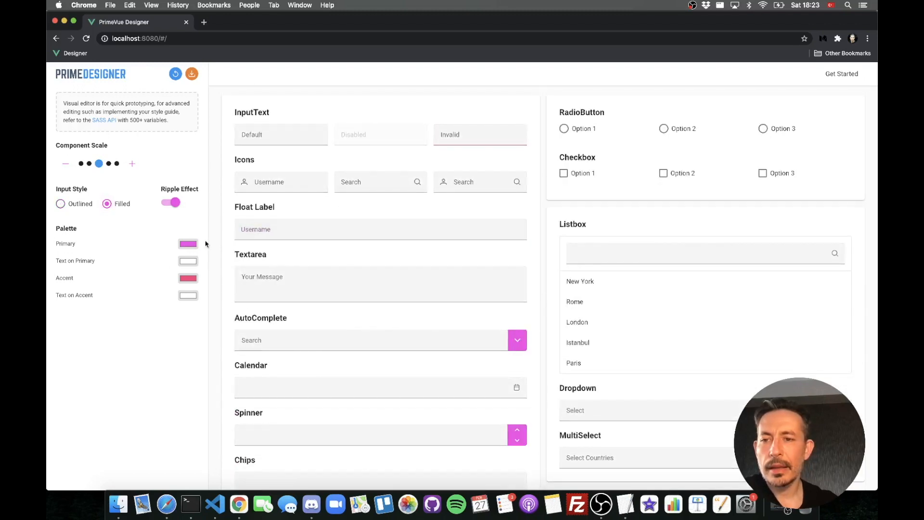
{"action": "left_click", "coordinate": [187, 244]}
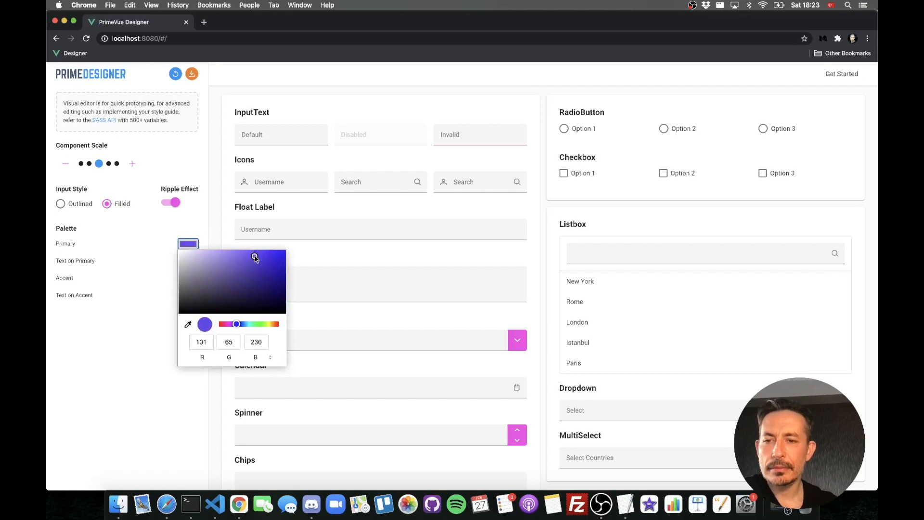
{"action": "left_click", "coordinate": [380, 229]}
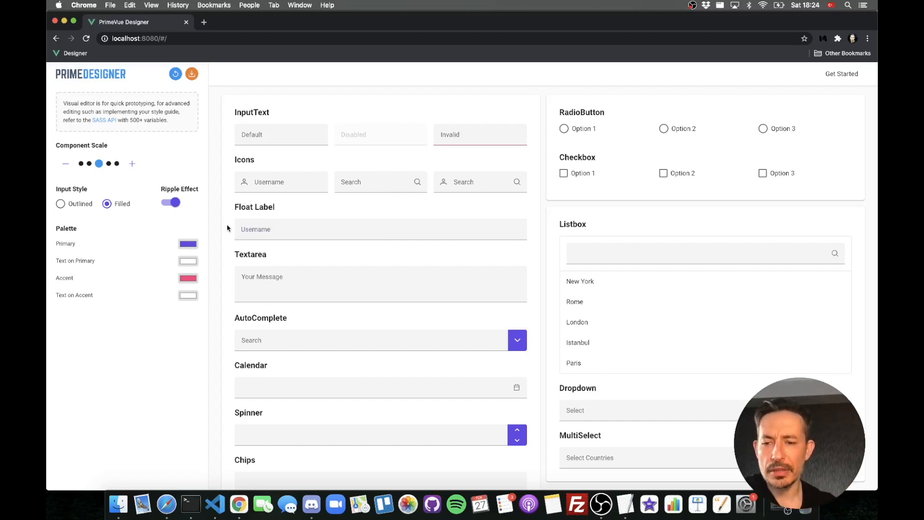
{"action": "mouse_move", "coordinate": [214, 505]}
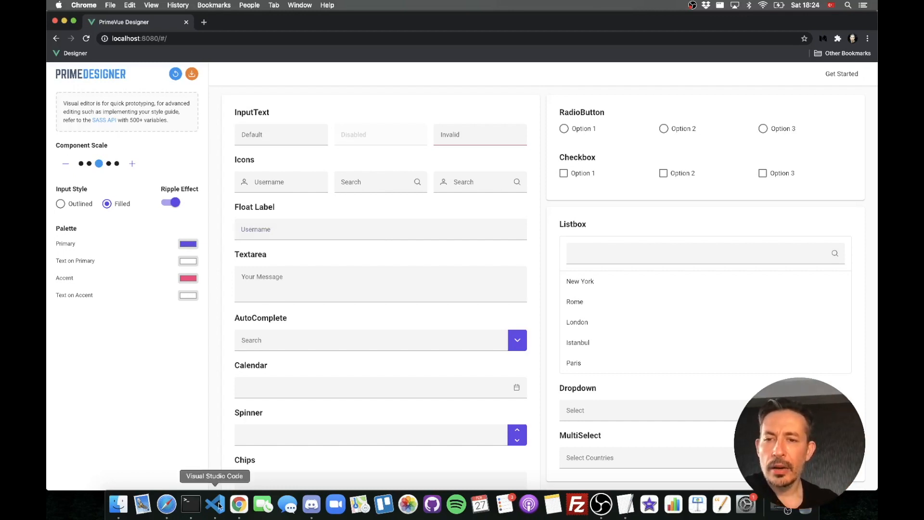
Change VUE_APP_EDITOR in .env from visual to code, then save and close the file
{"action": "left_click", "coordinate": [214, 504]}
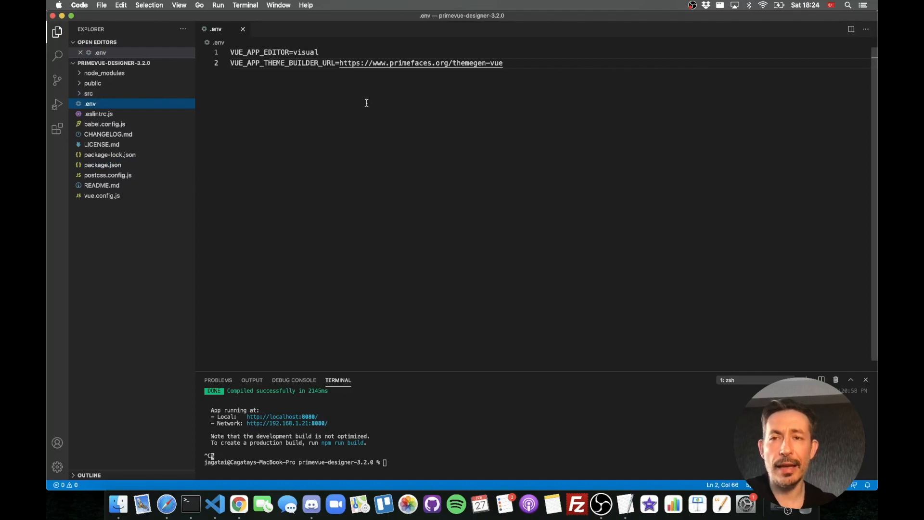
{"action": "type", "text": "co"}
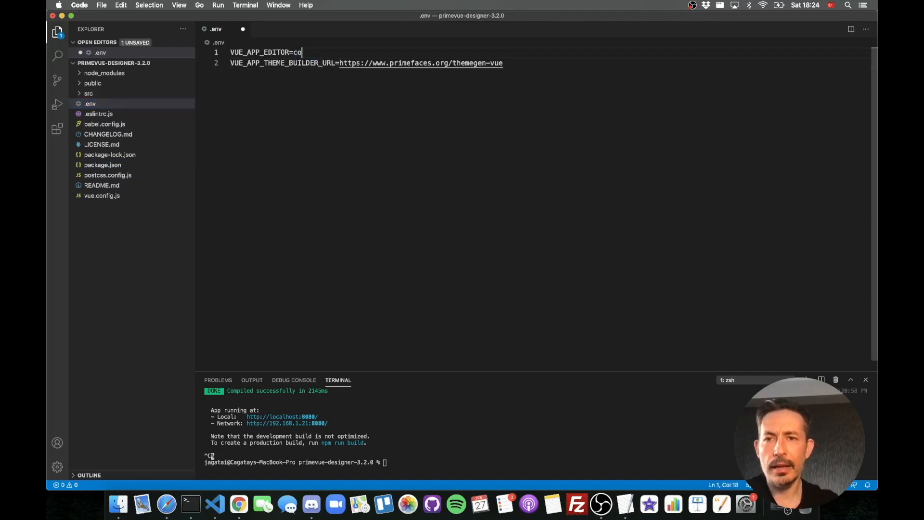
{"action": "type", "text": "de"}
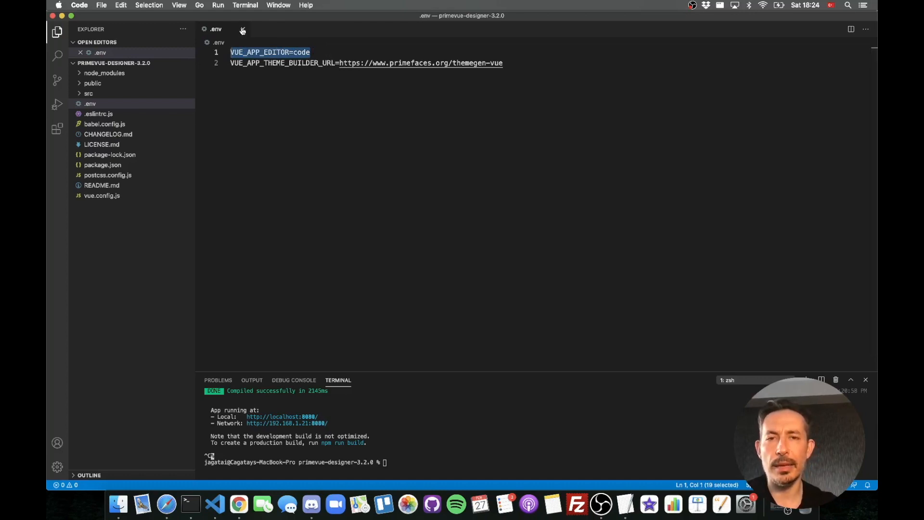
{"action": "mouse_move", "coordinate": [242, 29]}
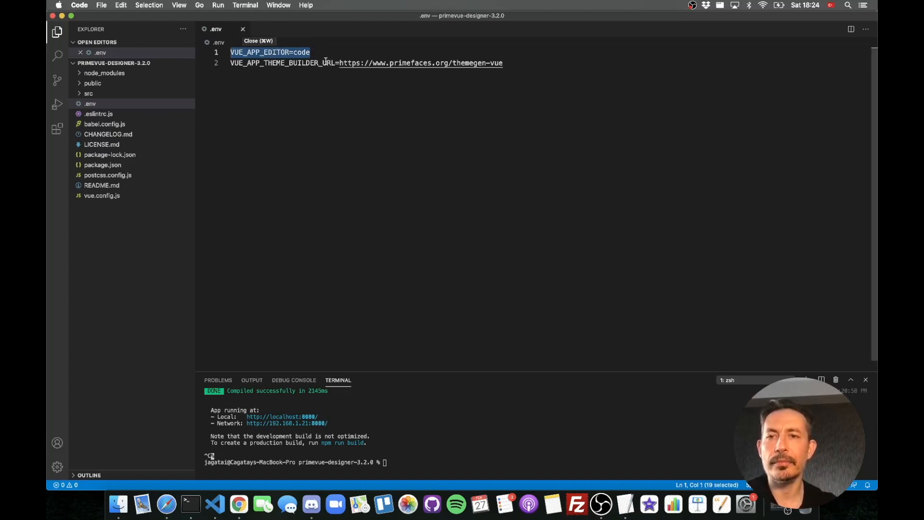
{"action": "left_click", "coordinate": [242, 29]}
{"action": "type", "text": "npm run serve"}
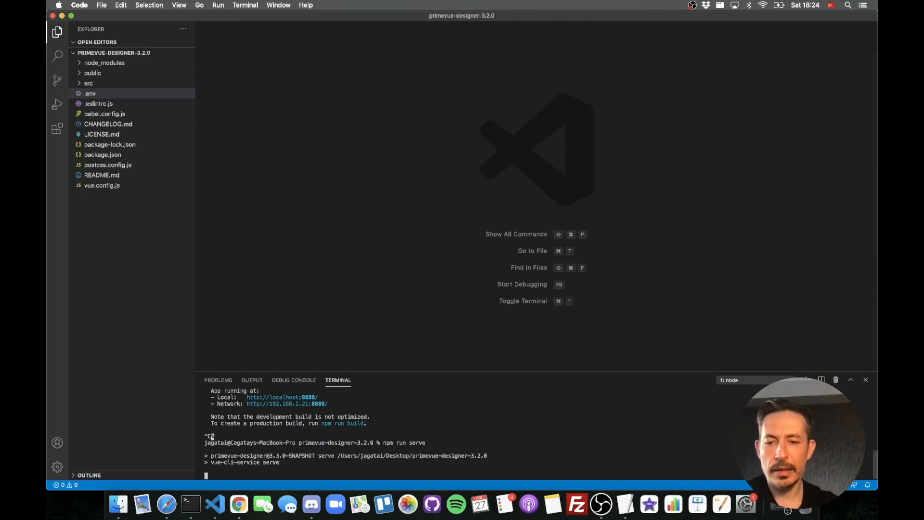
Expand src > assets > themes > material and browse material-light/_variables.scss
{"action": "left_click", "coordinate": [89, 84]}
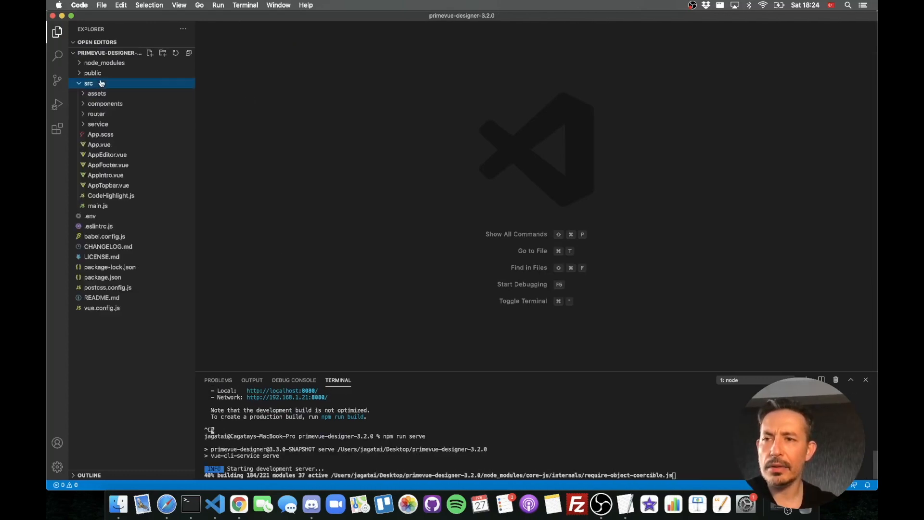
{"action": "left_click", "coordinate": [96, 92]}
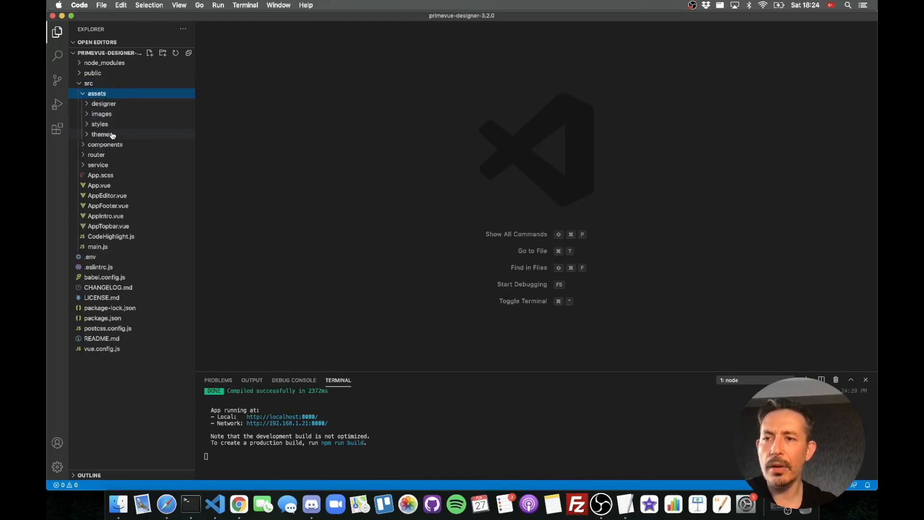
{"action": "left_click", "coordinate": [102, 133]}
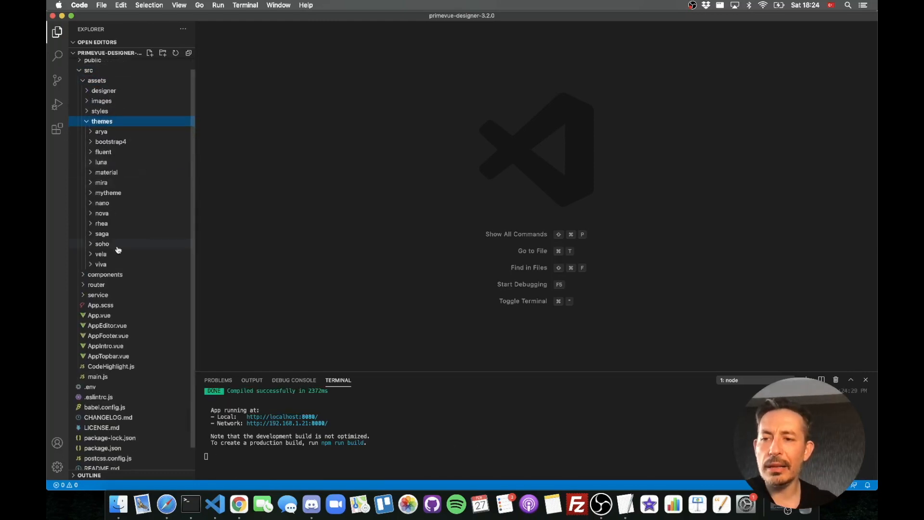
{"action": "mouse_move", "coordinate": [111, 265]}
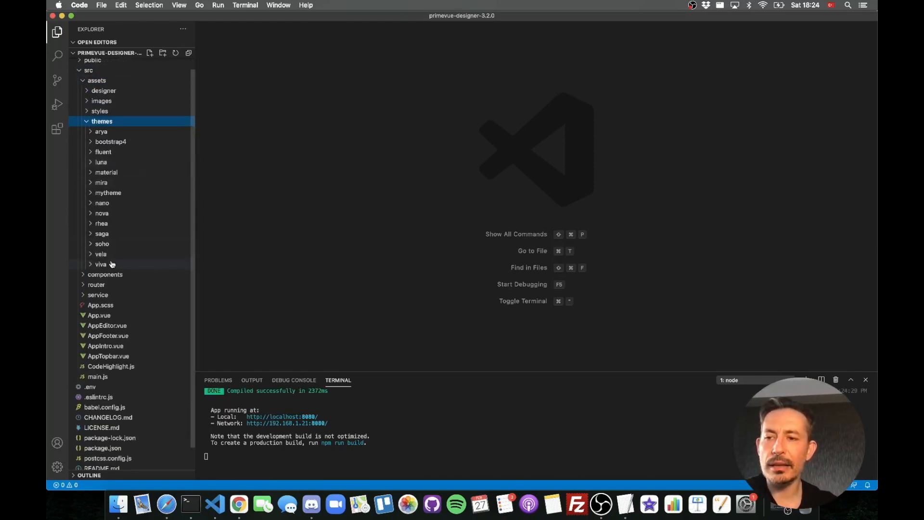
{"action": "mouse_move", "coordinate": [102, 203]}
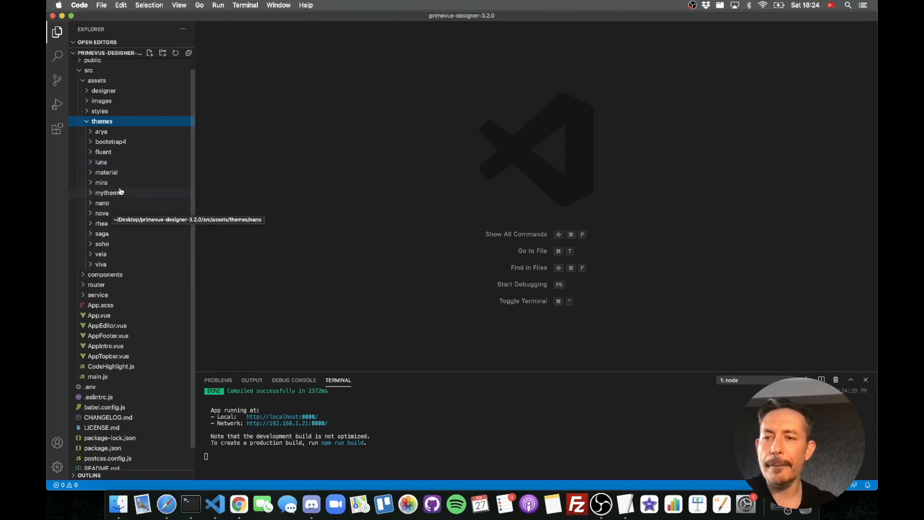
{"action": "mouse_move", "coordinate": [102, 213]}
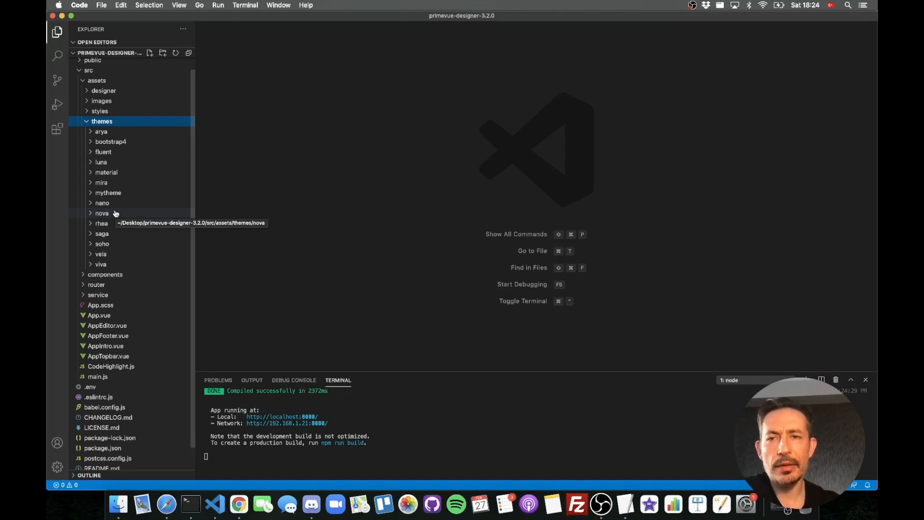
{"action": "left_click", "coordinate": [106, 172]}
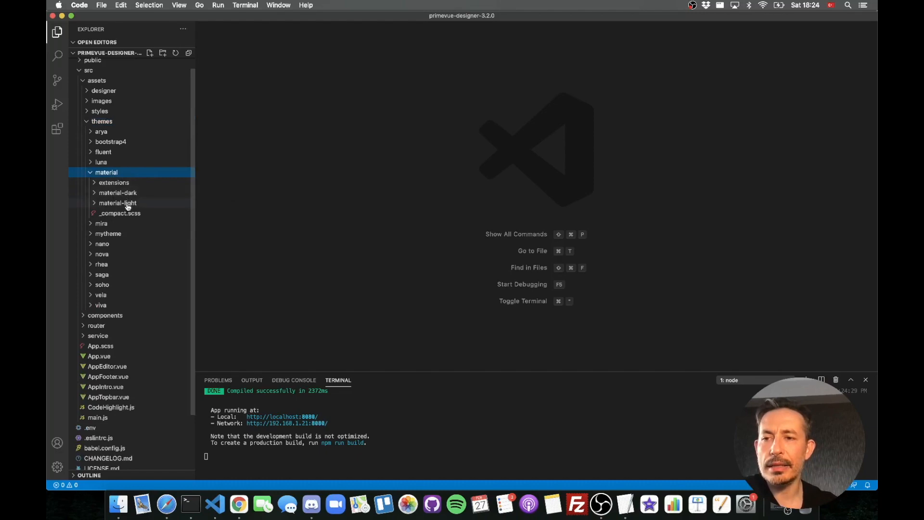
{"action": "left_click", "coordinate": [118, 202]}
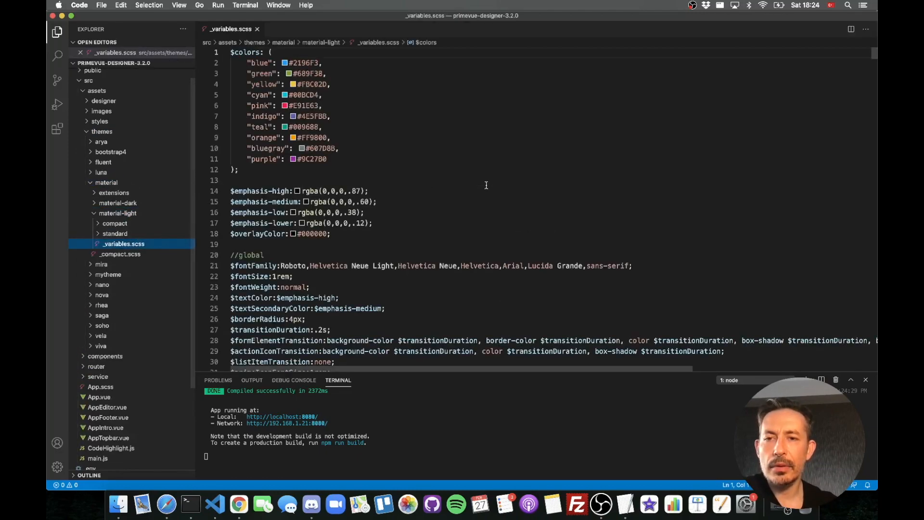
{"action": "scroll", "scroll_direction": "down", "scroll_amount": 3}
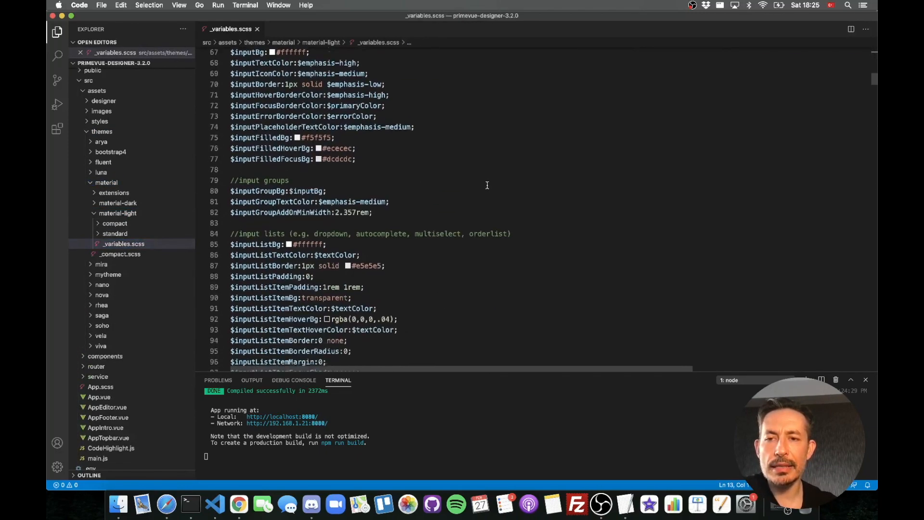
{"action": "scroll", "scroll_direction": "down", "scroll_amount": 3}
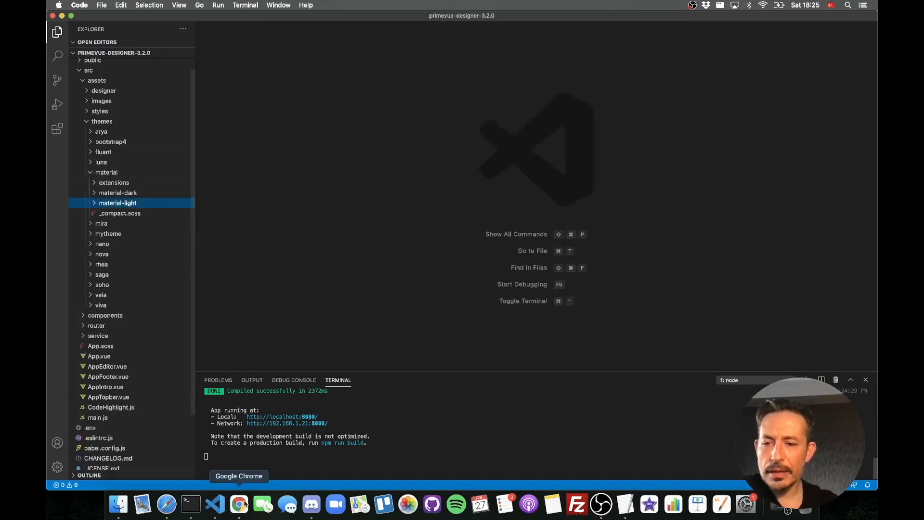
Collapse material, expand mytheme, and open its variables/_data.scss file
{"action": "left_click", "coordinate": [239, 503]}
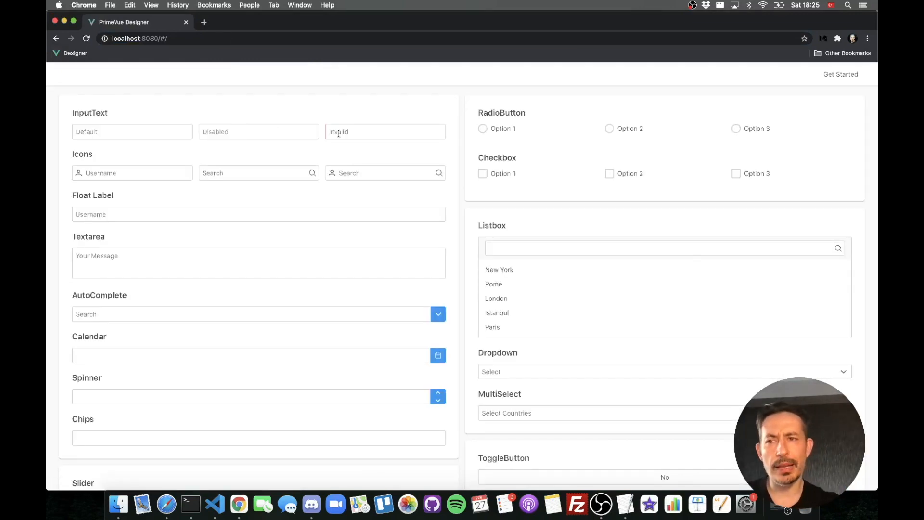
{"action": "mouse_move", "coordinate": [302, 108]}
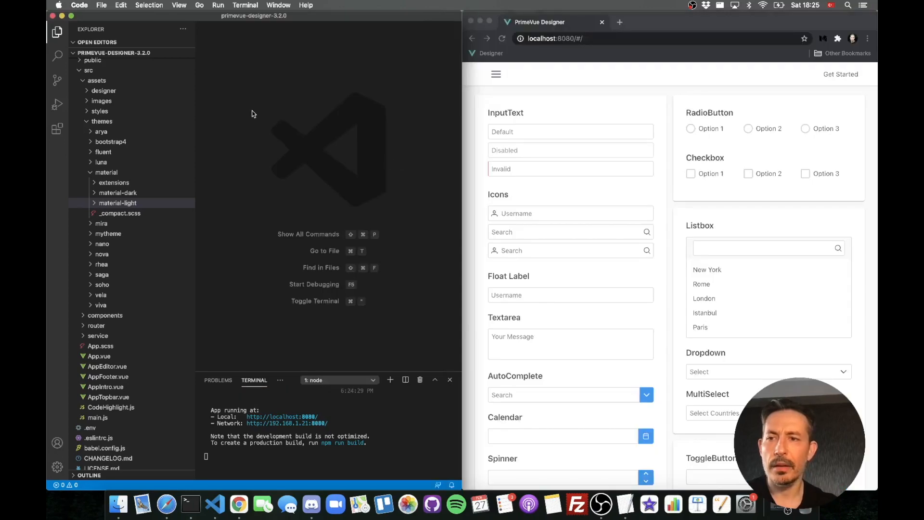
{"action": "left_click", "coordinate": [106, 172]}
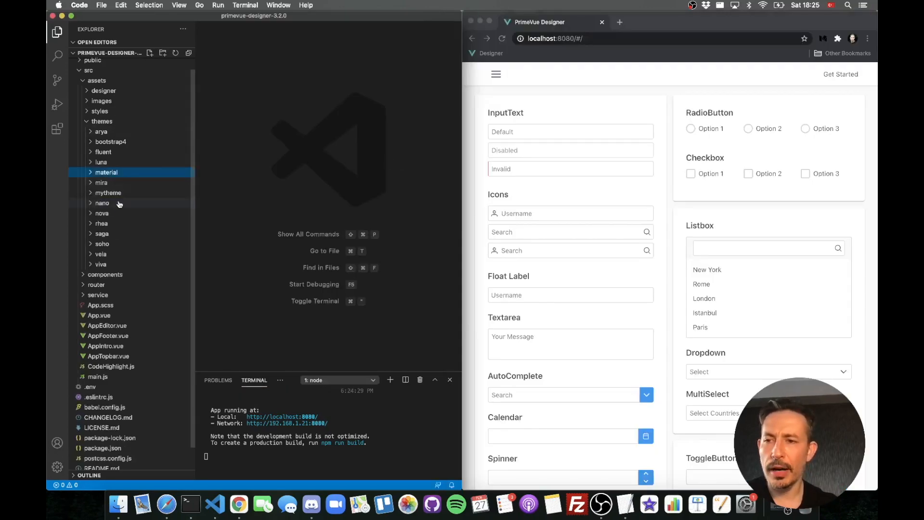
{"action": "left_click", "coordinate": [108, 192]}
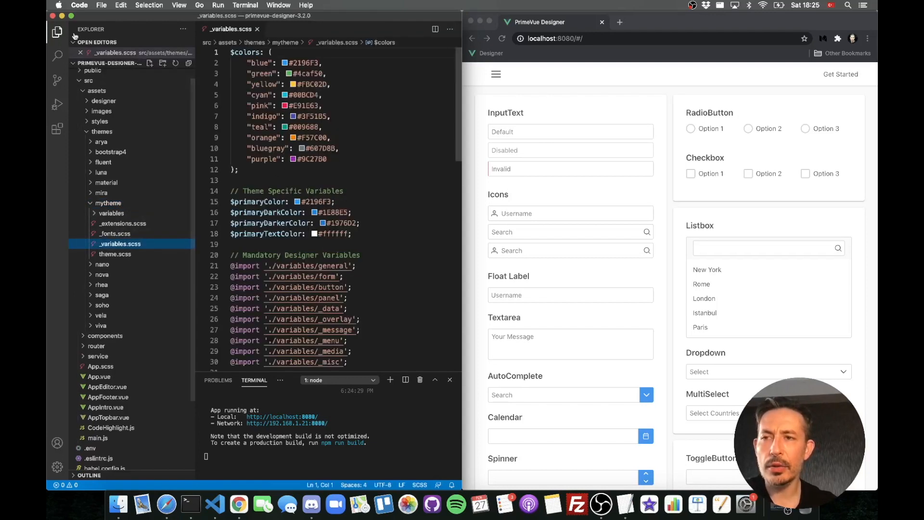
{"action": "left_click", "coordinate": [58, 33]}
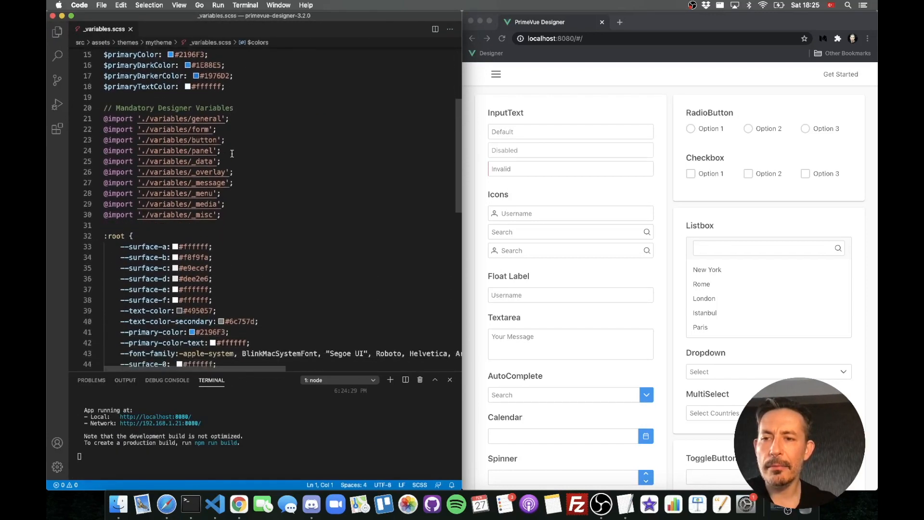
{"action": "scroll", "scroll_direction": "down", "scroll_amount": 3}
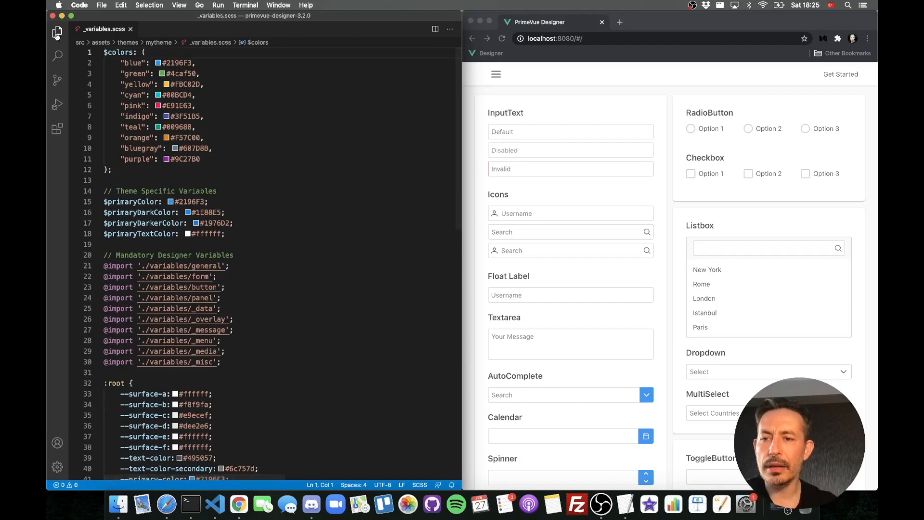
{"action": "left_click", "coordinate": [57, 34]}
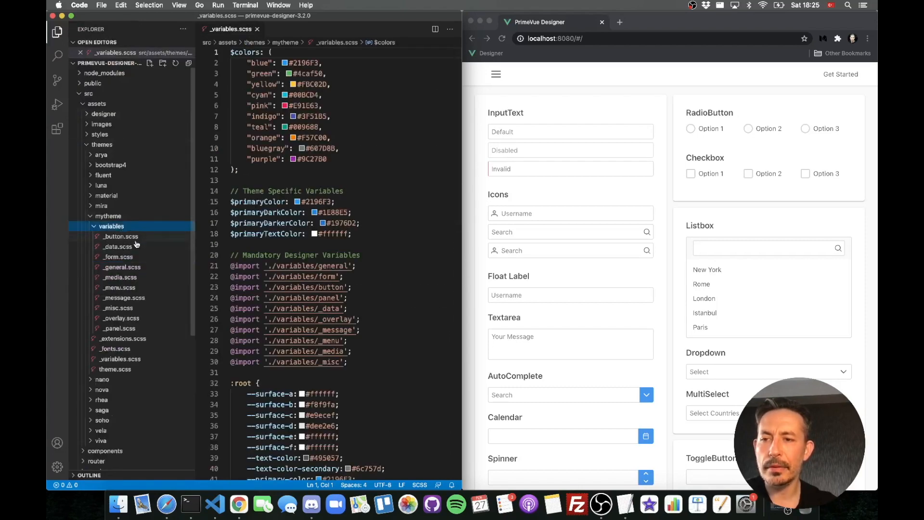
{"action": "left_click", "coordinate": [117, 256]}
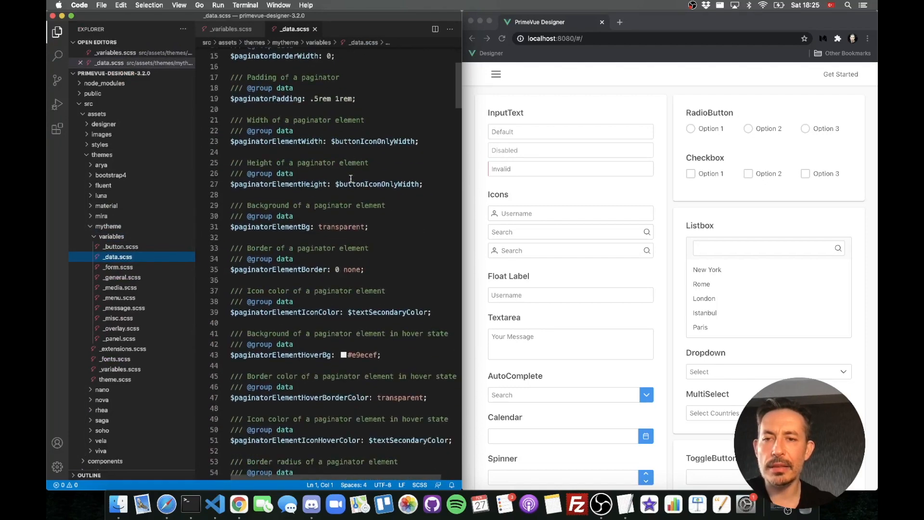
{"action": "mouse_move", "coordinate": [576, 103]}
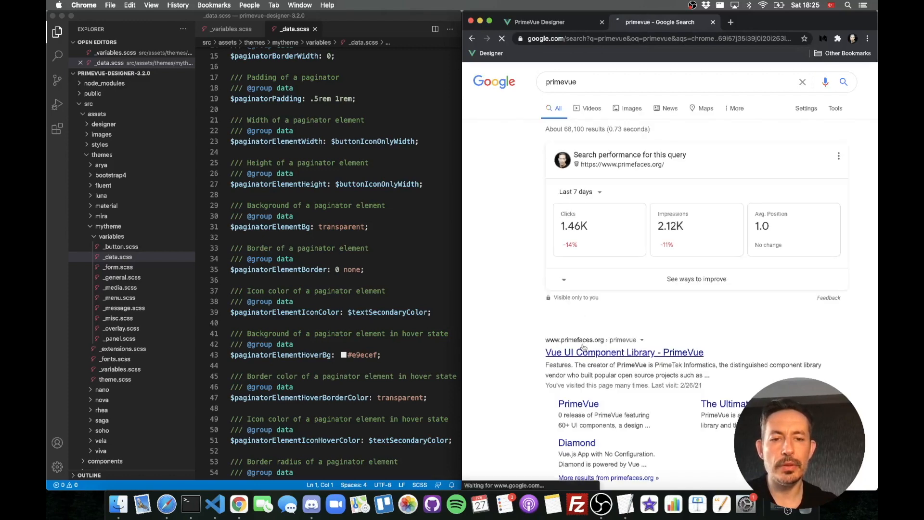
Search PrimeVue's SASS API docs for 'paginator' to find paginatorBg, close the tab, return to VS Code
{"action": "left_click", "coordinate": [622, 352]}
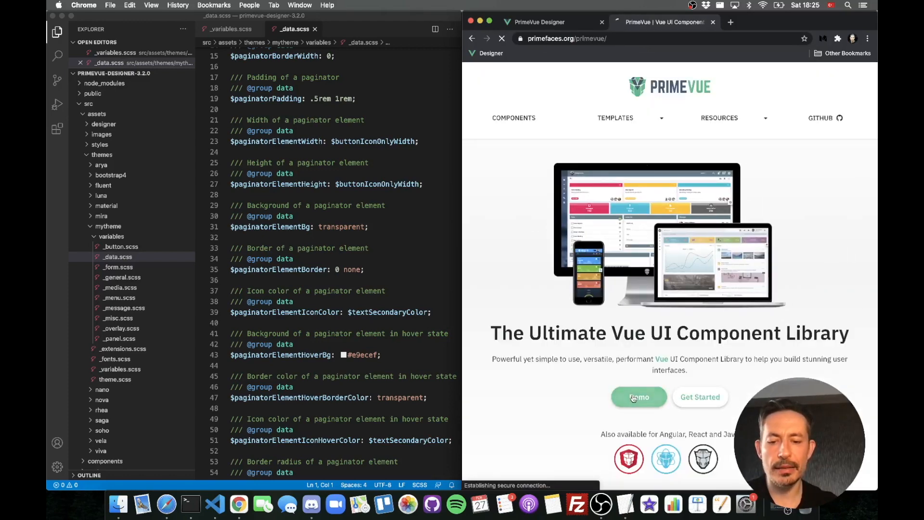
{"action": "left_click", "coordinate": [638, 396]}
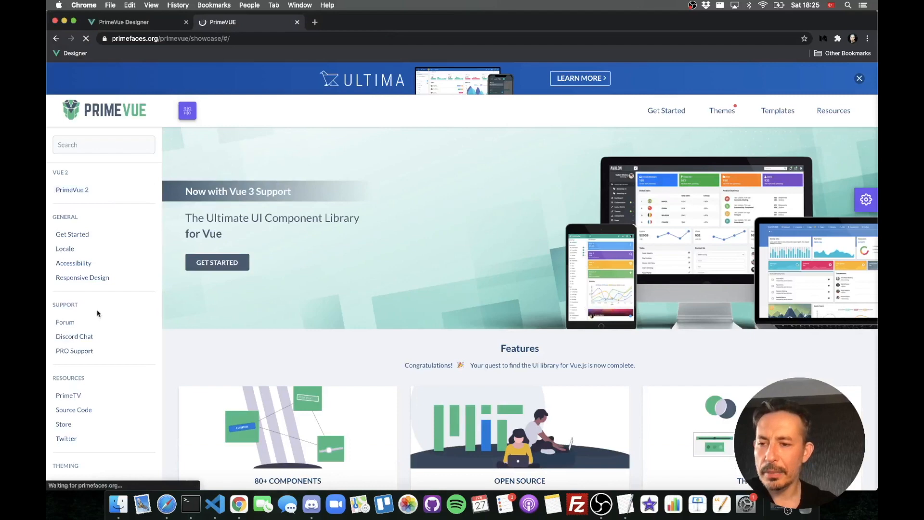
{"action": "left_click", "coordinate": [315, 22]}
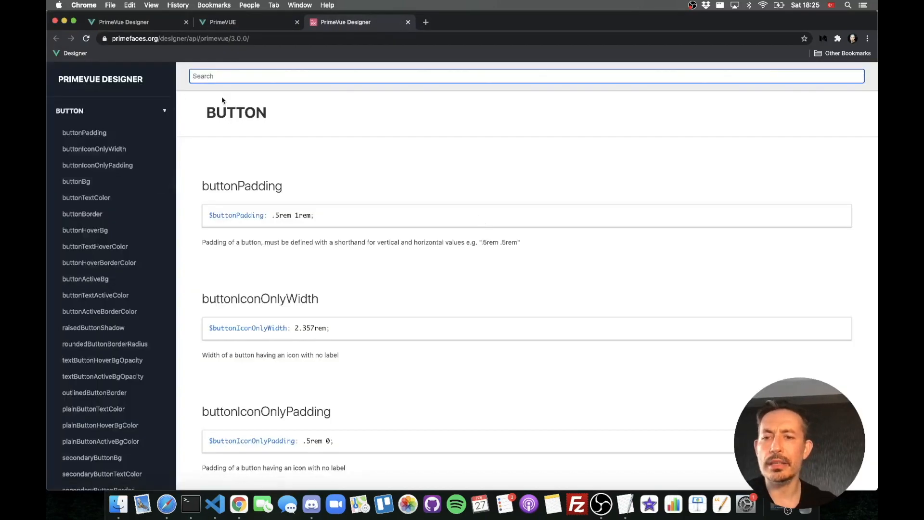
{"action": "type", "text": "paginator"}
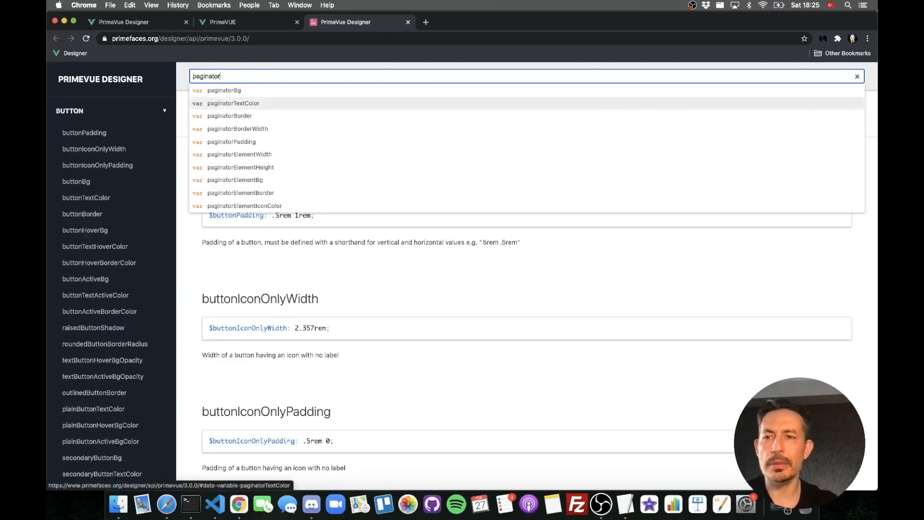
{"action": "left_click", "coordinate": [224, 90]}
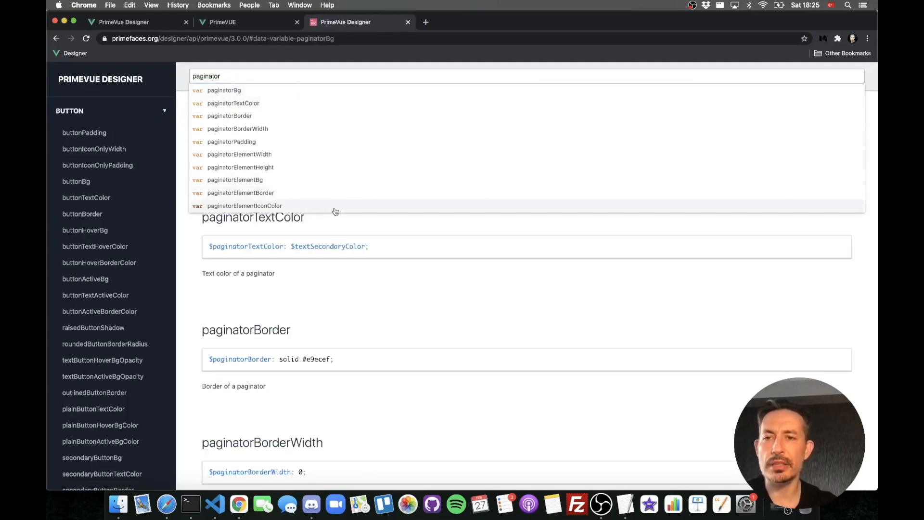
{"action": "scroll", "scroll_direction": "up", "scroll_amount": 3}
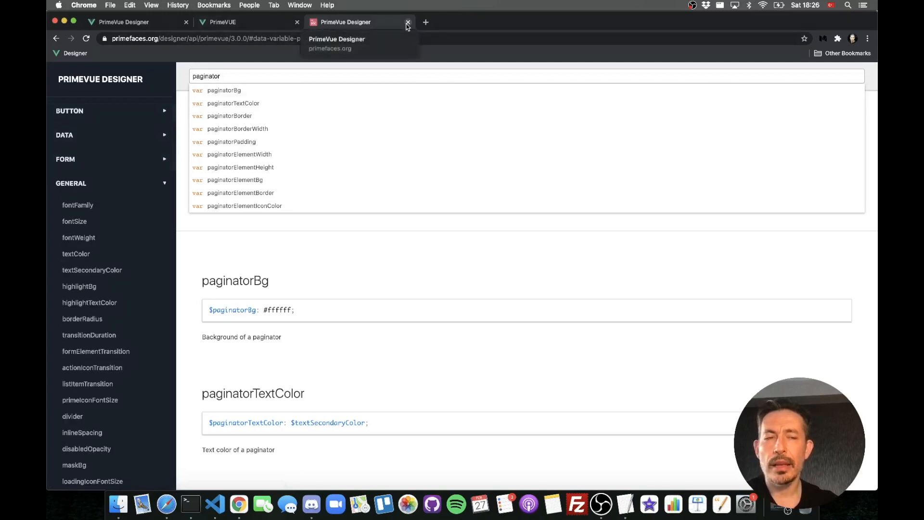
{"action": "left_click", "coordinate": [407, 21]}
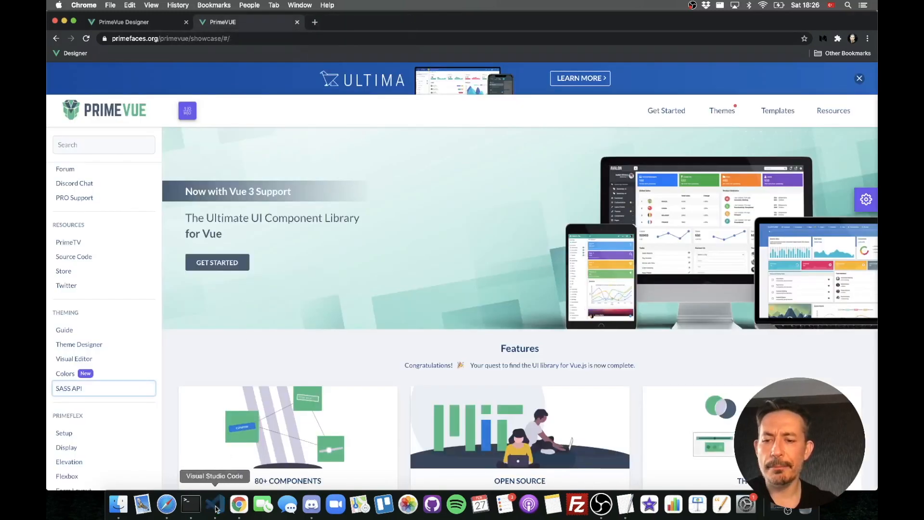
{"action": "left_click", "coordinate": [214, 504]}
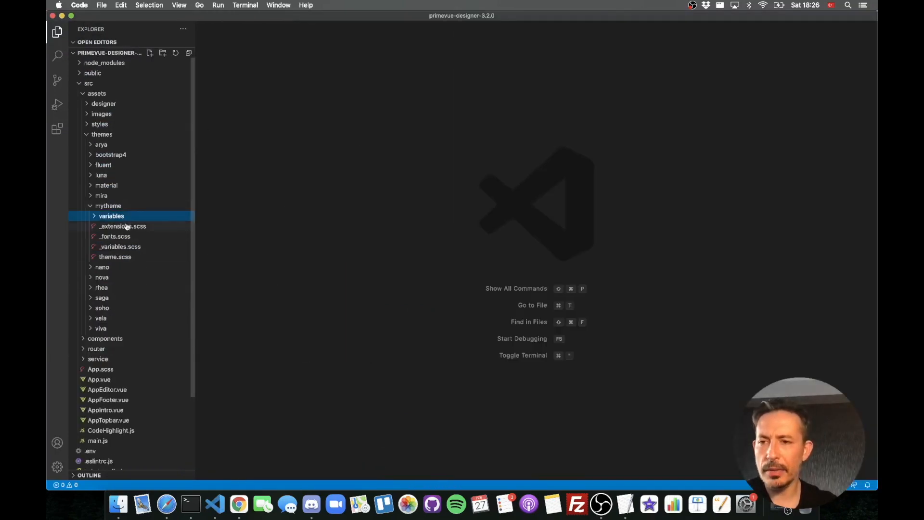
Set $primaryColor in mytheme's _variables.scss to 9C27B0
{"action": "left_click", "coordinate": [239, 504]}
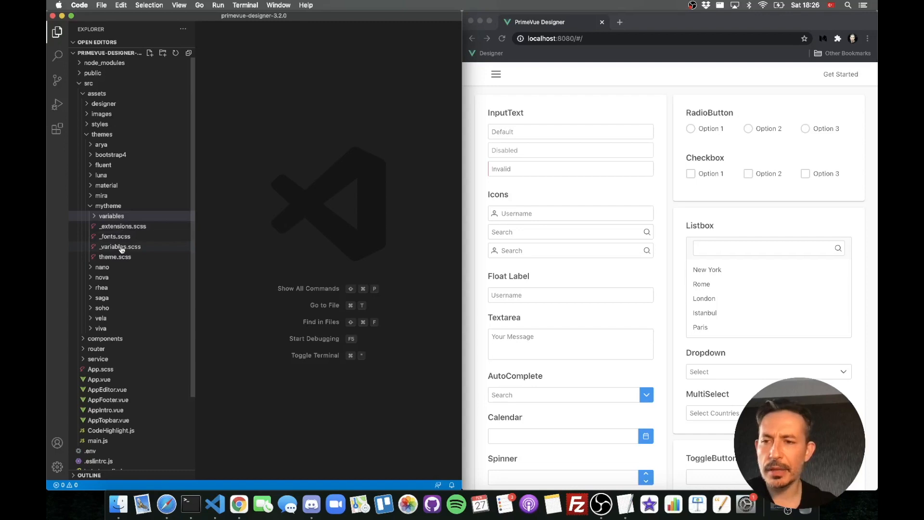
{"action": "left_click", "coordinate": [119, 247]}
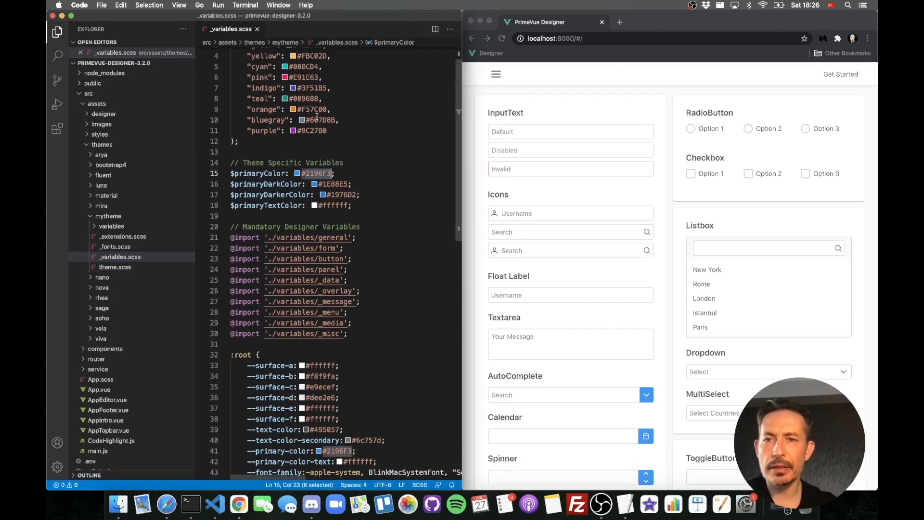
{"action": "type", "text": "9C27B0"}
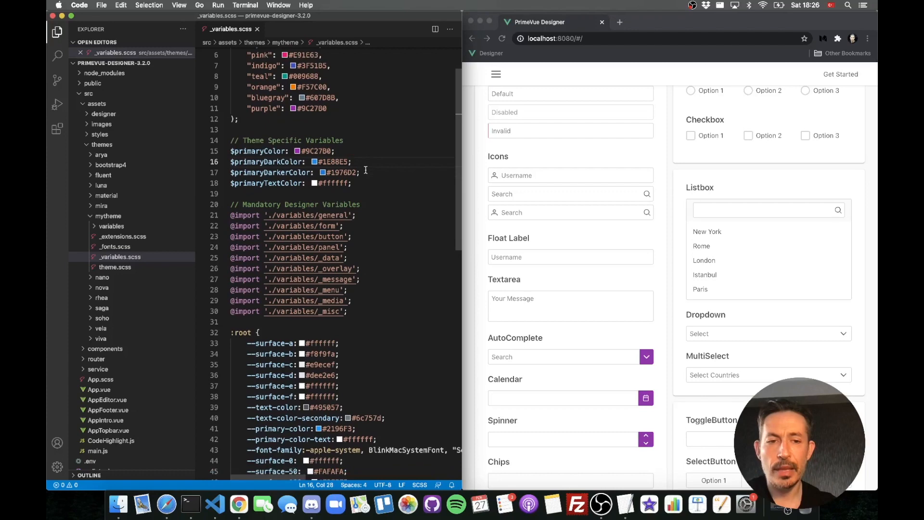
Change the $inputBorder colour in _form.scss to dark grey #383b3d via the colour picker
{"action": "scroll", "scroll_direction": "down", "scroll_amount": 3}
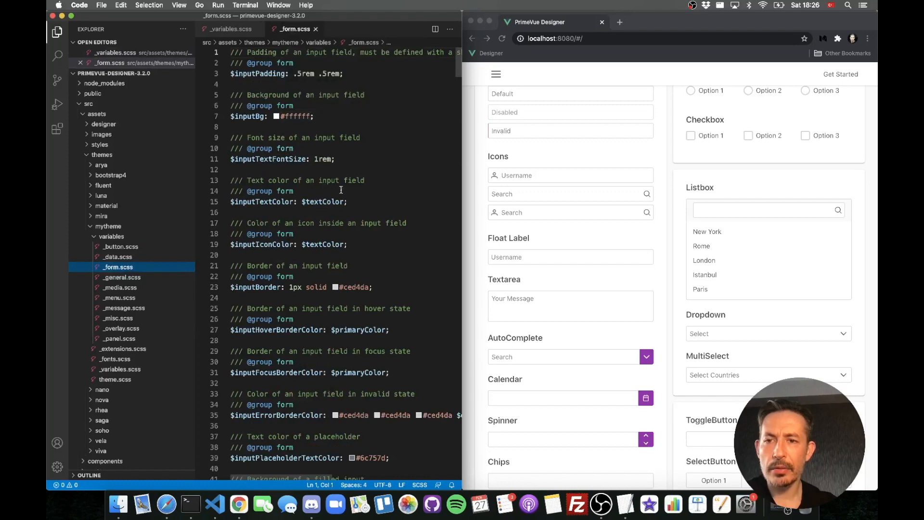
{"action": "double_click", "coordinate": [354, 248]}
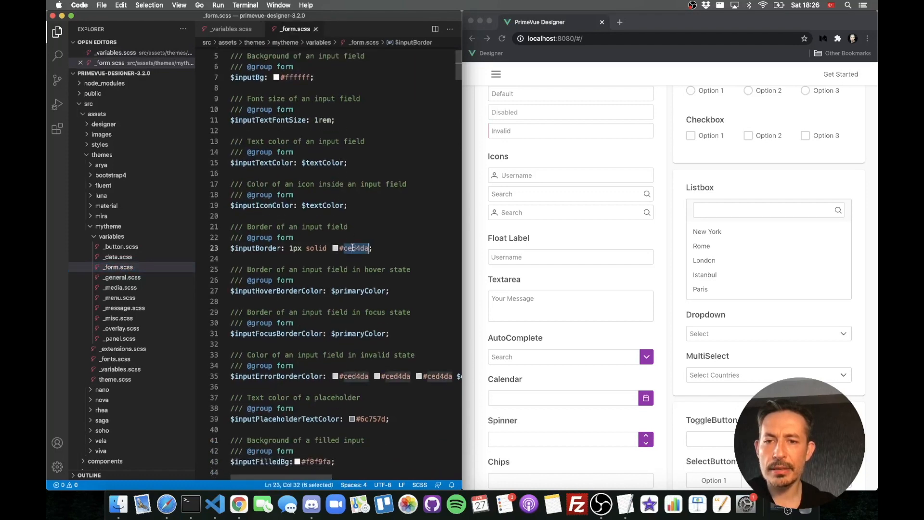
{"action": "left_click", "coordinate": [336, 248]}
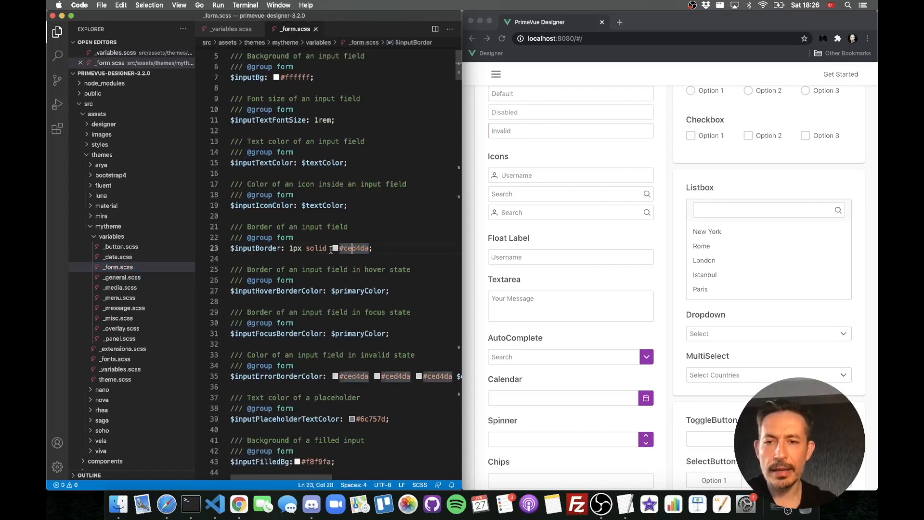
{"action": "left_click", "coordinate": [336, 248]}
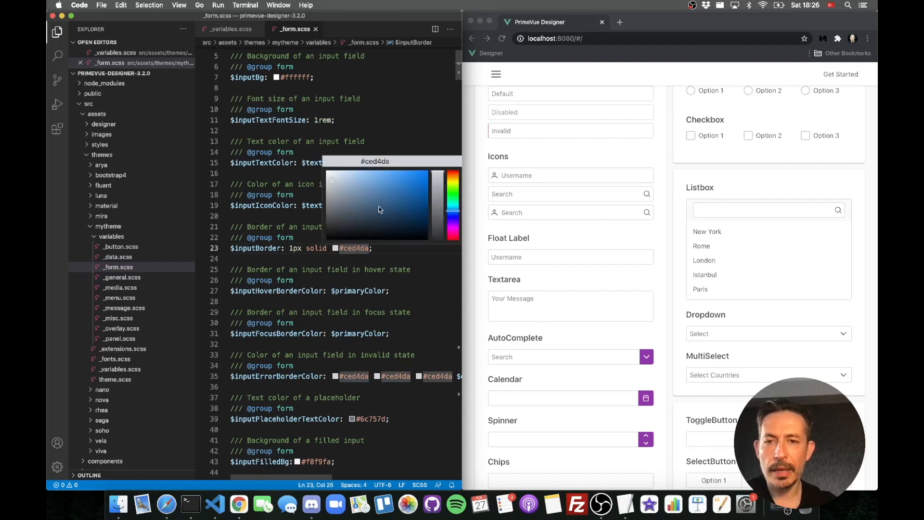
{"action": "left_click", "coordinate": [333, 207]}
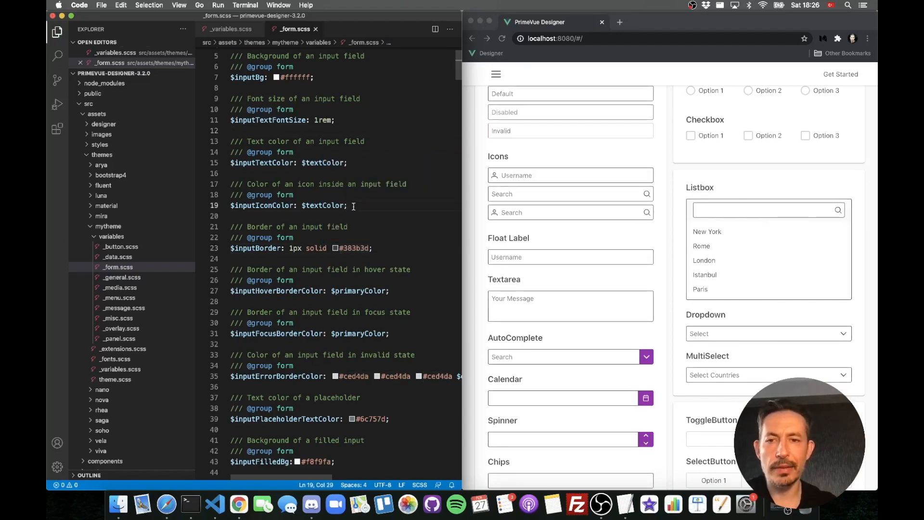
{"action": "scroll", "scroll_direction": "down", "scroll_amount": 3}
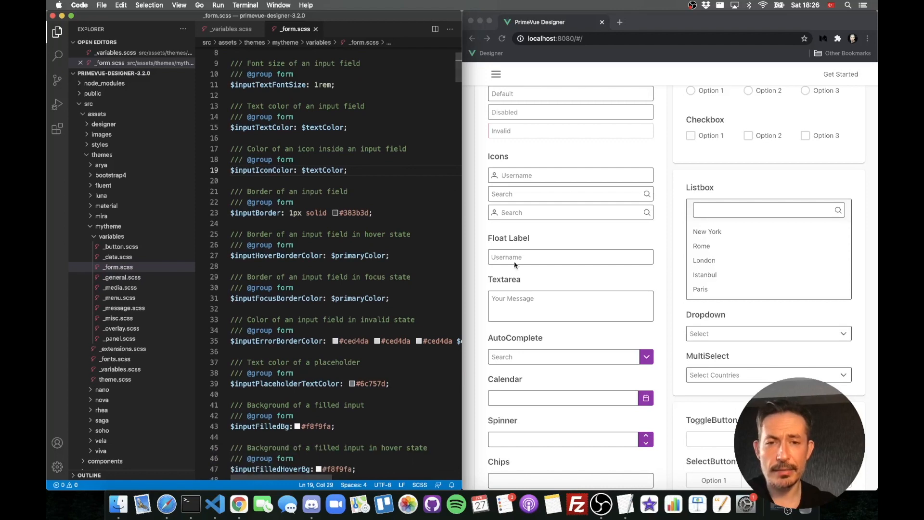
{"action": "scroll", "scroll_direction": "up", "scroll_amount": 3}
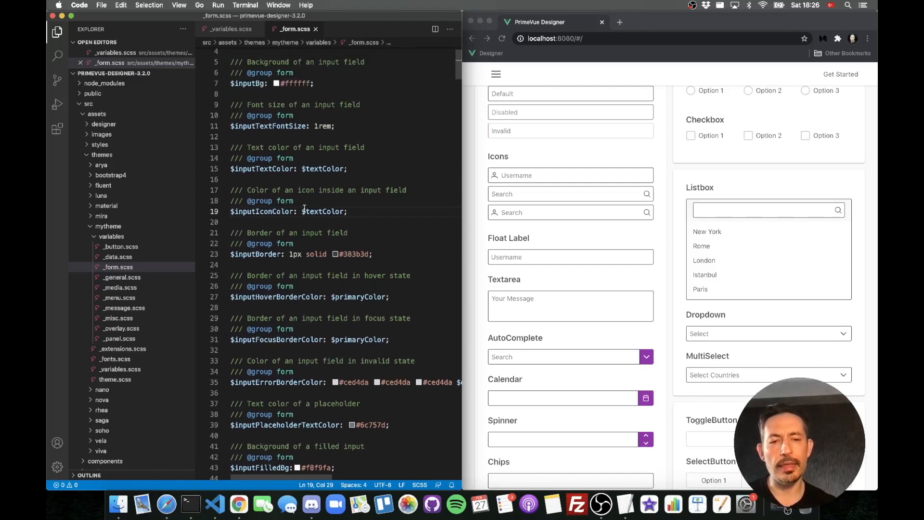
{"action": "scroll", "scroll_direction": "up", "scroll_amount": 3}
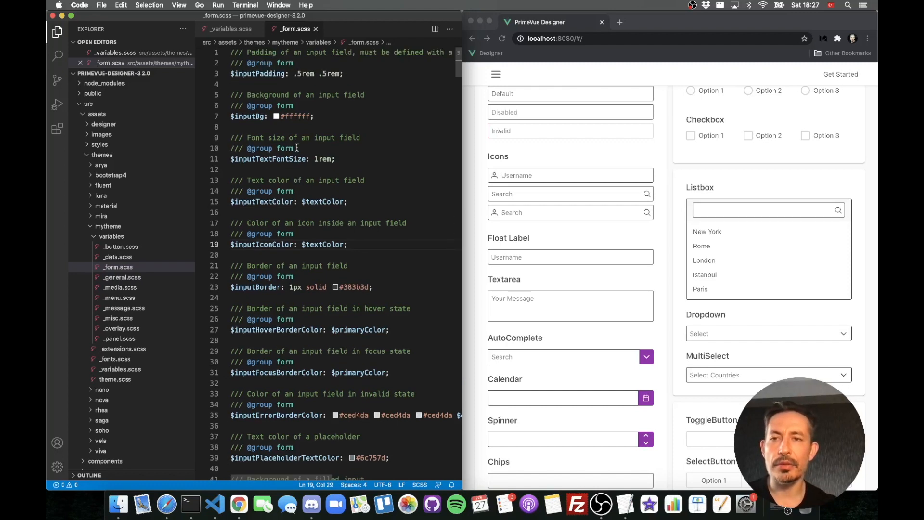
Review the input field variables in mytheme's _form.scss, including padding .75rem .75rem
{"action": "left_click", "coordinate": [300, 73]}
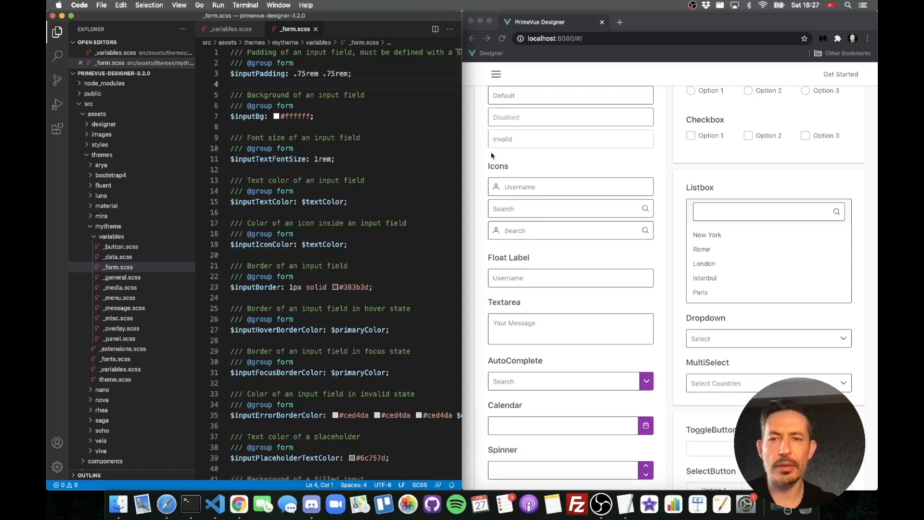
{"action": "mouse_move", "coordinate": [476, 228]}
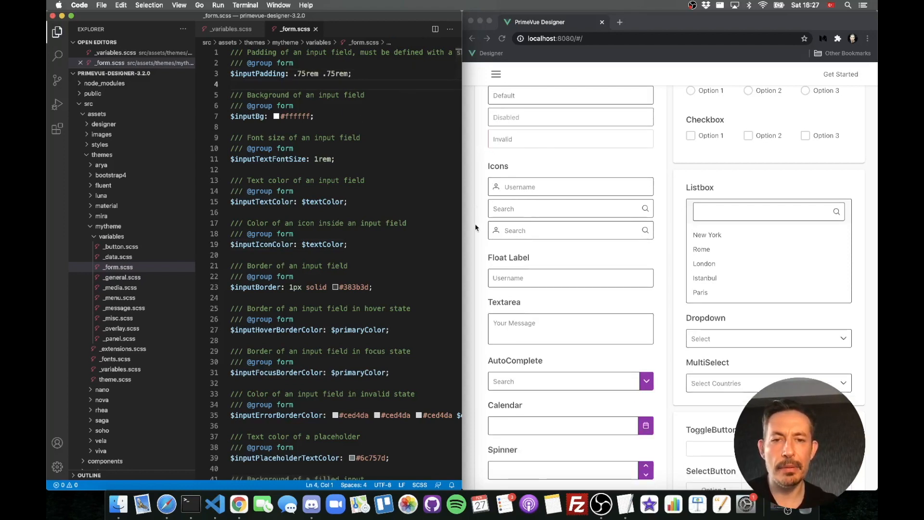
{"action": "scroll", "scroll_direction": "down", "scroll_amount": 3}
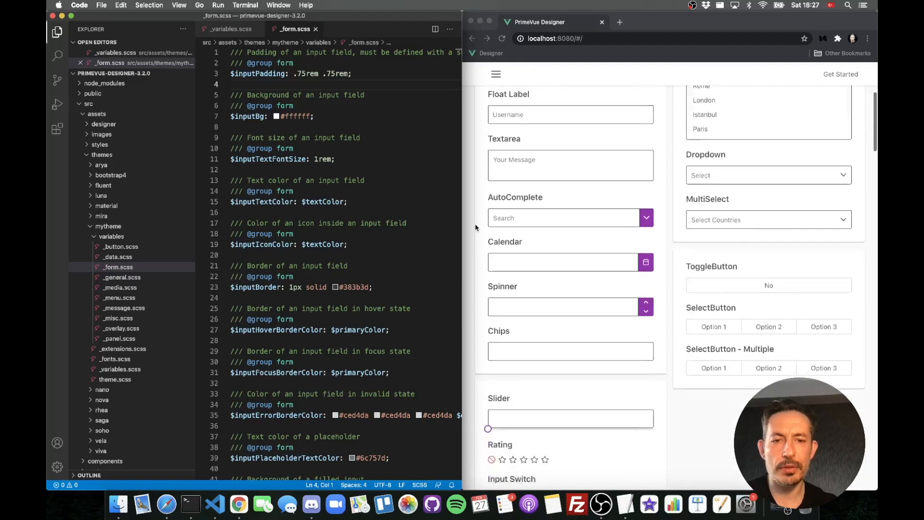
{"action": "scroll", "scroll_direction": "down", "scroll_amount": 3}
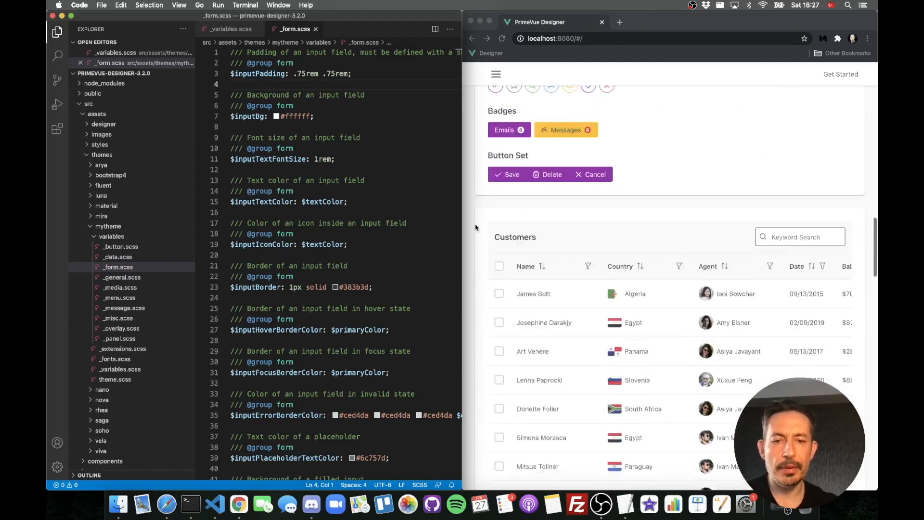
{"action": "scroll", "scroll_direction": "down", "scroll_amount": 3}
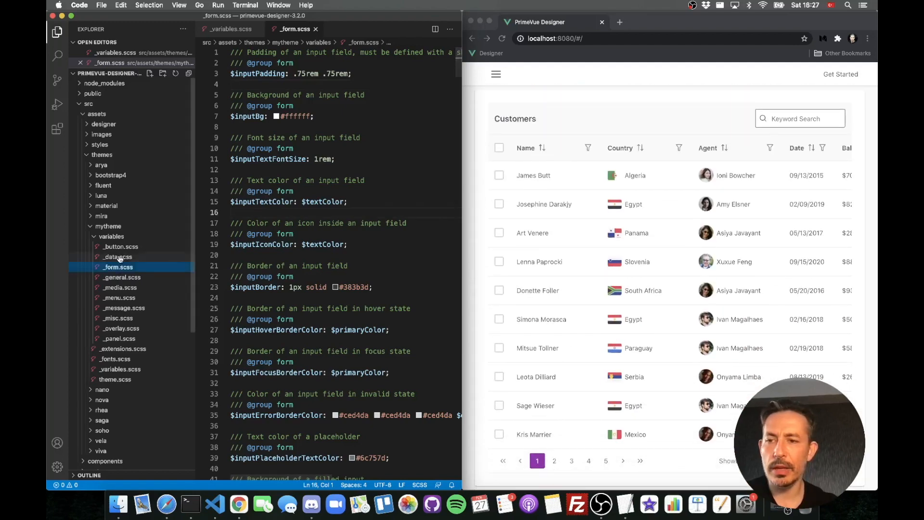
Browse mytheme's _data.scss, then place the caret in _extensions.scss
{"action": "left_click", "coordinate": [117, 256]}
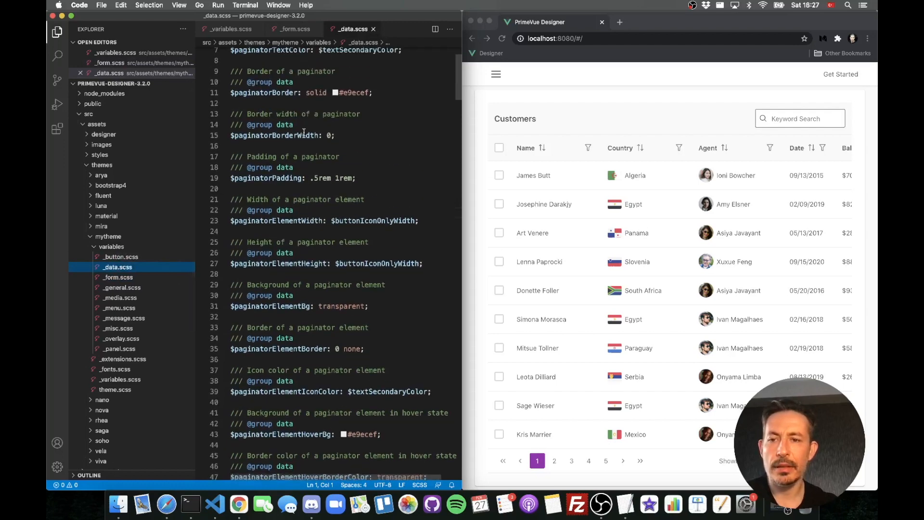
{"action": "scroll", "scroll_direction": "down", "scroll_amount": 3}
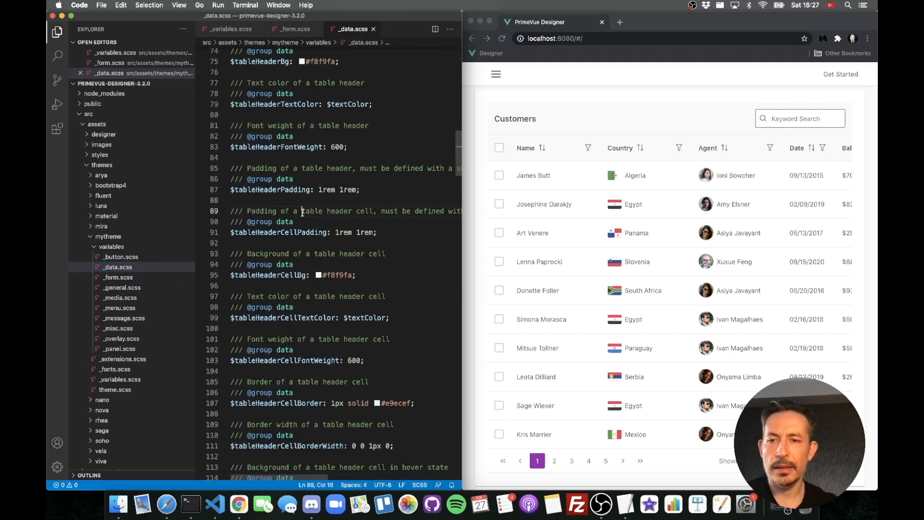
{"action": "left_click", "coordinate": [321, 189]}
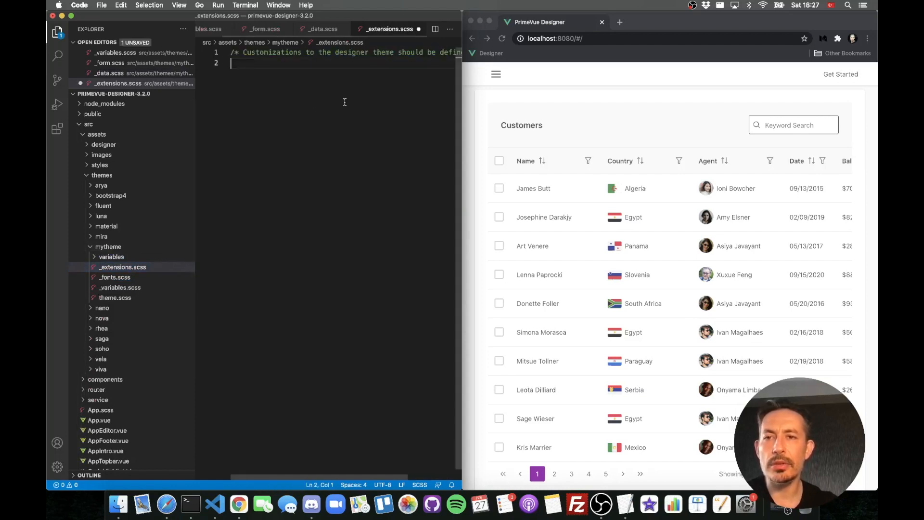
Add a `.p-button { text-transform: uppercase; }` rule to _extensions.scss
{"action": "left_click", "coordinate": [536, 138]}
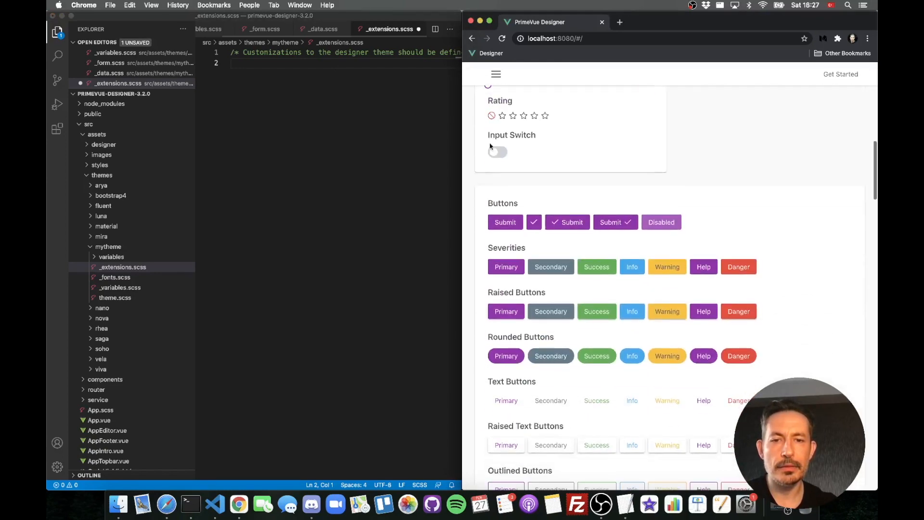
{"action": "scroll", "scroll_direction": "up", "scroll_amount": 3}
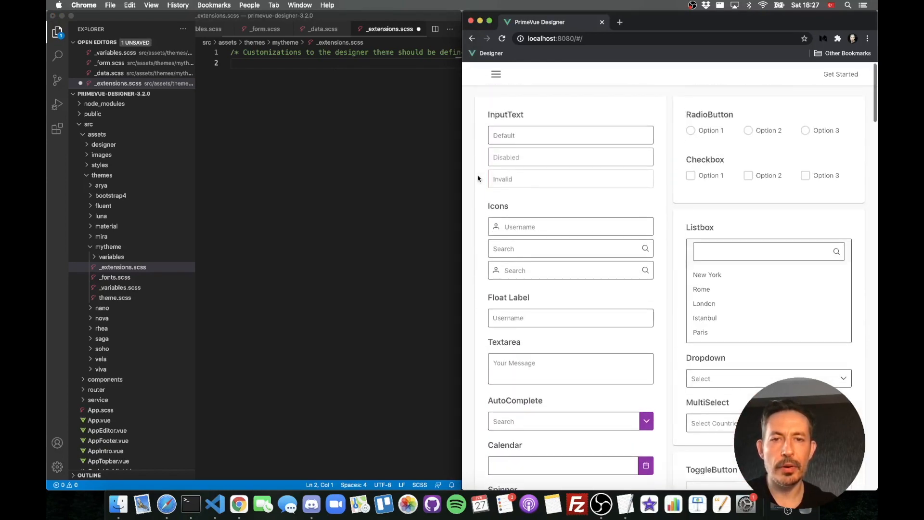
{"action": "scroll", "scroll_direction": "down", "scroll_amount": 3}
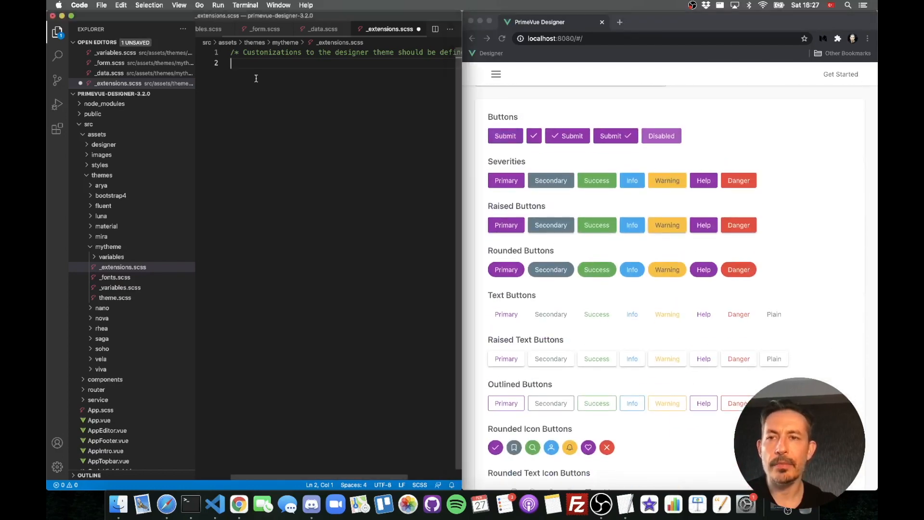
{"action": "type", "text": ".p-button {"}
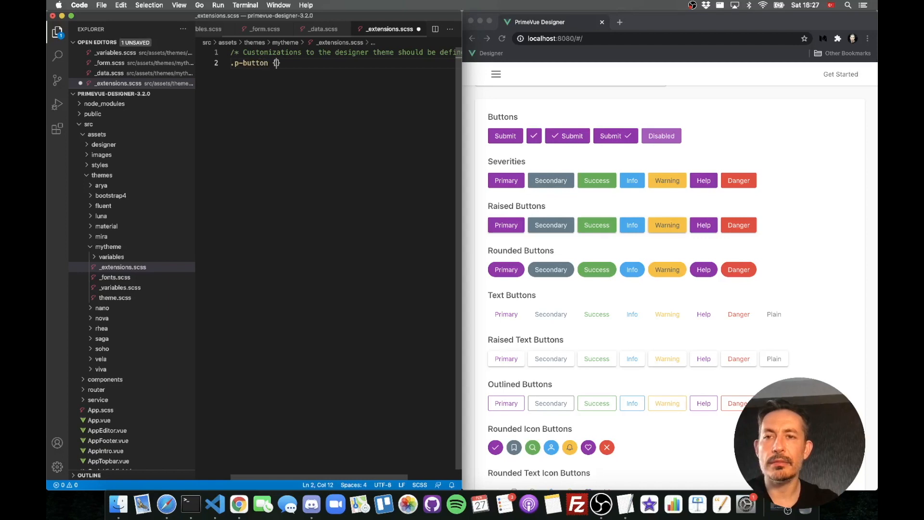
{"action": "type", "text": "text-transform: uppercase;"}
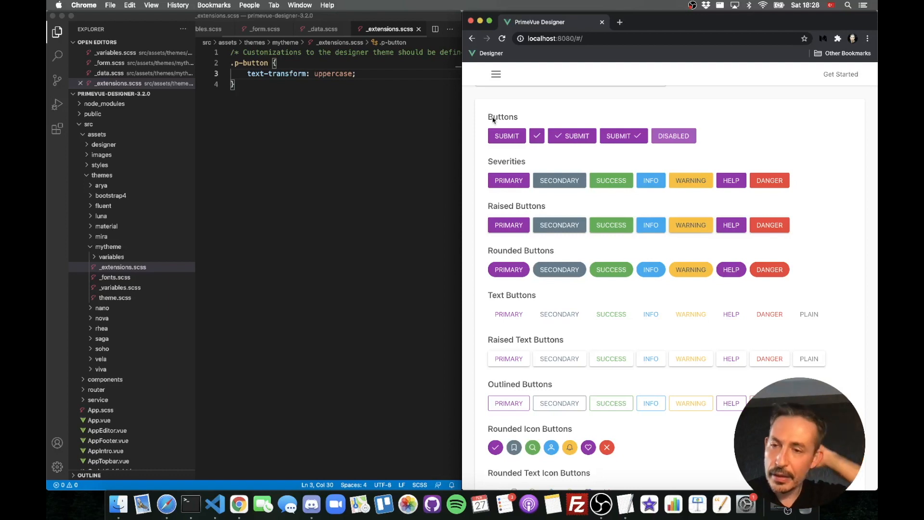
{"action": "mouse_move", "coordinate": [383, 75]}
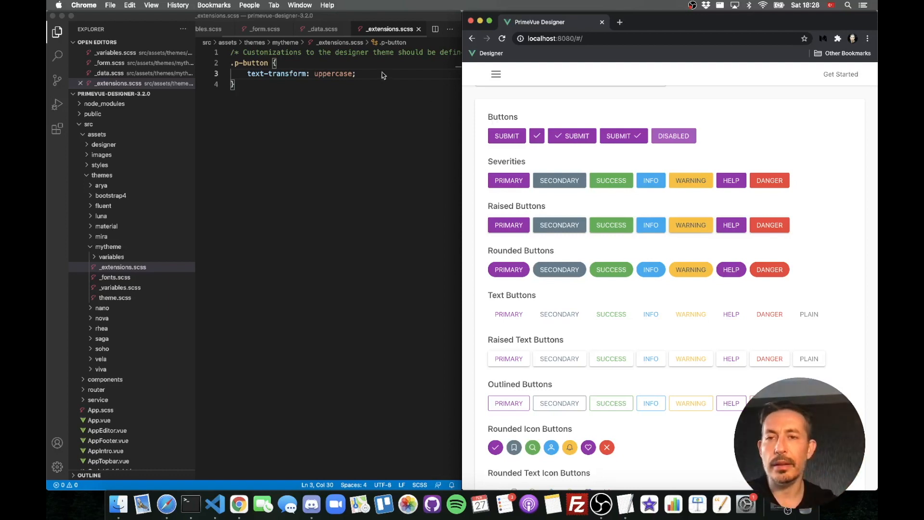
{"action": "right_click", "coordinate": [386, 29]}
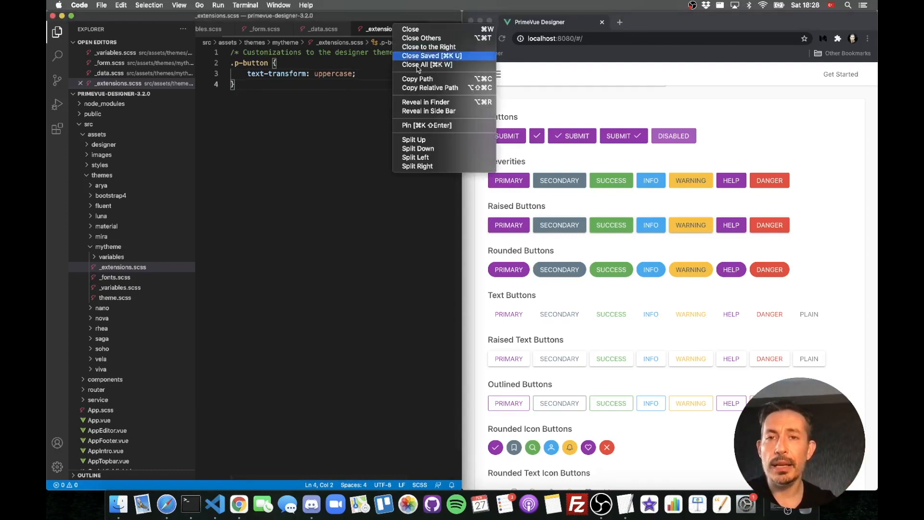
{"action": "left_click", "coordinate": [430, 55]}
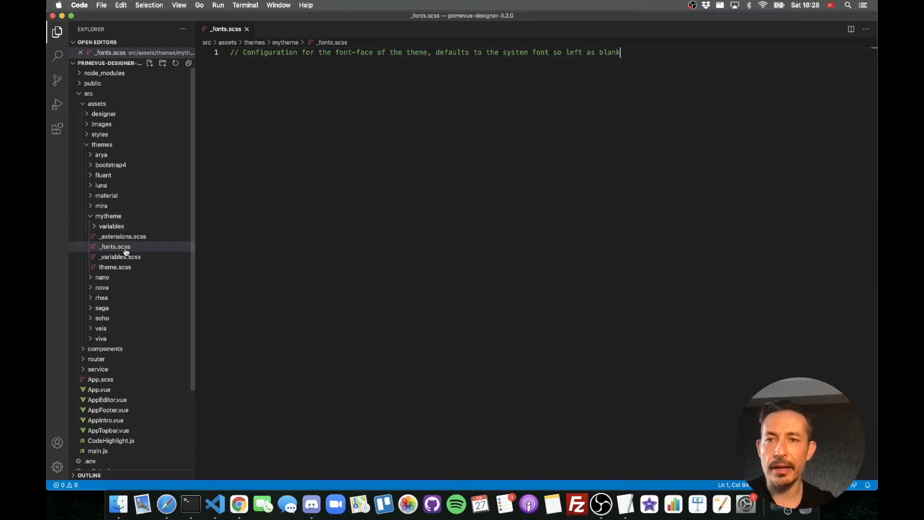
{"action": "mouse_move", "coordinate": [100, 328]}
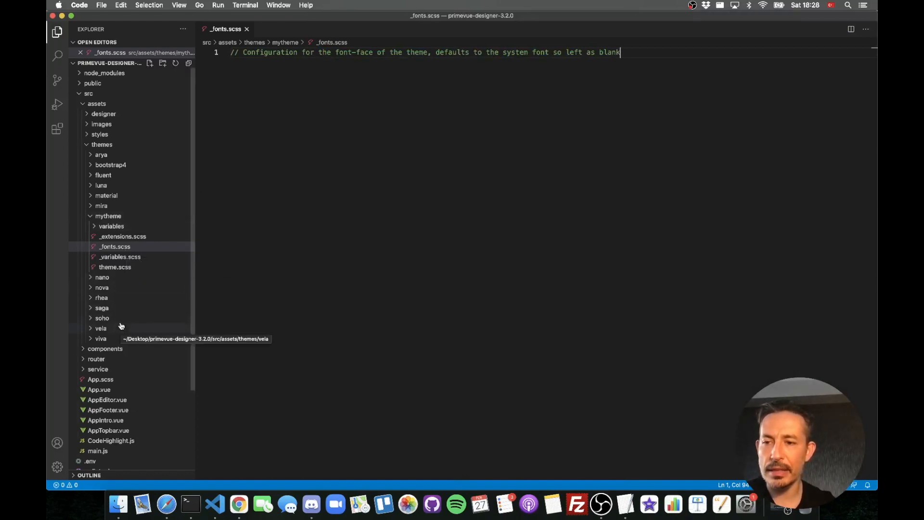
{"action": "left_click", "coordinate": [102, 318]}
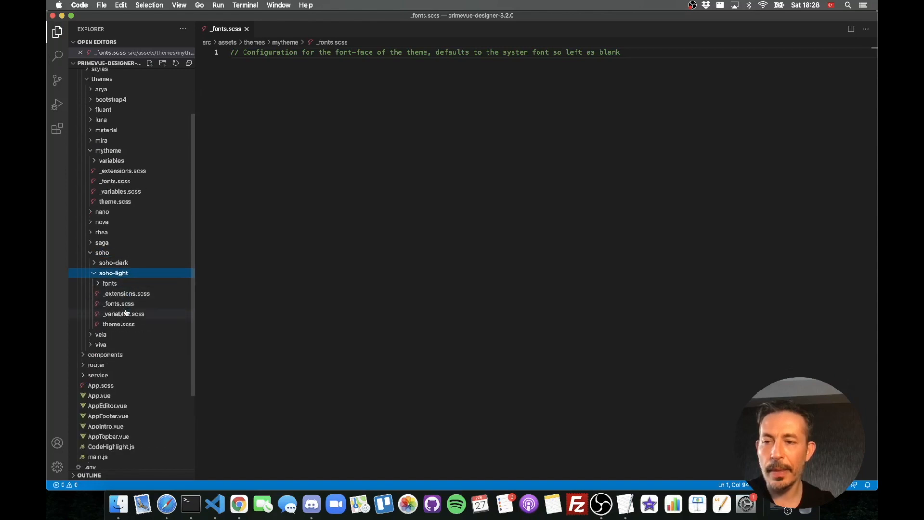
{"action": "left_click", "coordinate": [118, 304]}
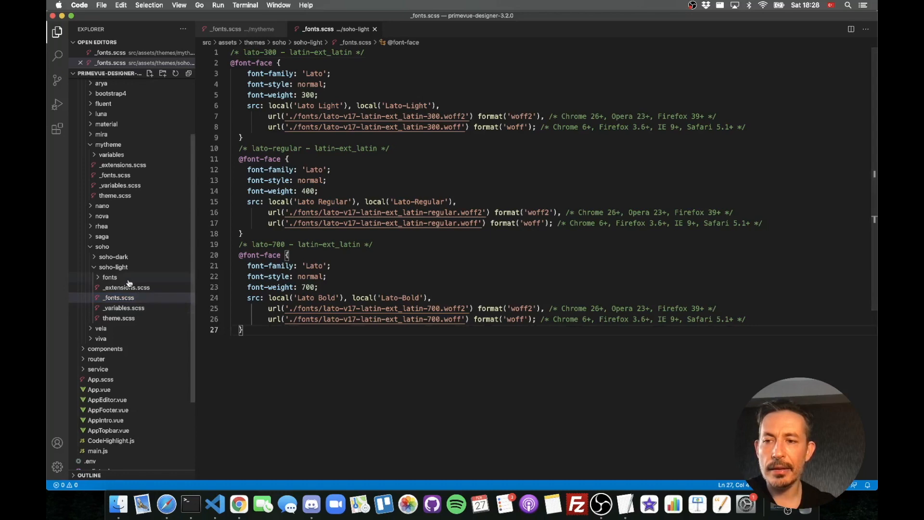
Open soho-light's _variables.scss and scroll to $fontFamily set to Lato, Helvetica, sans-serif
{"action": "left_click", "coordinate": [109, 277]}
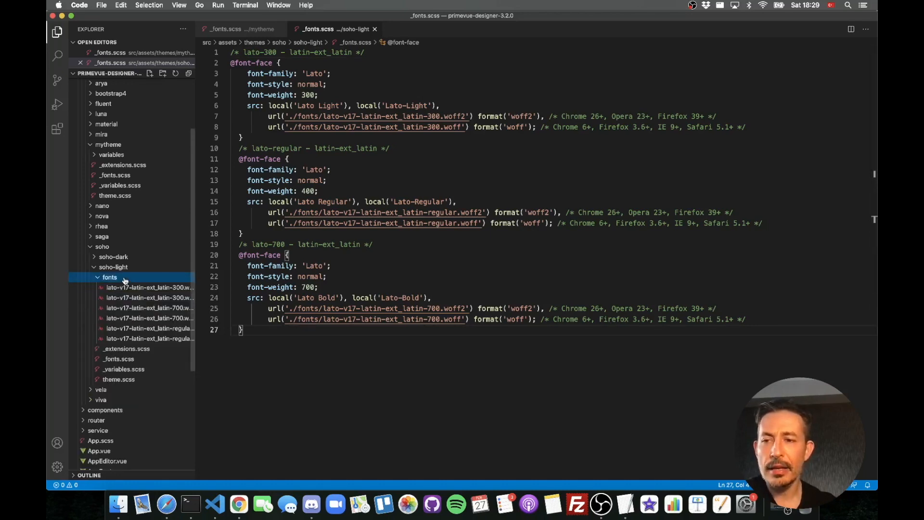
{"action": "left_click", "coordinate": [122, 318]}
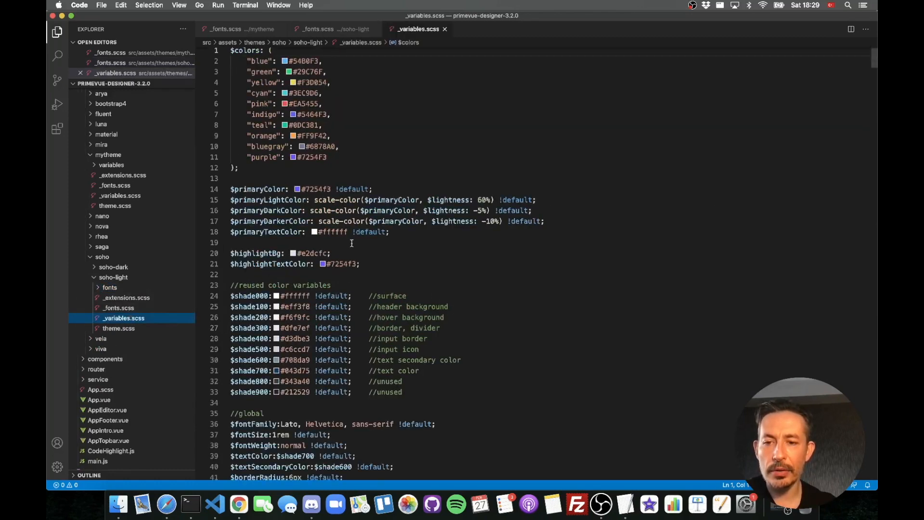
{"action": "scroll", "scroll_direction": "down", "scroll_amount": 3}
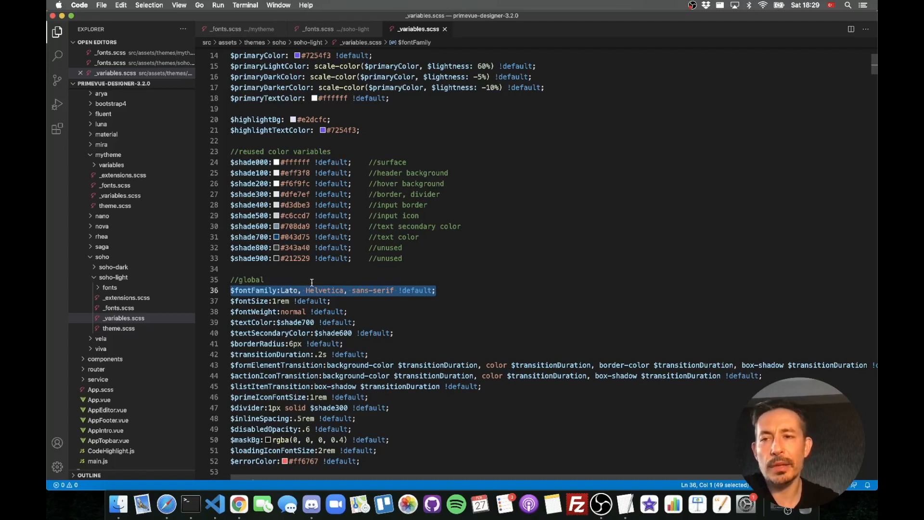
Tidy the Explorer folders and open mytheme/_fonts.scss with its system-font comment
{"action": "left_click", "coordinate": [102, 257]}
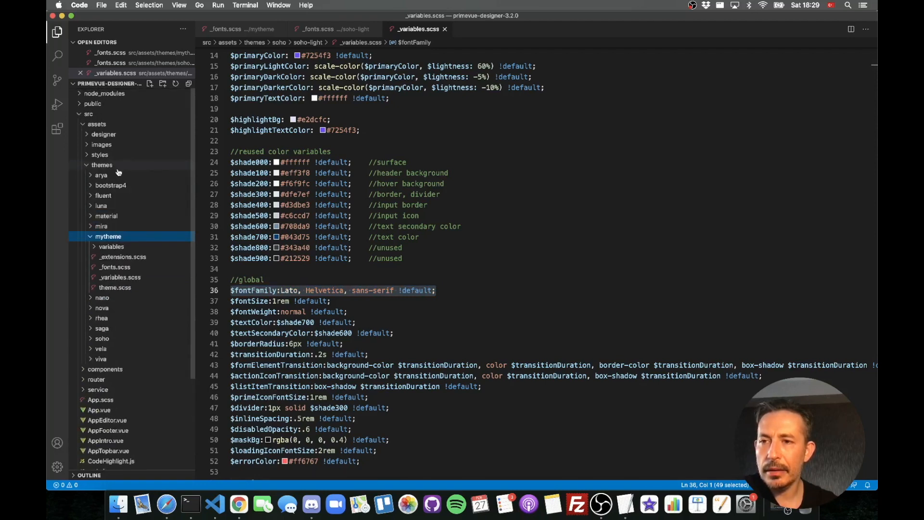
{"action": "left_click", "coordinate": [104, 134]}
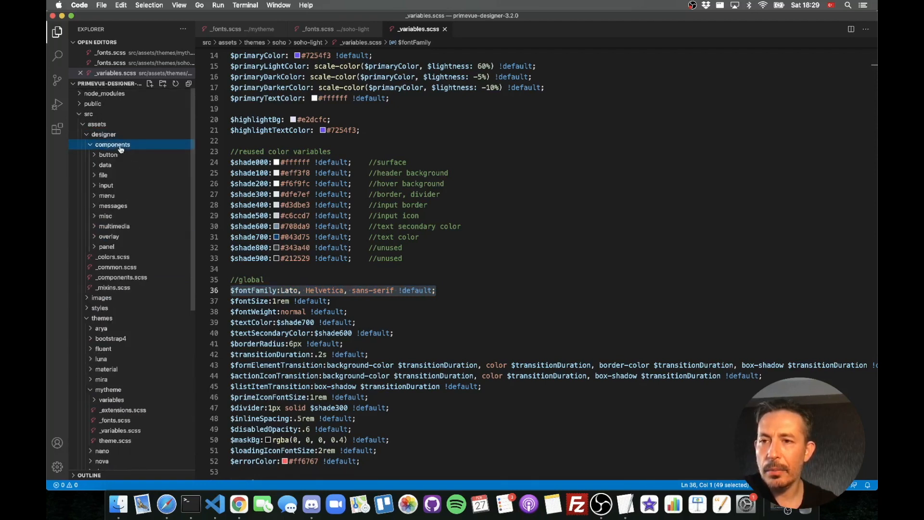
{"action": "left_click", "coordinate": [120, 278]}
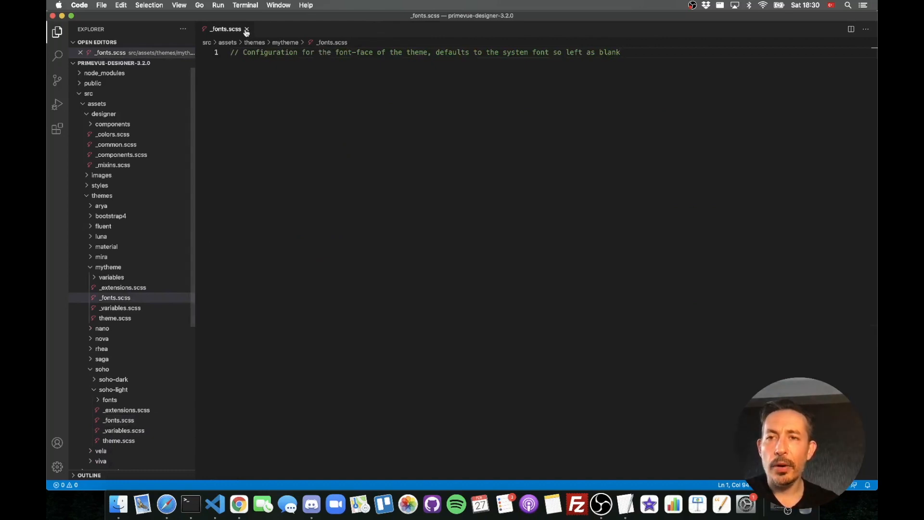
{"action": "mouse_move", "coordinate": [246, 29]}
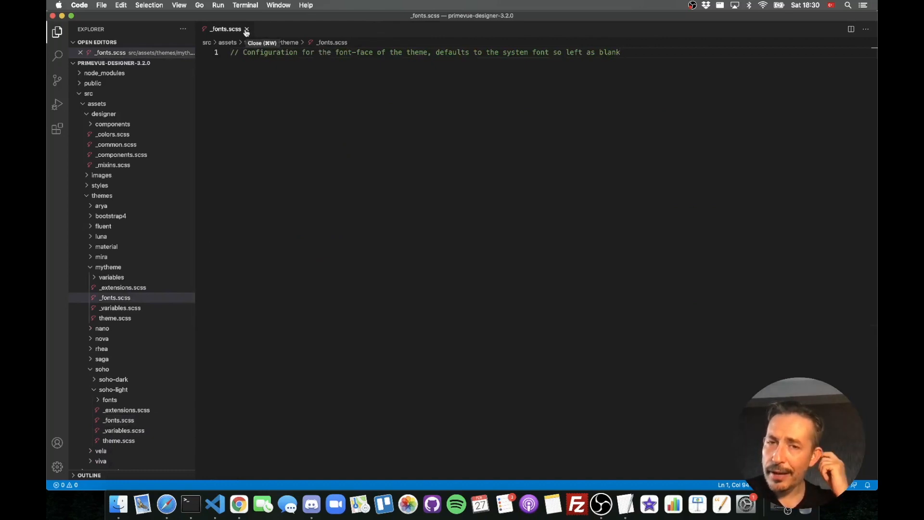
Close the _fonts.scss tab and switch to the Designer documentation in Chrome
{"action": "left_click", "coordinate": [247, 29]}
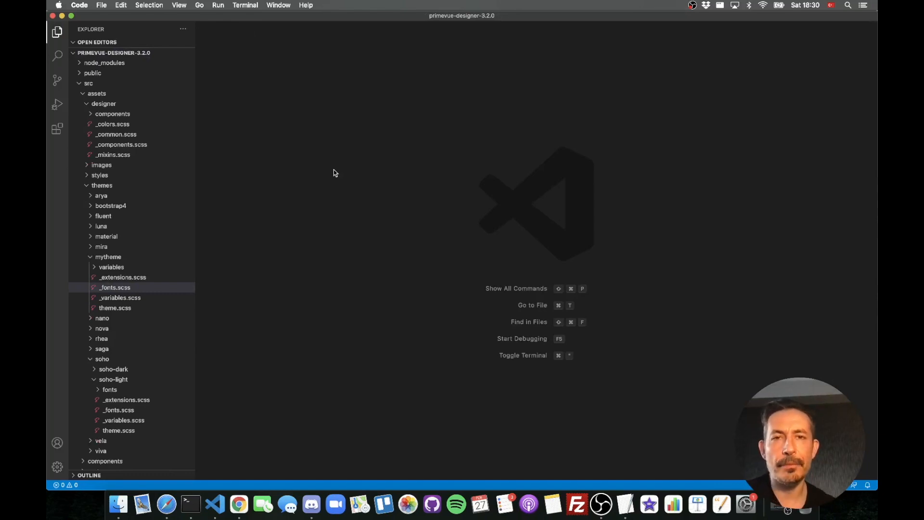
{"action": "mouse_move", "coordinate": [254, 428]}
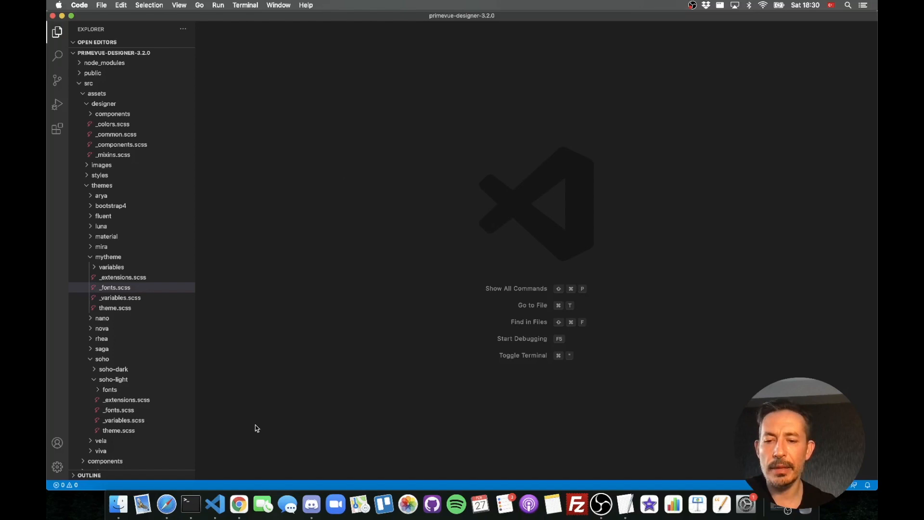
{"action": "left_click", "coordinate": [239, 504]}
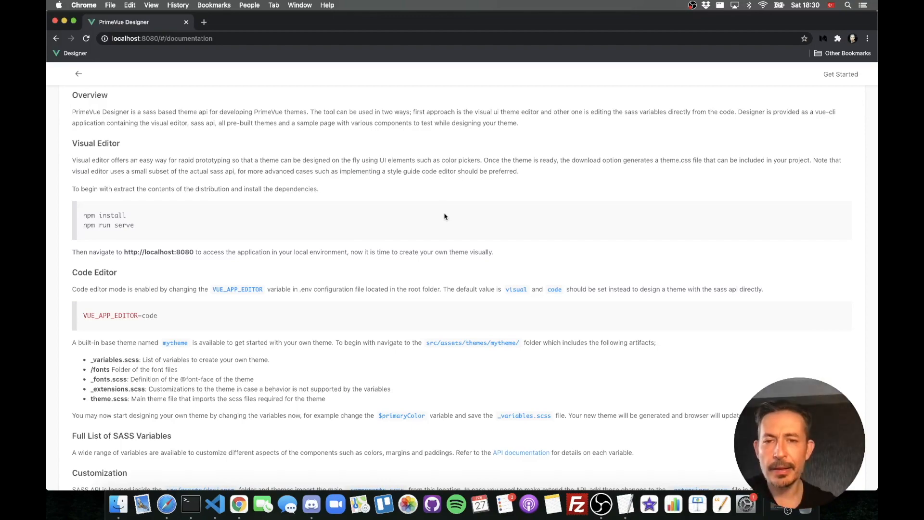
Select the sass --update command in the documentation's Build section, then return to VS Code
{"action": "scroll", "scroll_direction": "down", "scroll_amount": 3}
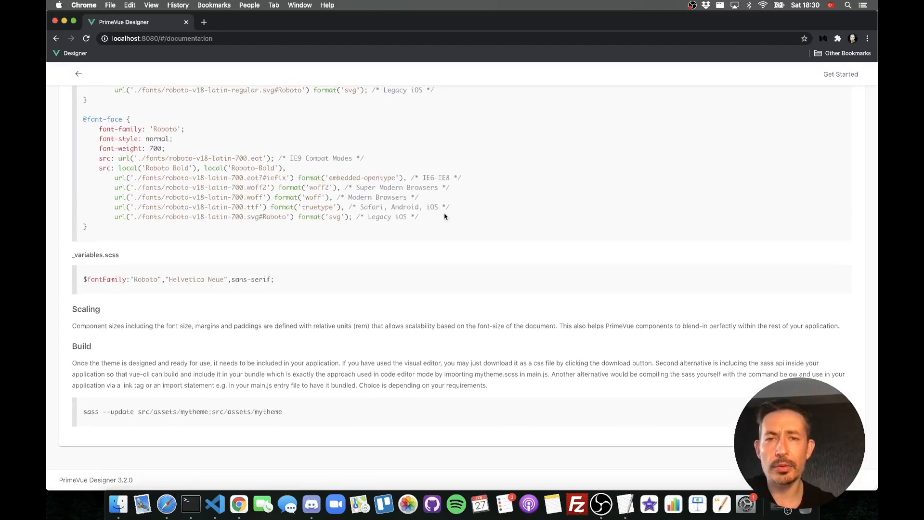
{"action": "mouse_move", "coordinate": [283, 417]}
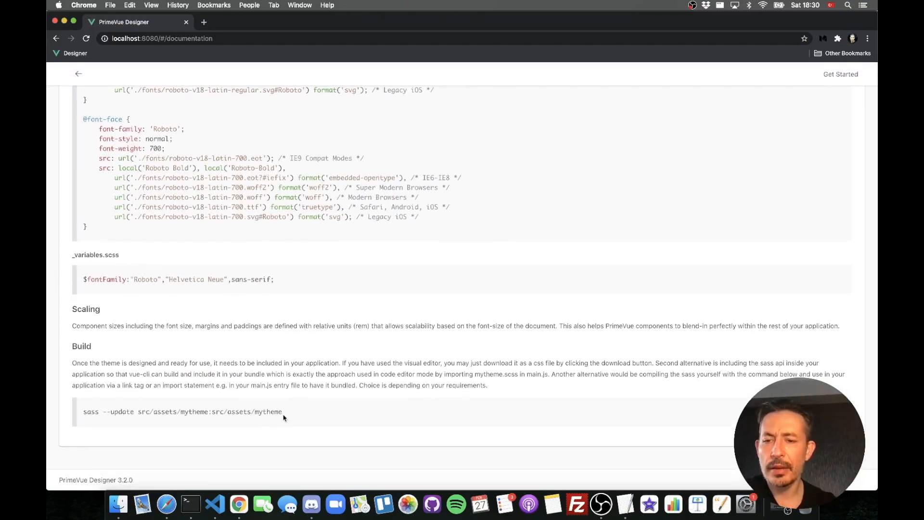
{"action": "triple_click", "coordinate": [182, 411]}
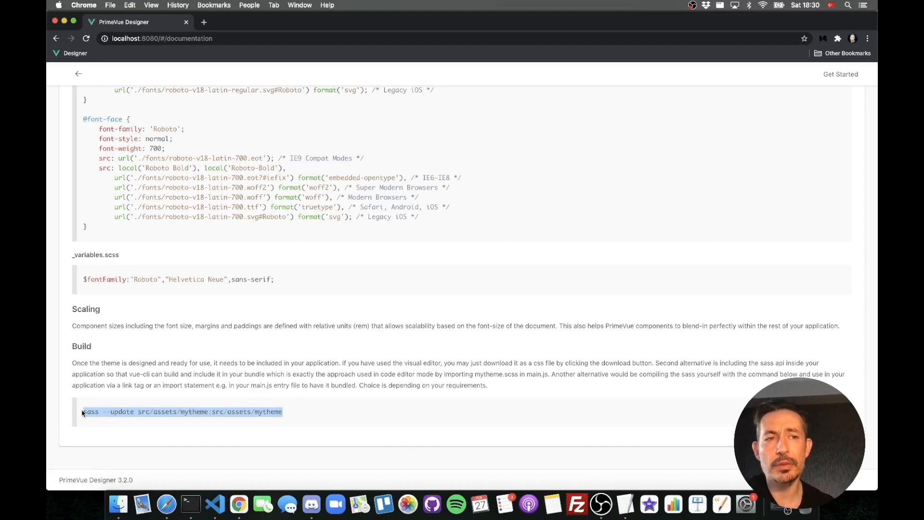
{"action": "left_click", "coordinate": [140, 350]}
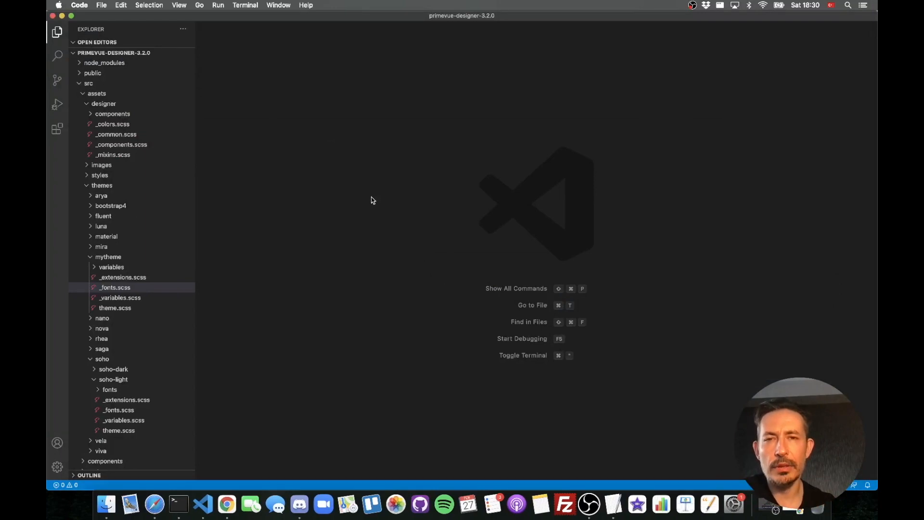
{"action": "mouse_move", "coordinate": [159, 415]}
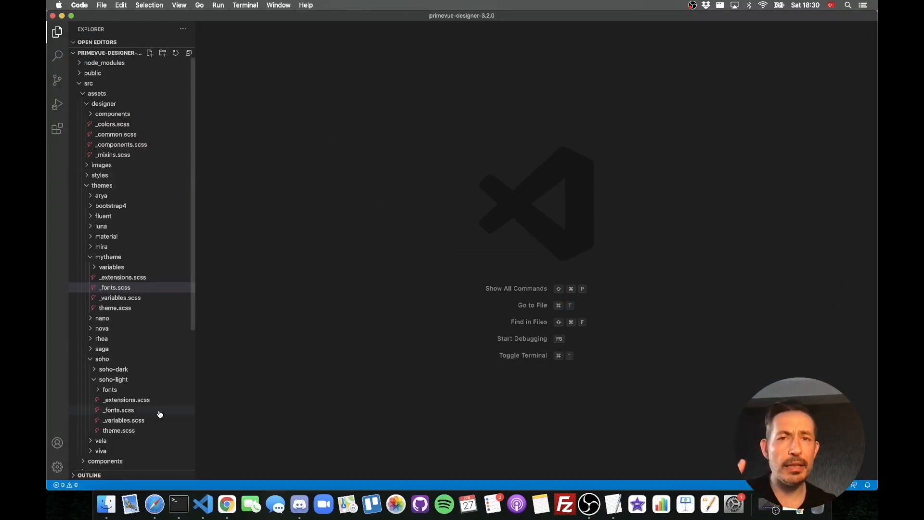
Reveal the terminal running the dev server, then bring up the folder-opening commands
{"action": "left_click", "coordinate": [522, 355]}
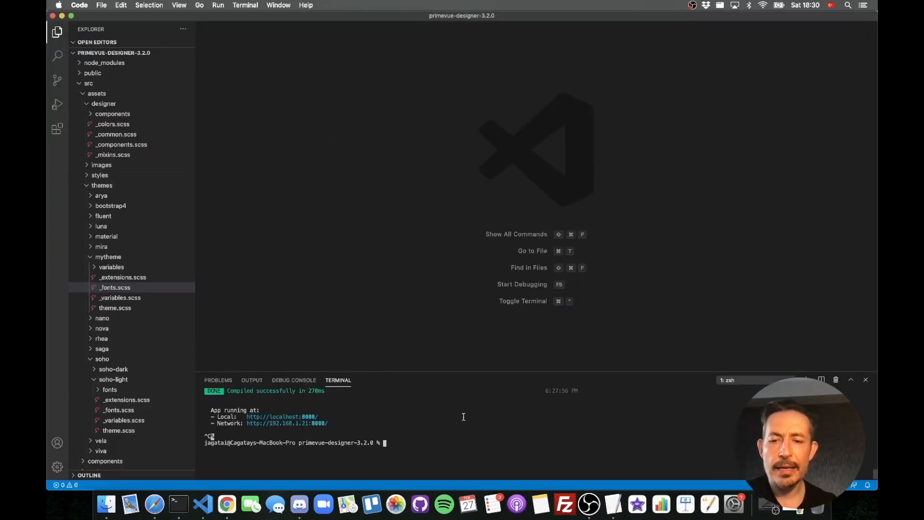
{"action": "left_click", "coordinate": [101, 5]}
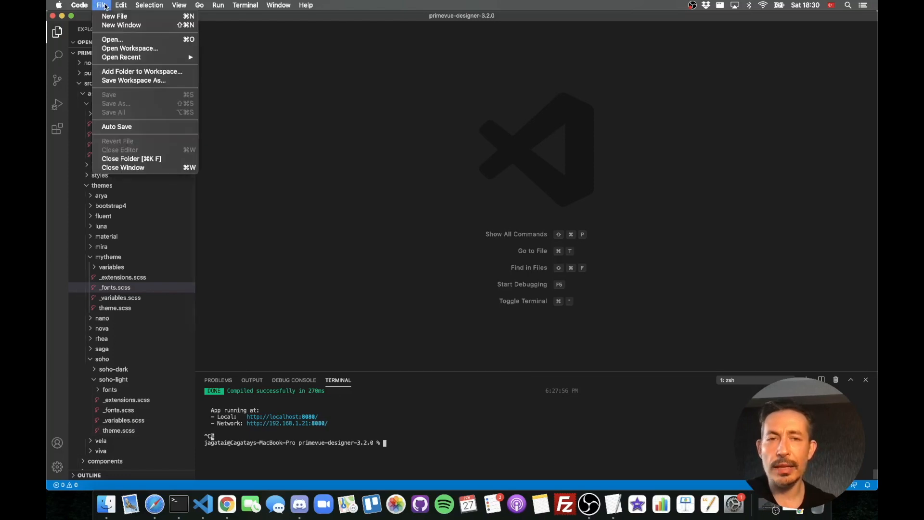
{"action": "mouse_move", "coordinate": [130, 48]}
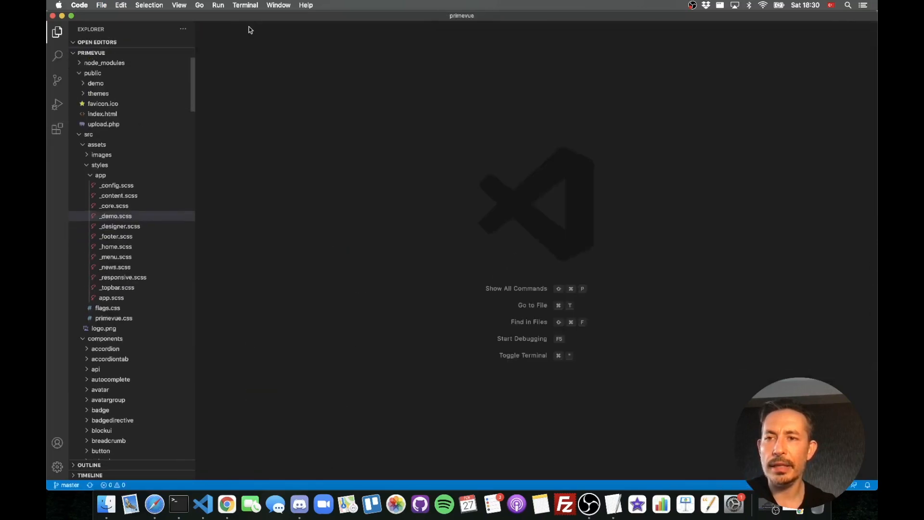
Quick-open the public index.html file and close the Downloads Finder window
{"action": "type", "text": "index"}
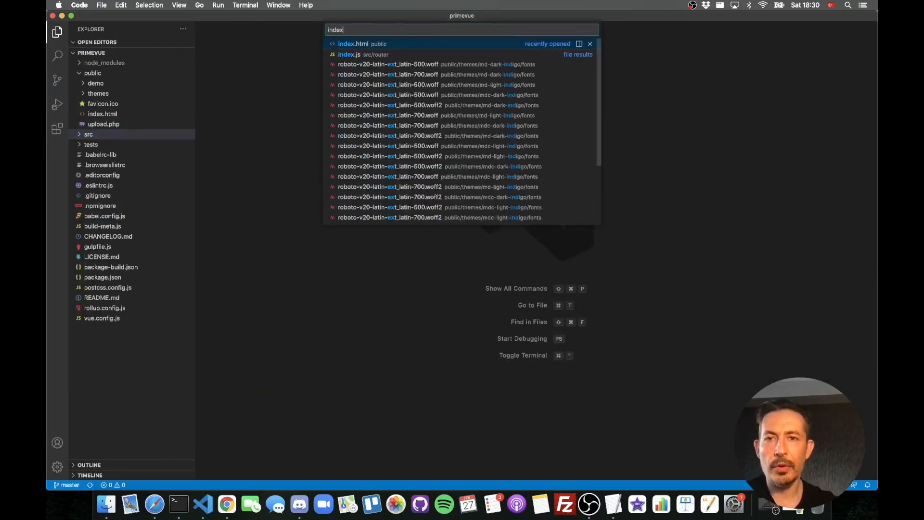
{"action": "left_click", "coordinate": [354, 43]}
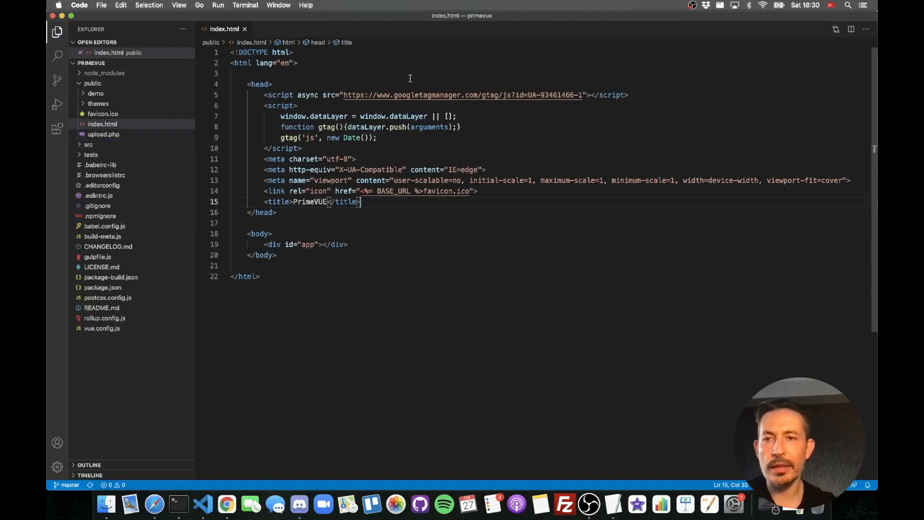
{"action": "left_click", "coordinate": [244, 28]}
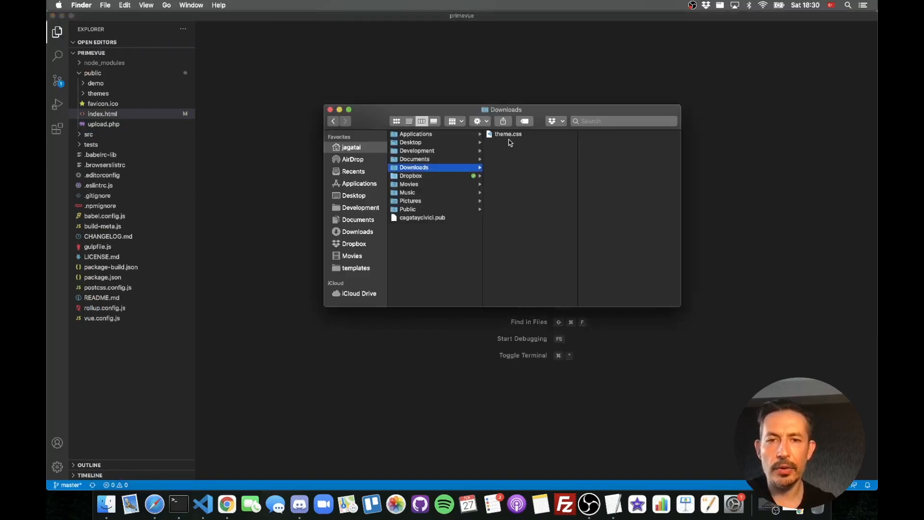
{"action": "left_click", "coordinate": [331, 110]}
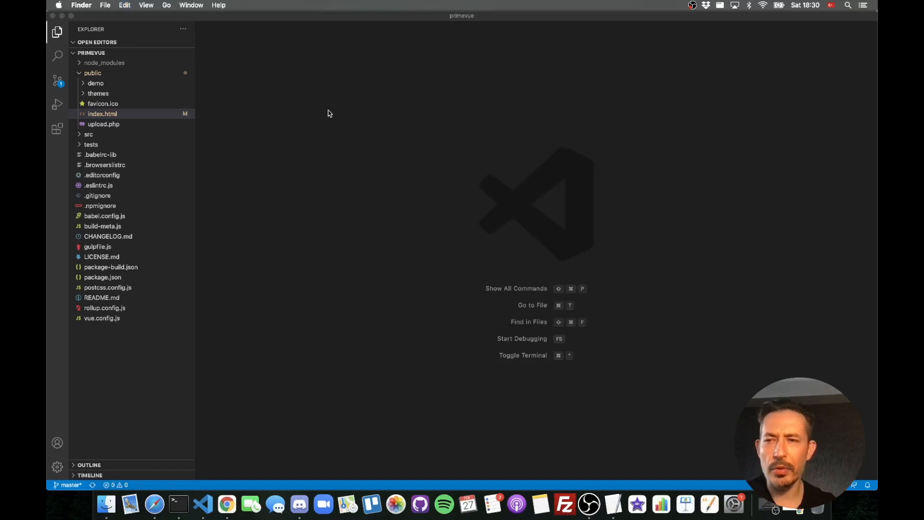
Reveal src/assets/styles in Finder to add mytheme.css, then open main.js
{"action": "left_click", "coordinate": [89, 134]}
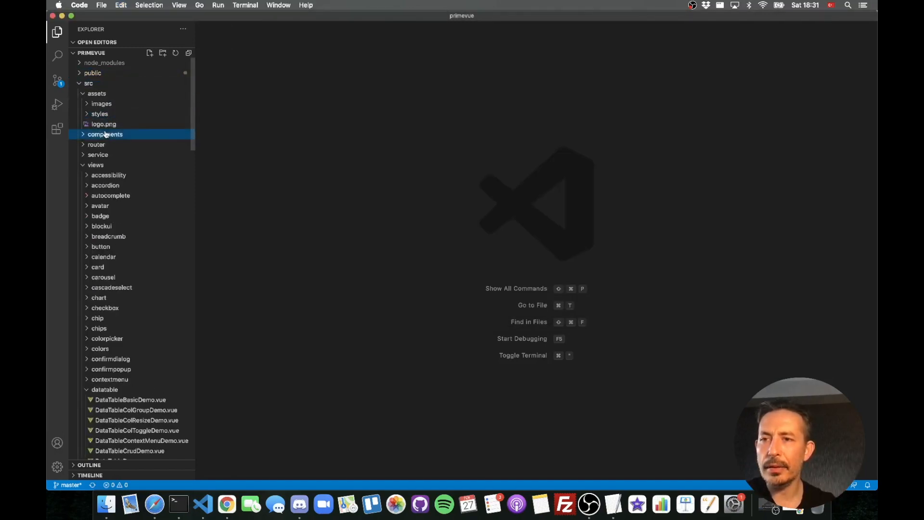
{"action": "left_click", "coordinate": [99, 114]}
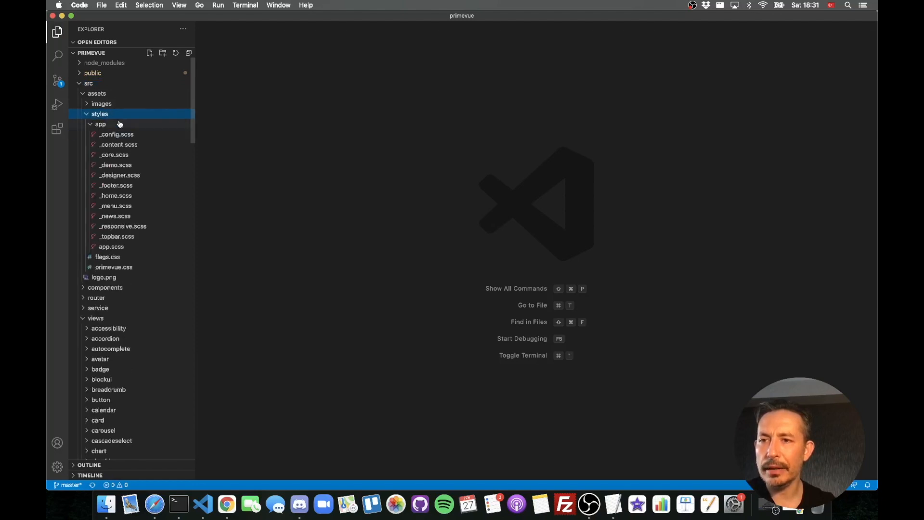
{"action": "right_click", "coordinate": [100, 124]}
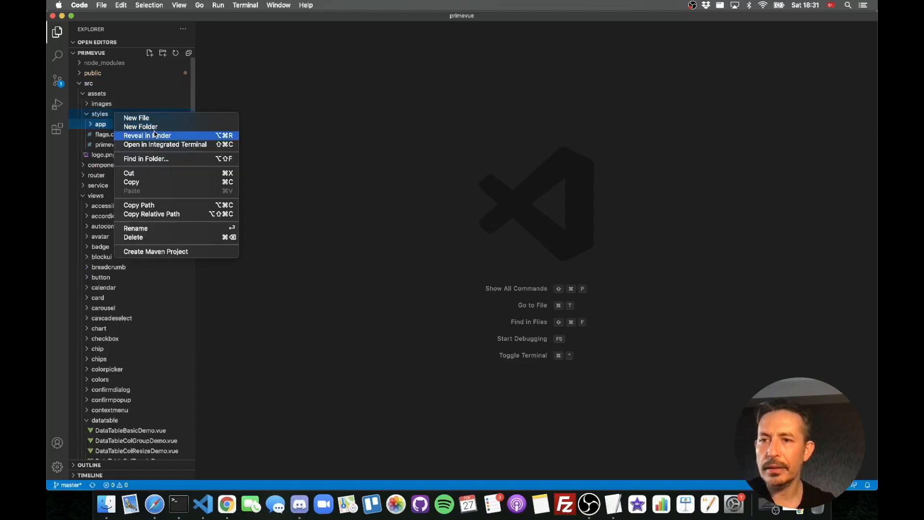
{"action": "left_click", "coordinate": [146, 135]}
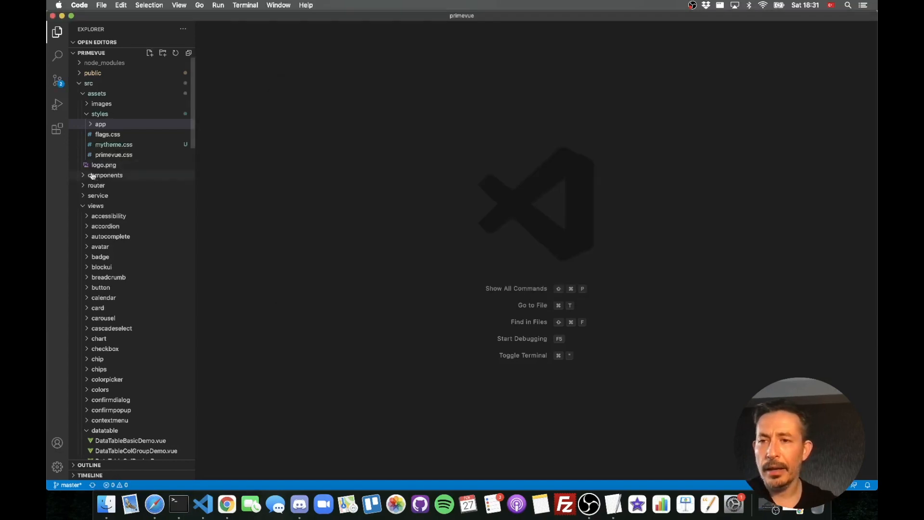
{"action": "left_click", "coordinate": [94, 205]}
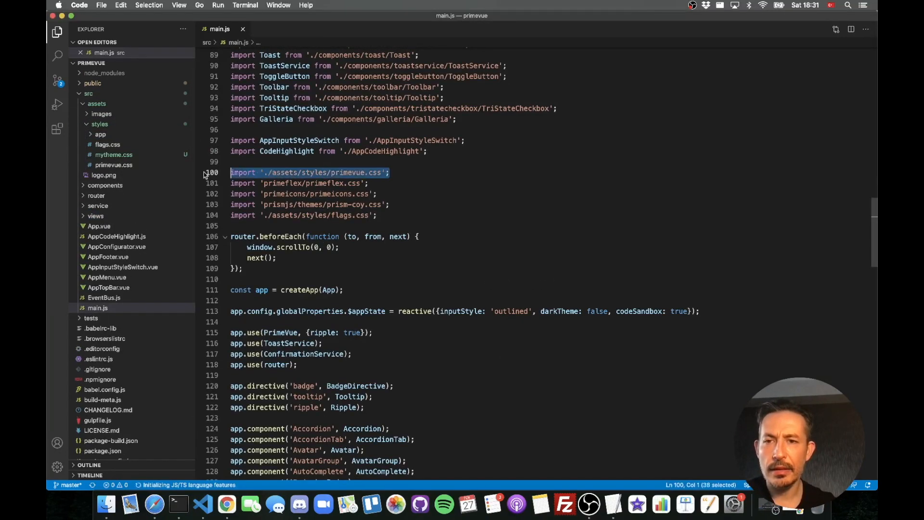
Add import './assets/styles/mytheme.css'; to main.js and start the showcase dev server
{"action": "type", "text": "import './assets/styles/mytheme.css';"}
{"action": "type", "text": "npm run"}
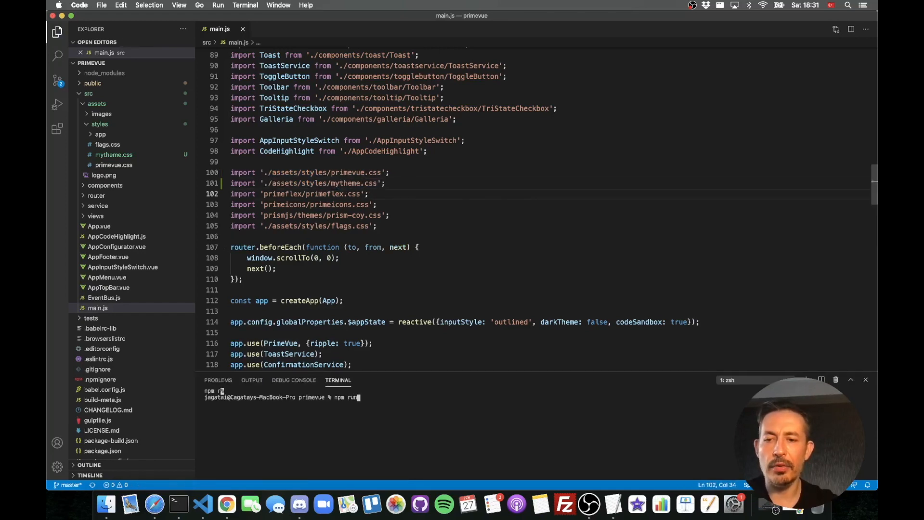
{"action": "key", "text": "Return"}
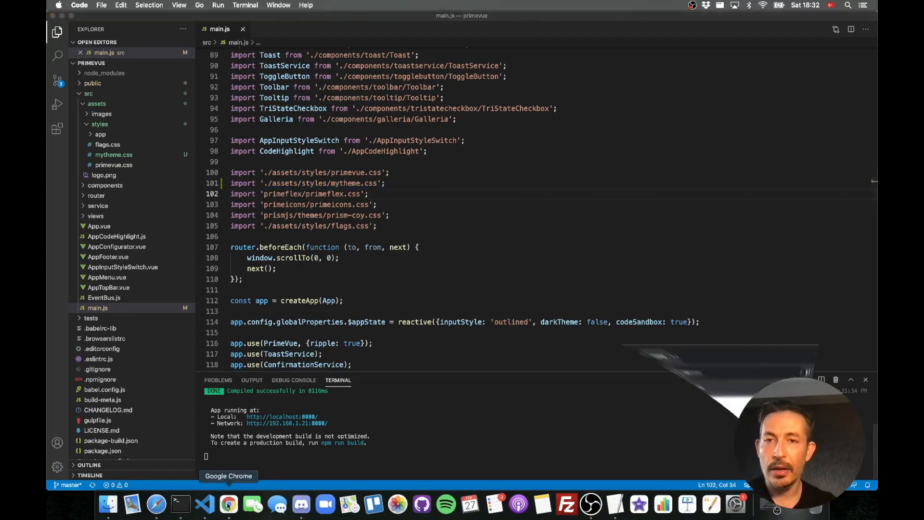
In Chrome at localhost:8080, open the InputText demo to check the purple theme
{"action": "left_click", "coordinate": [229, 505]}
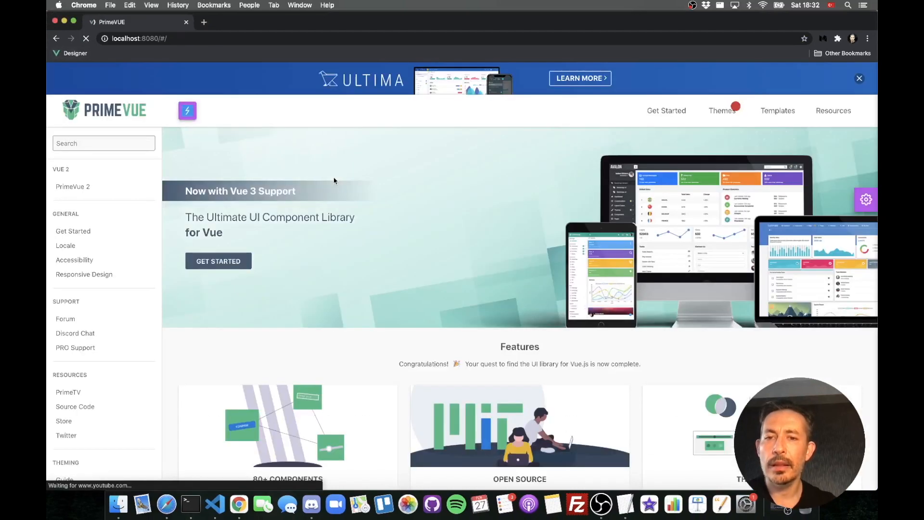
{"action": "scroll", "scroll_direction": "down", "scroll_amount": 3}
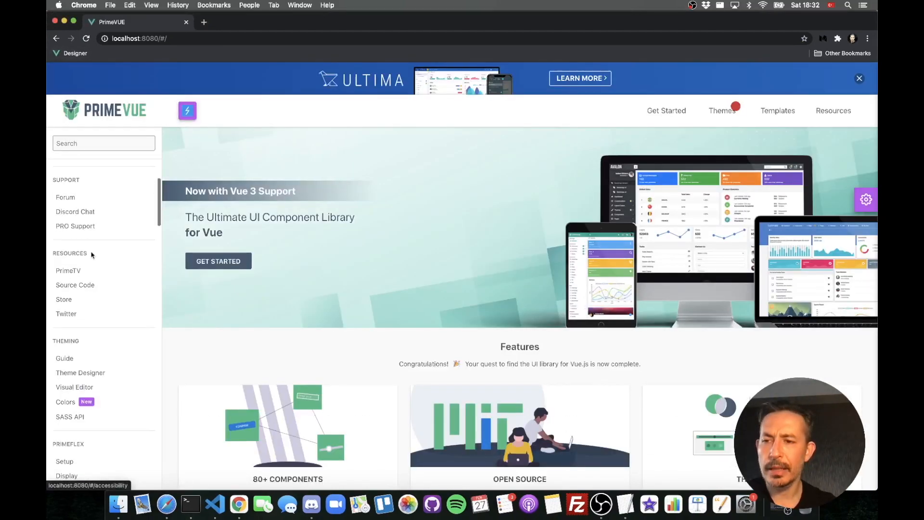
{"action": "scroll", "scroll_direction": "down", "scroll_amount": 3}
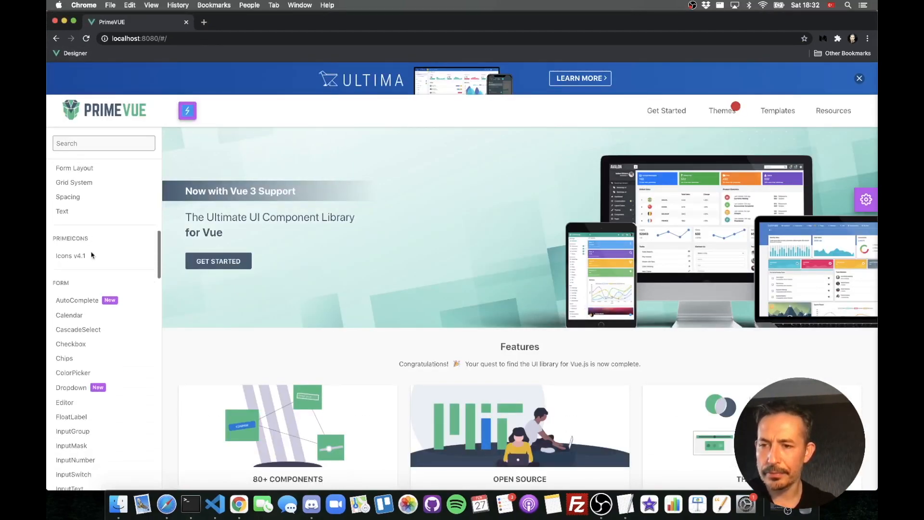
{"action": "scroll", "scroll_direction": "down", "scroll_amount": 3}
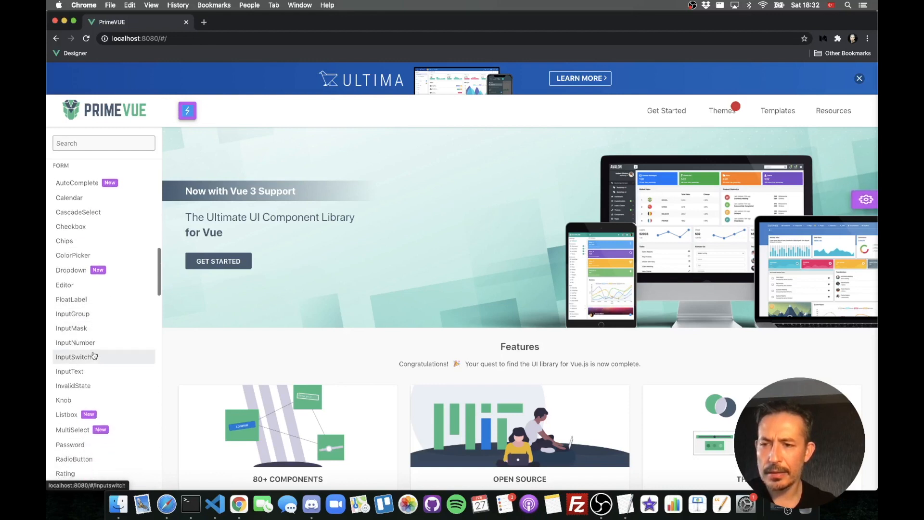
{"action": "left_click", "coordinate": [70, 371]}
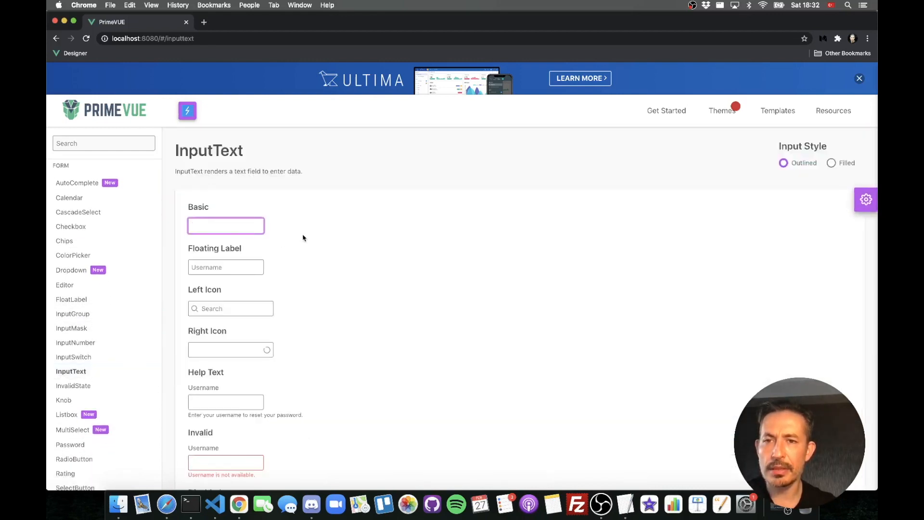
{"action": "left_click", "coordinate": [226, 225]}
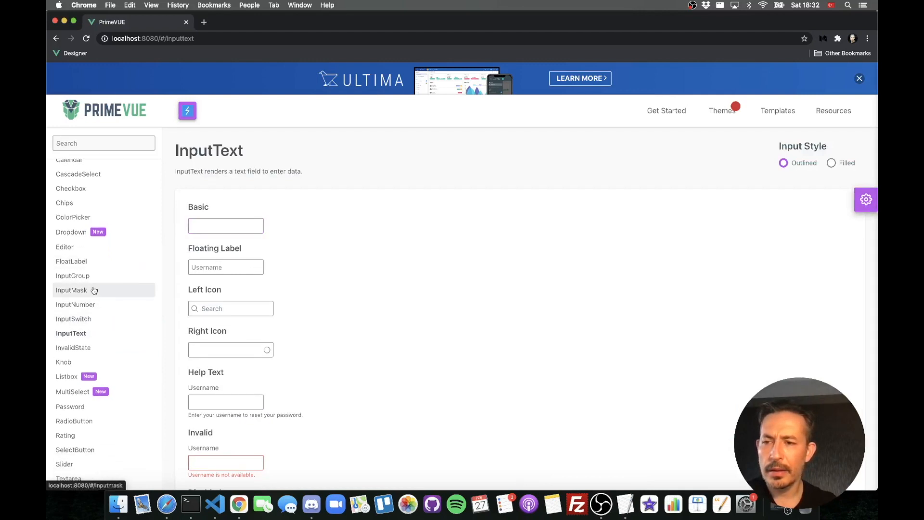
Select Istanbul in the Listbox demo, then return to the InputText demo
{"action": "left_click", "coordinate": [66, 376]}
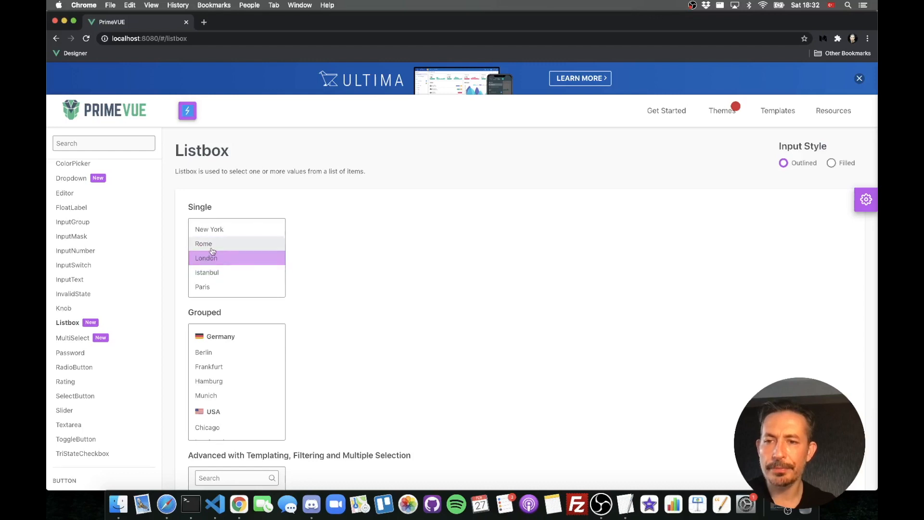
{"action": "left_click", "coordinate": [236, 272]}
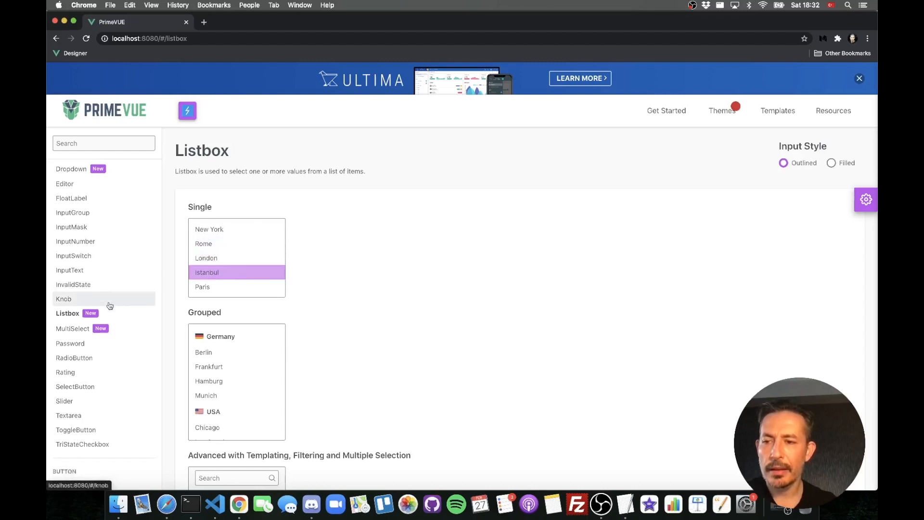
{"action": "scroll", "scroll_direction": "down", "scroll_amount": 3}
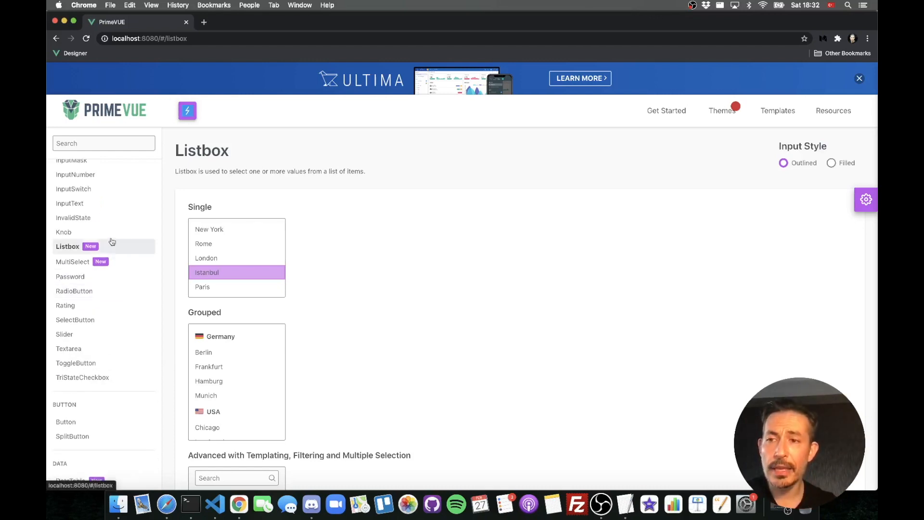
{"action": "left_click", "coordinate": [69, 202]}
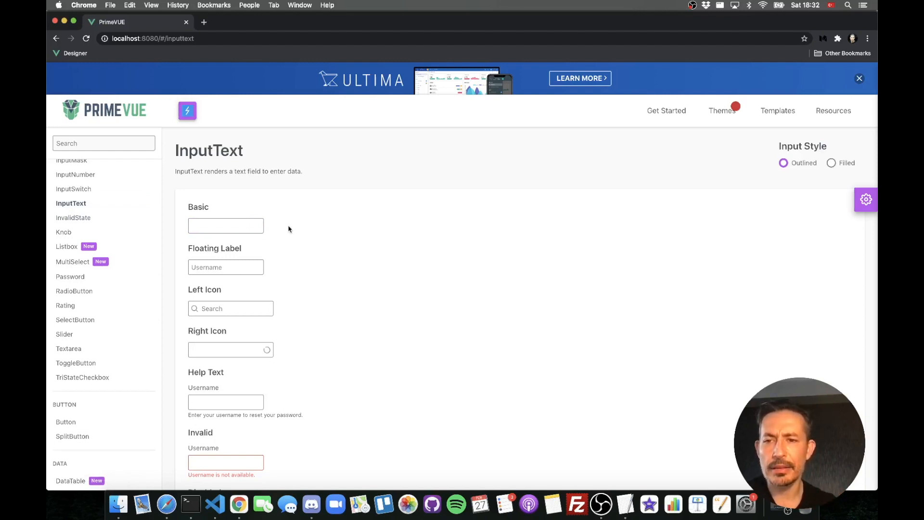
{"action": "mouse_move", "coordinate": [273, 225]}
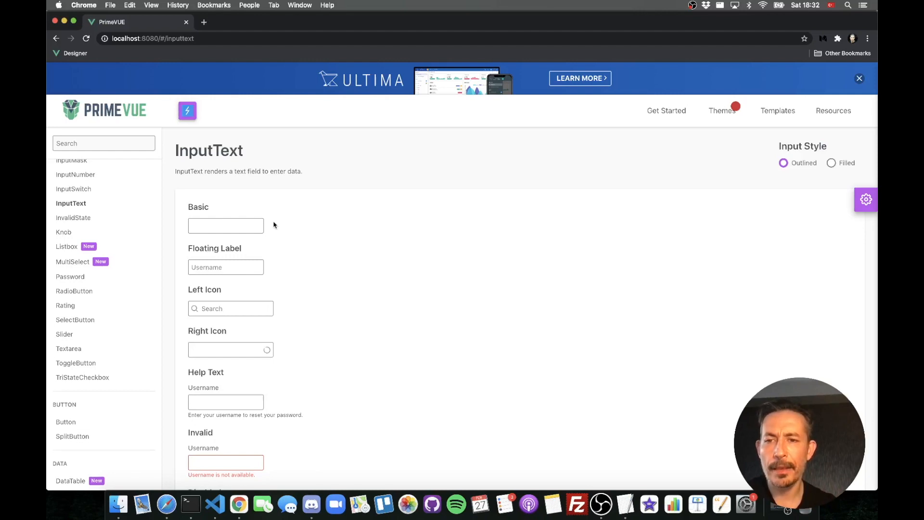
{"action": "mouse_move", "coordinate": [269, 226]}
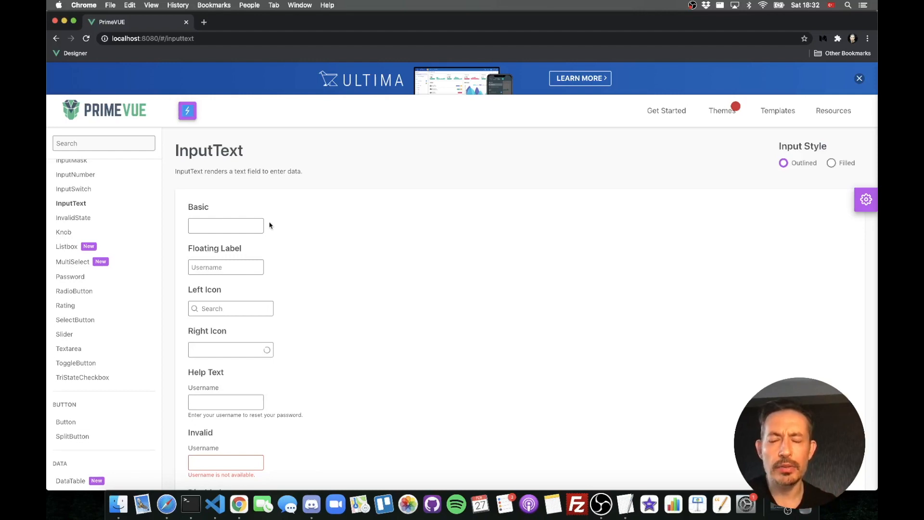
{"action": "mouse_move", "coordinate": [354, 247]}
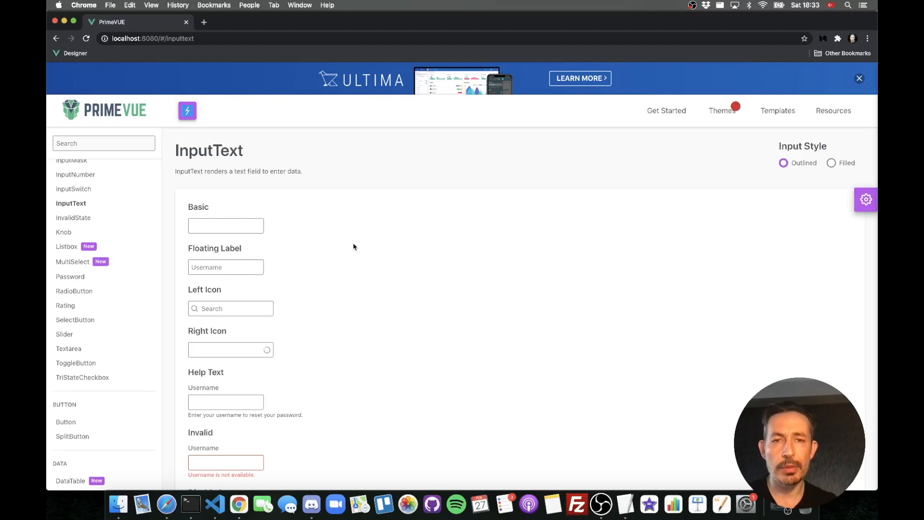
{"action": "left_click", "coordinate": [865, 199]}
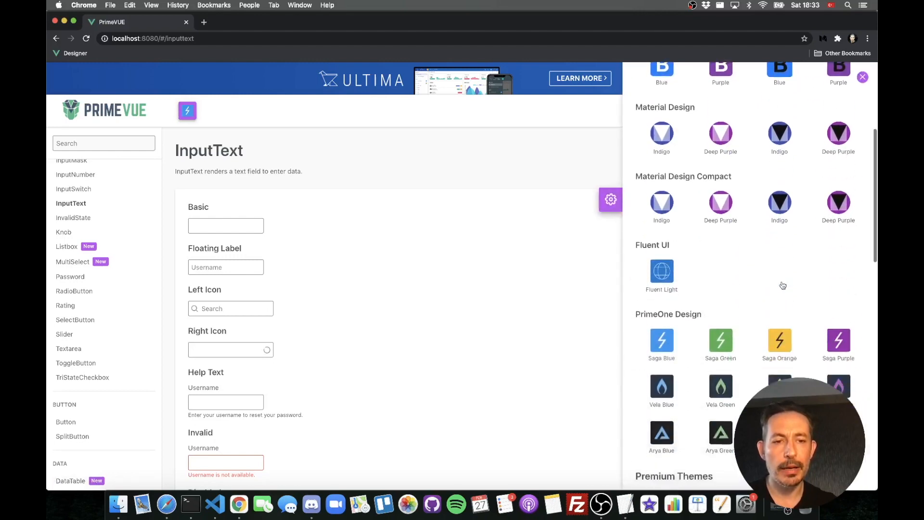
{"action": "scroll", "scroll_direction": "down", "scroll_amount": 3}
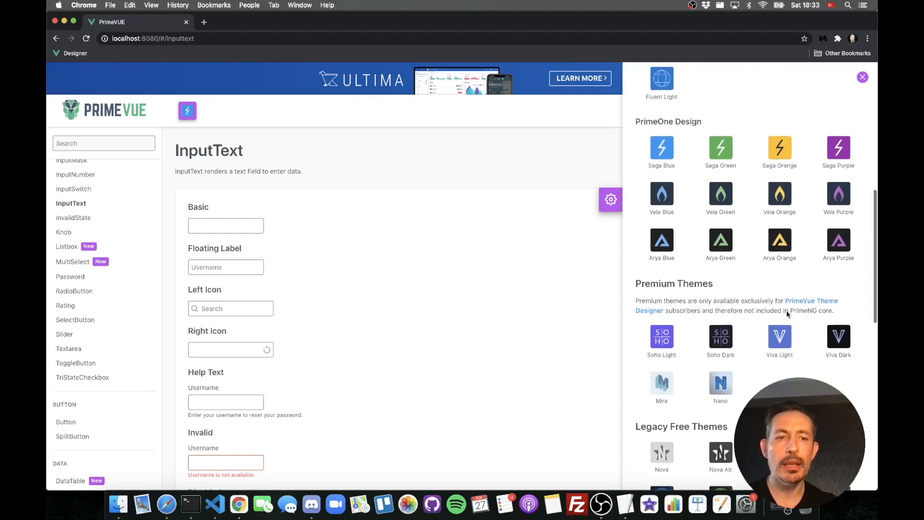
{"action": "scroll", "scroll_direction": "up", "scroll_amount": 3}
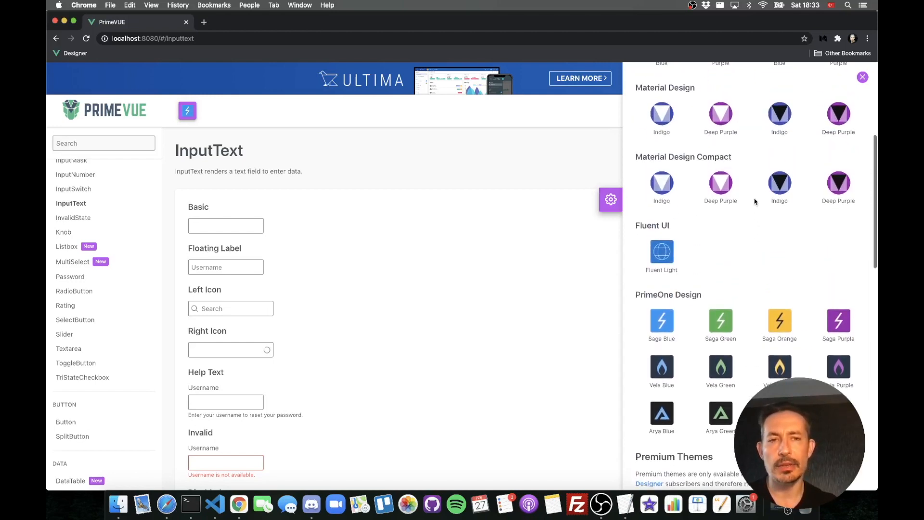
{"action": "scroll", "scroll_direction": "up", "scroll_amount": 3}
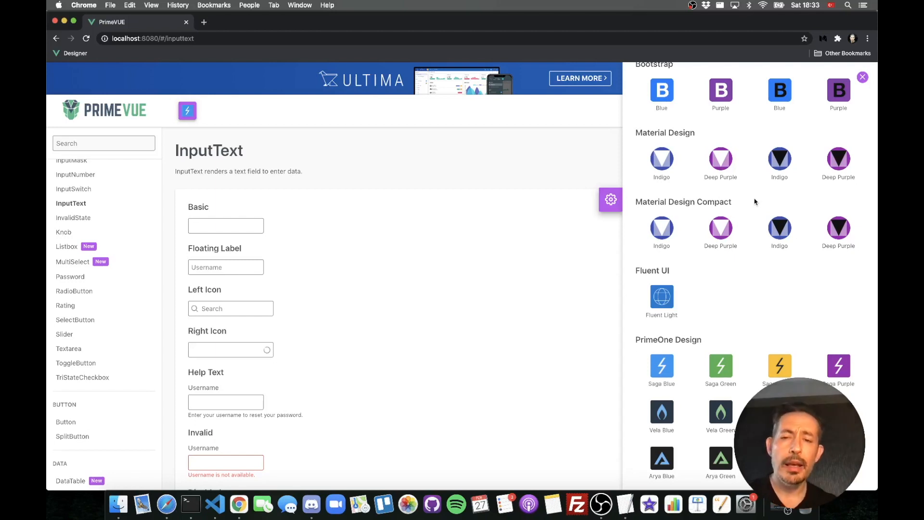
{"action": "left_click", "coordinate": [862, 76]}
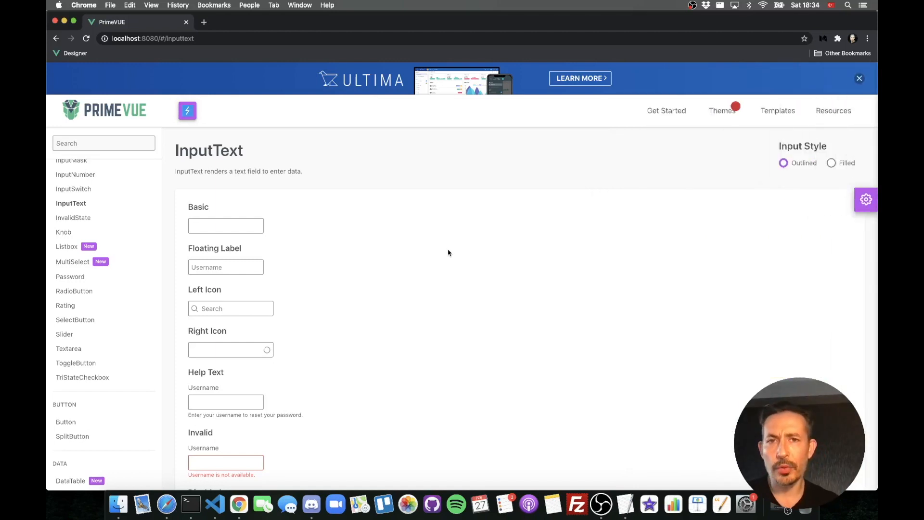